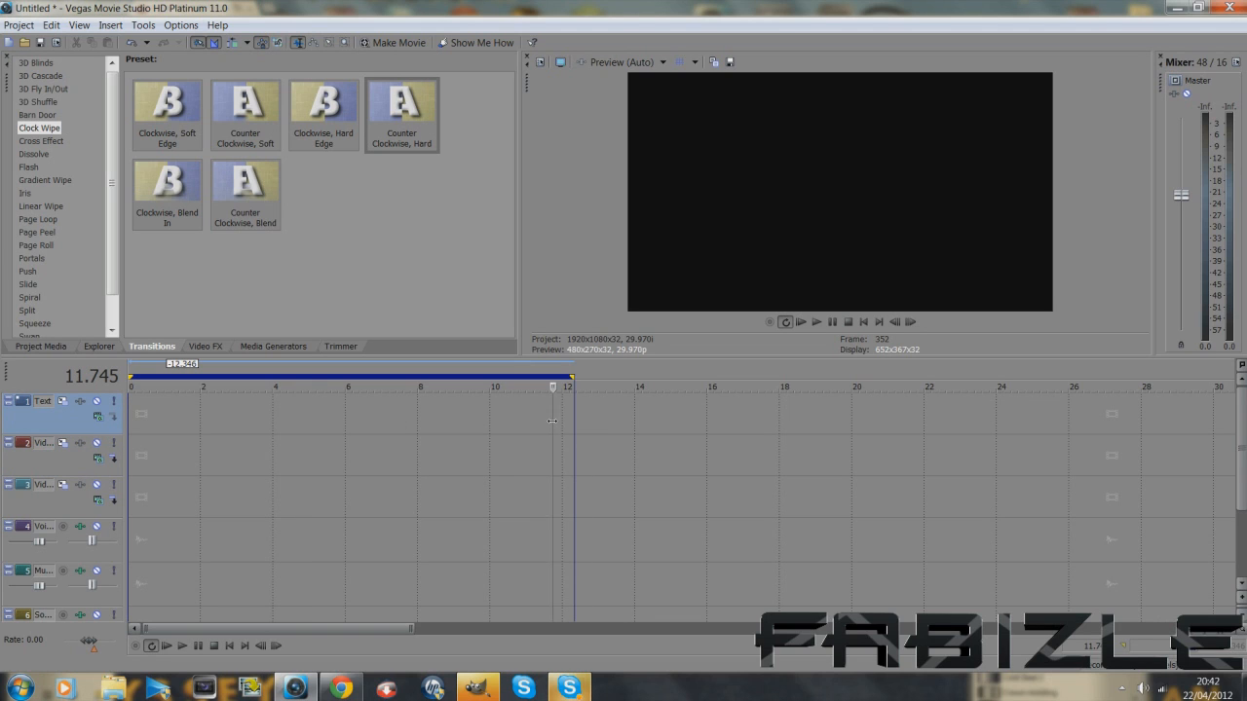
Add a ten-second light sky-blue Solid Color clip at the start of video track 3.
click(535, 387)
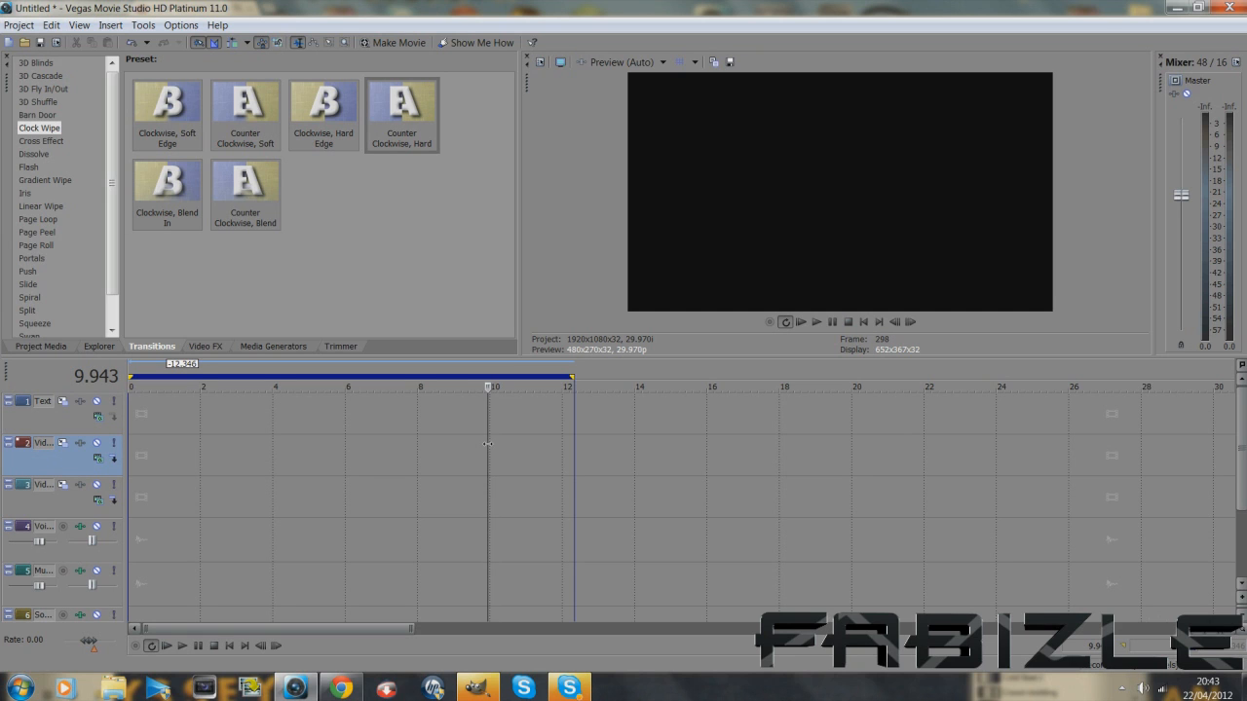
mouse_move(511, 424)
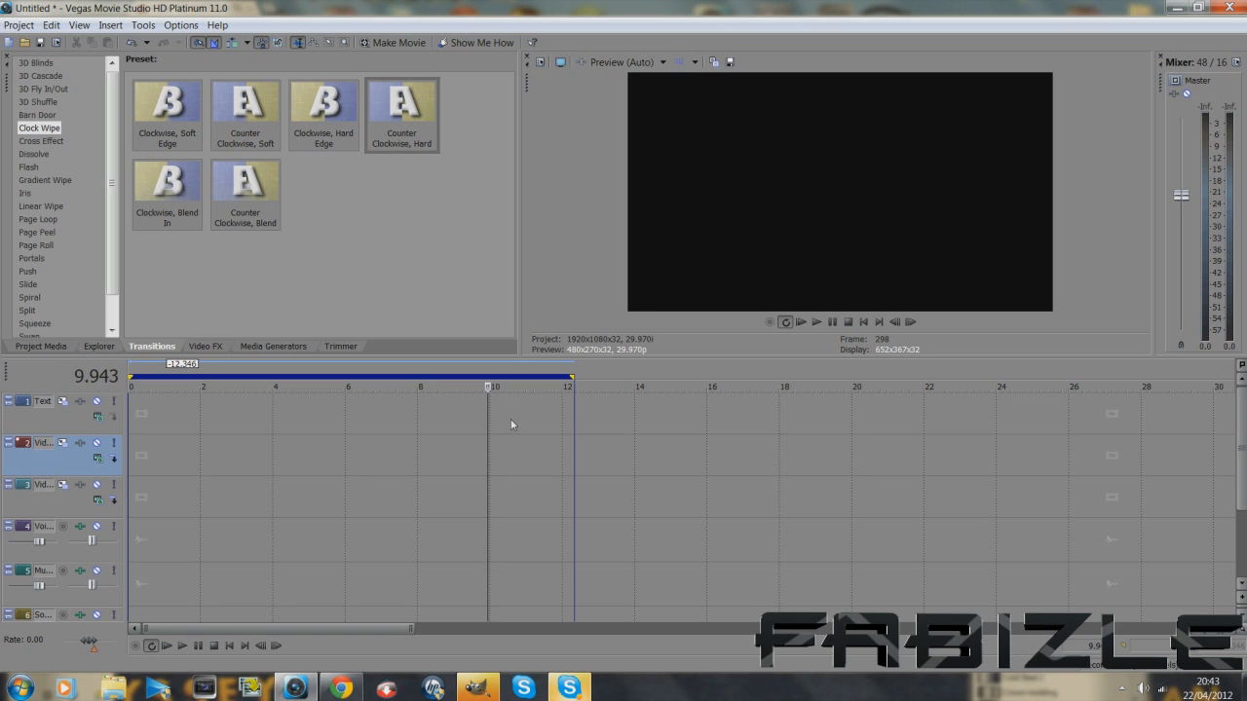
mouse_move(492, 433)
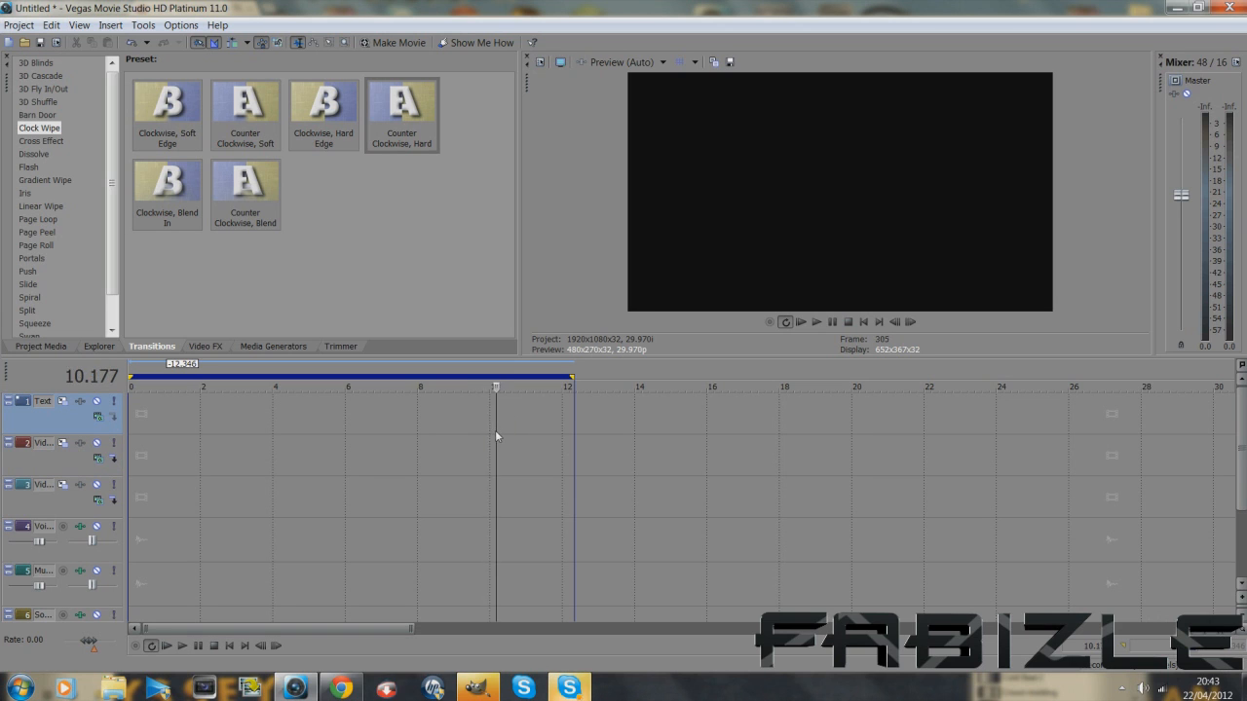
click(479, 386)
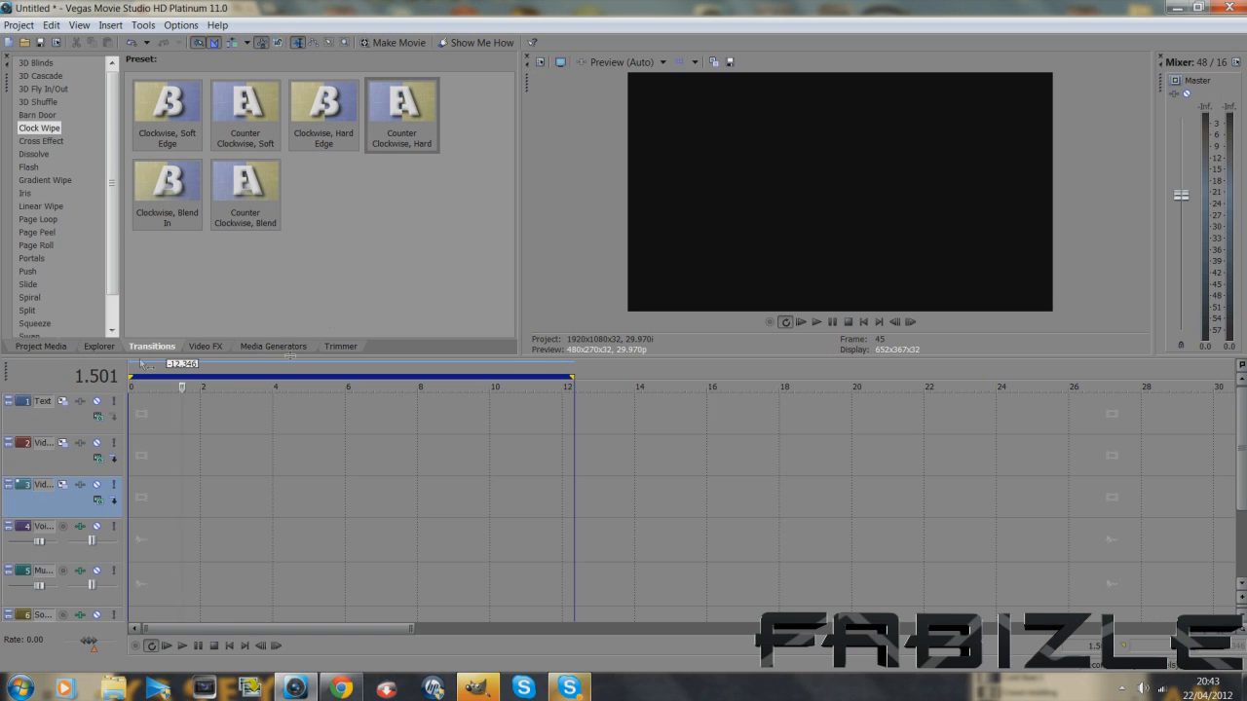
click(273, 345)
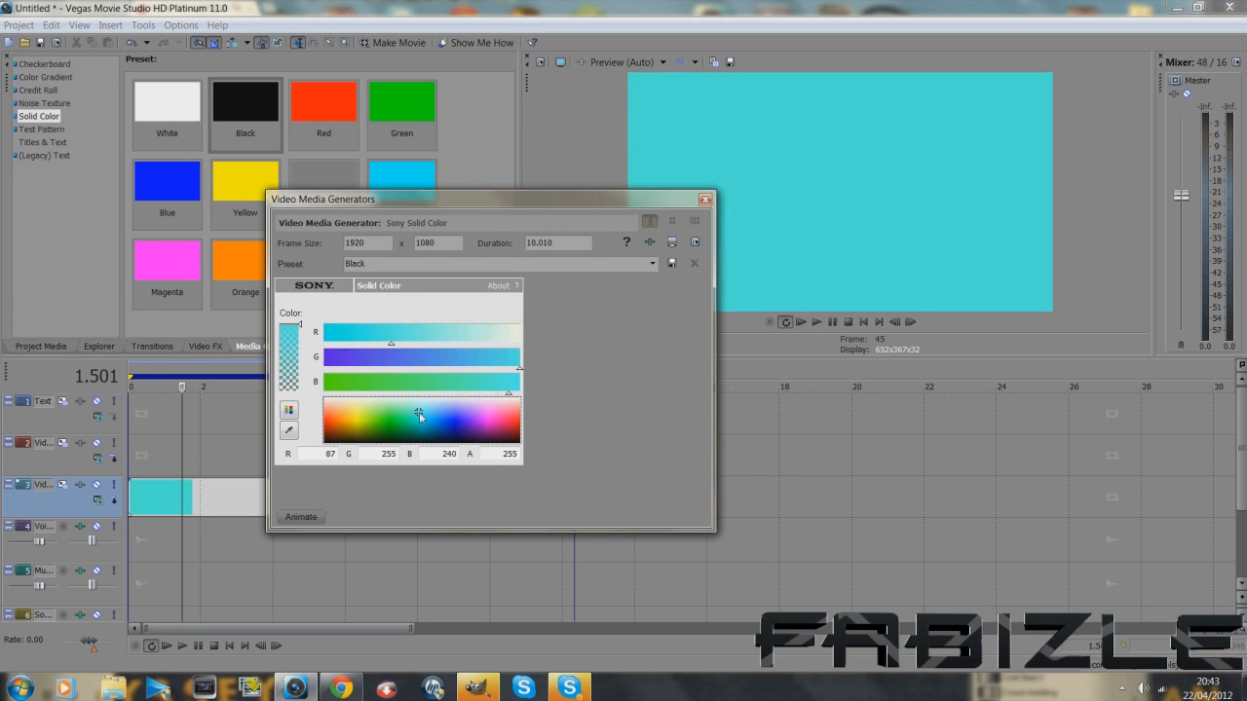
click(458, 430)
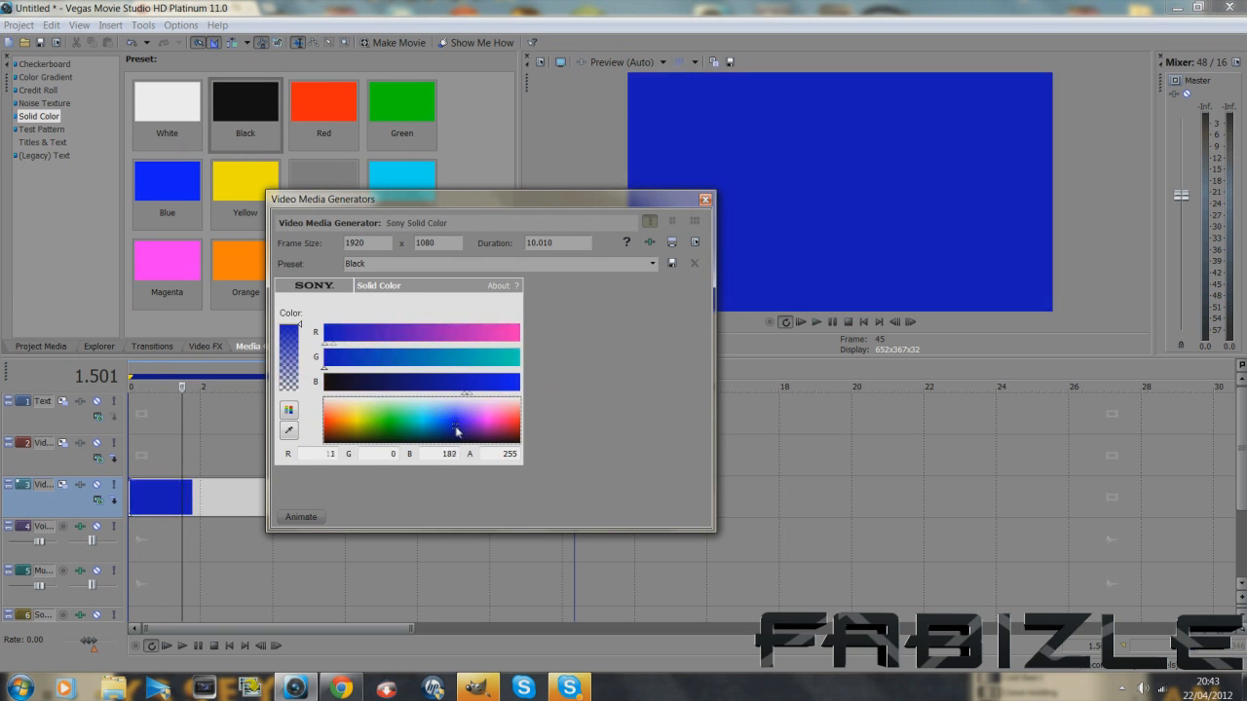
click(438, 419)
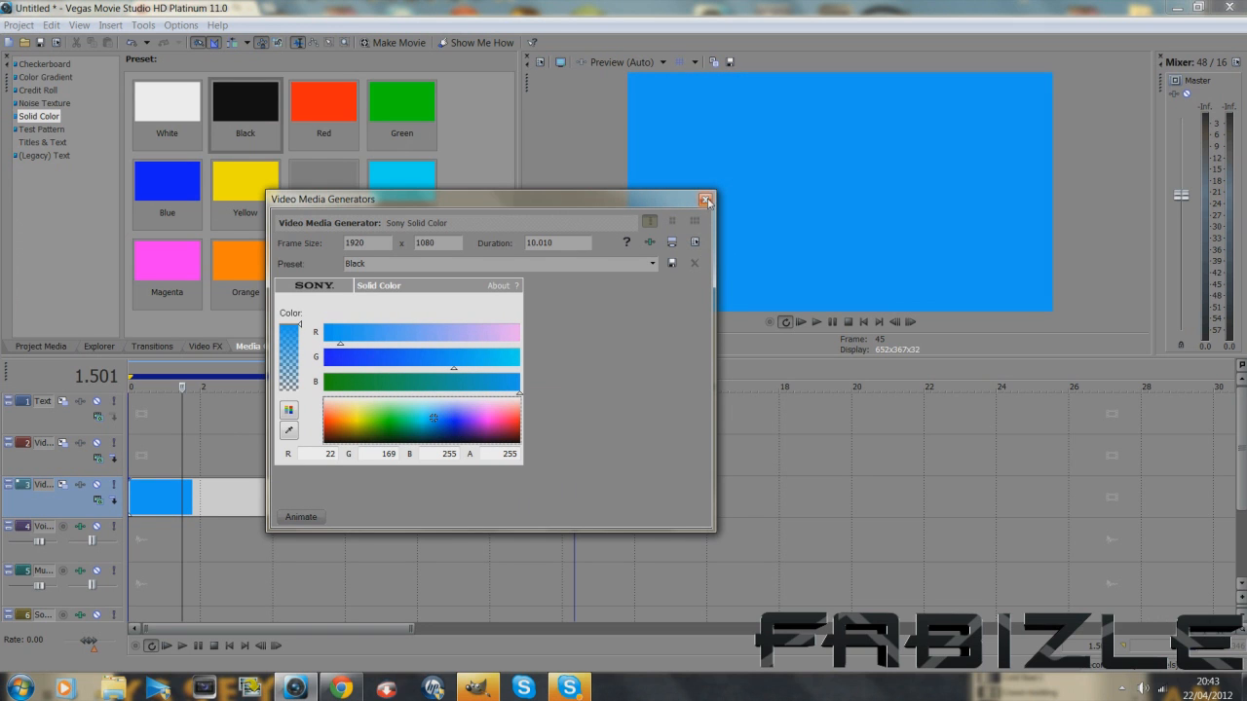
click(707, 200)
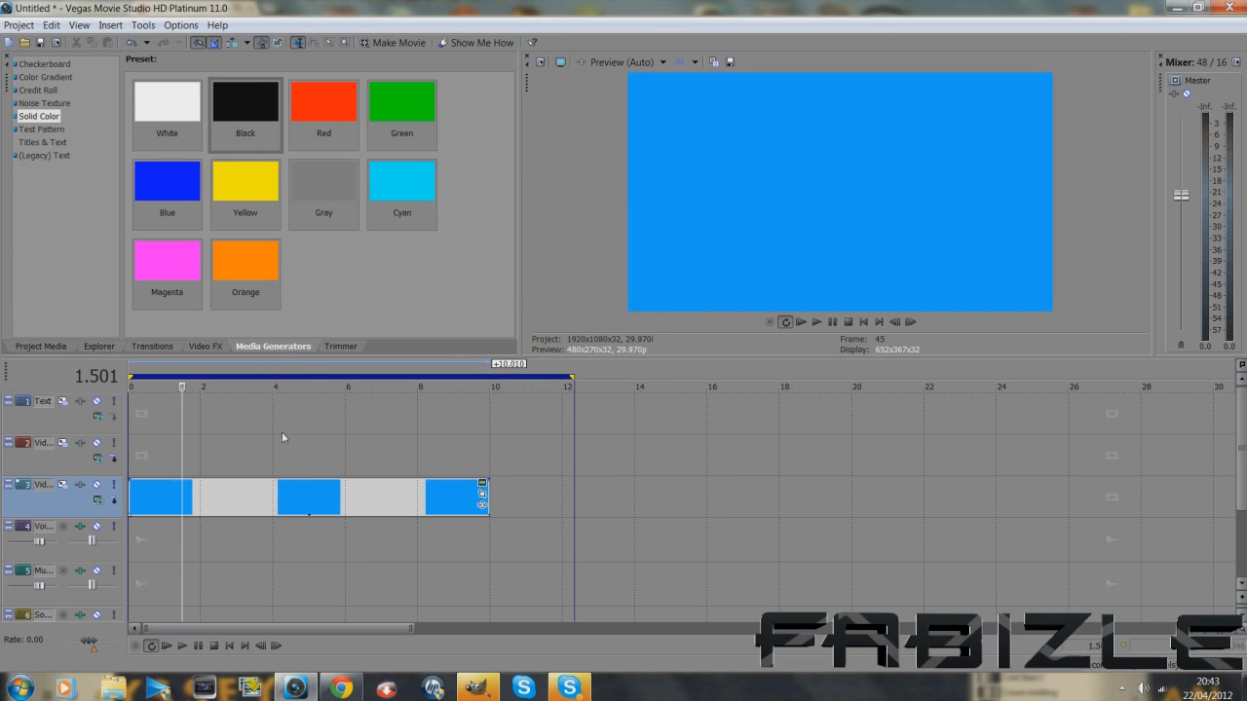
mouse_move(697, 458)
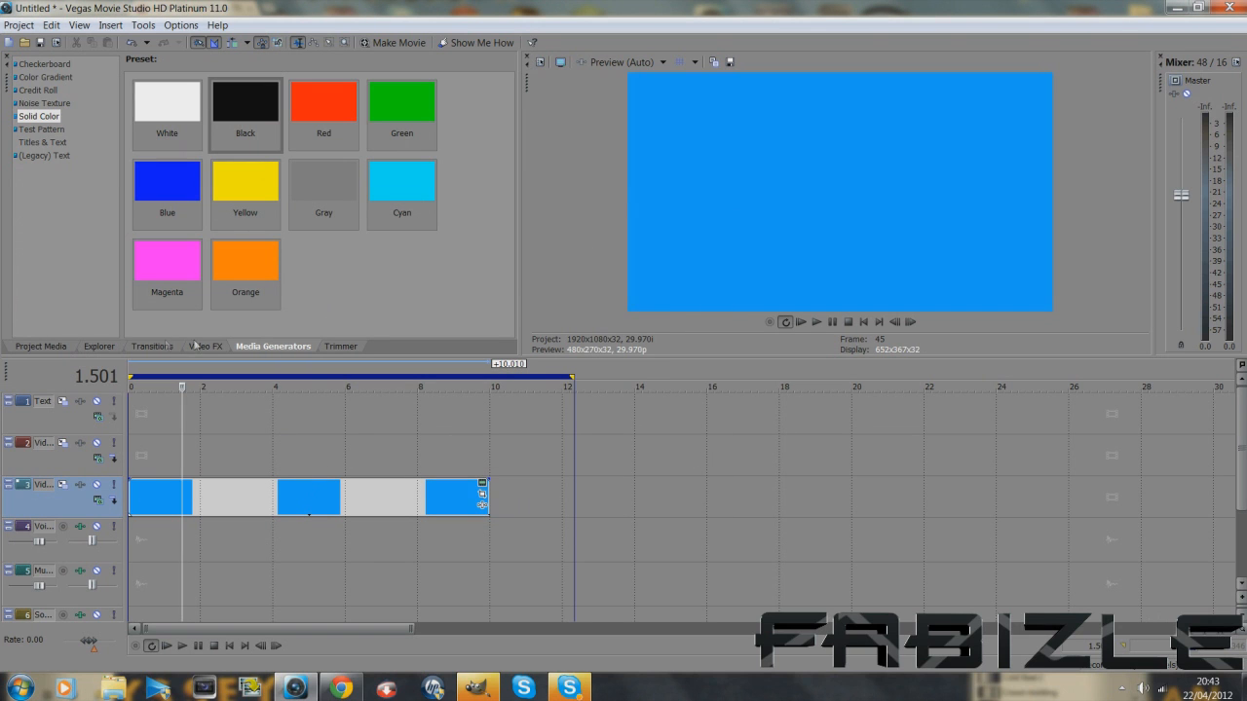
Apply Cookie Cutter 'Circle, Center' with size 0.200, border 0.02 and a white border.
click(205, 346)
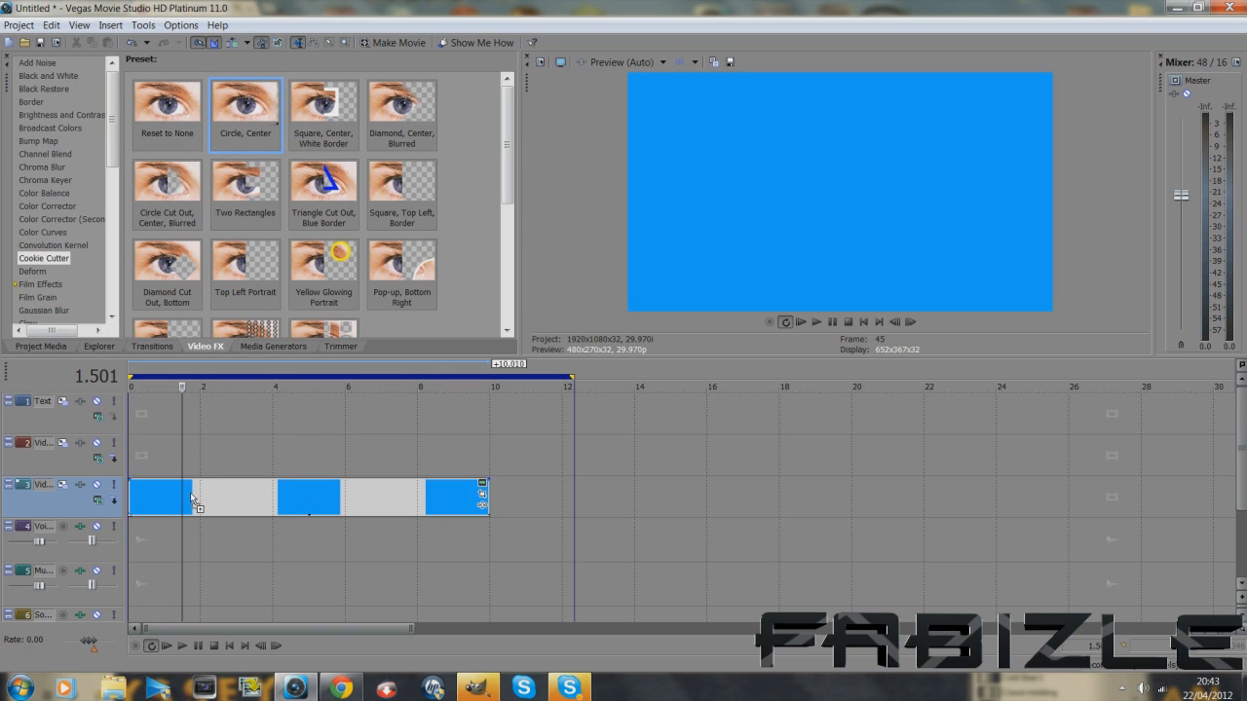
double_click(245, 108)
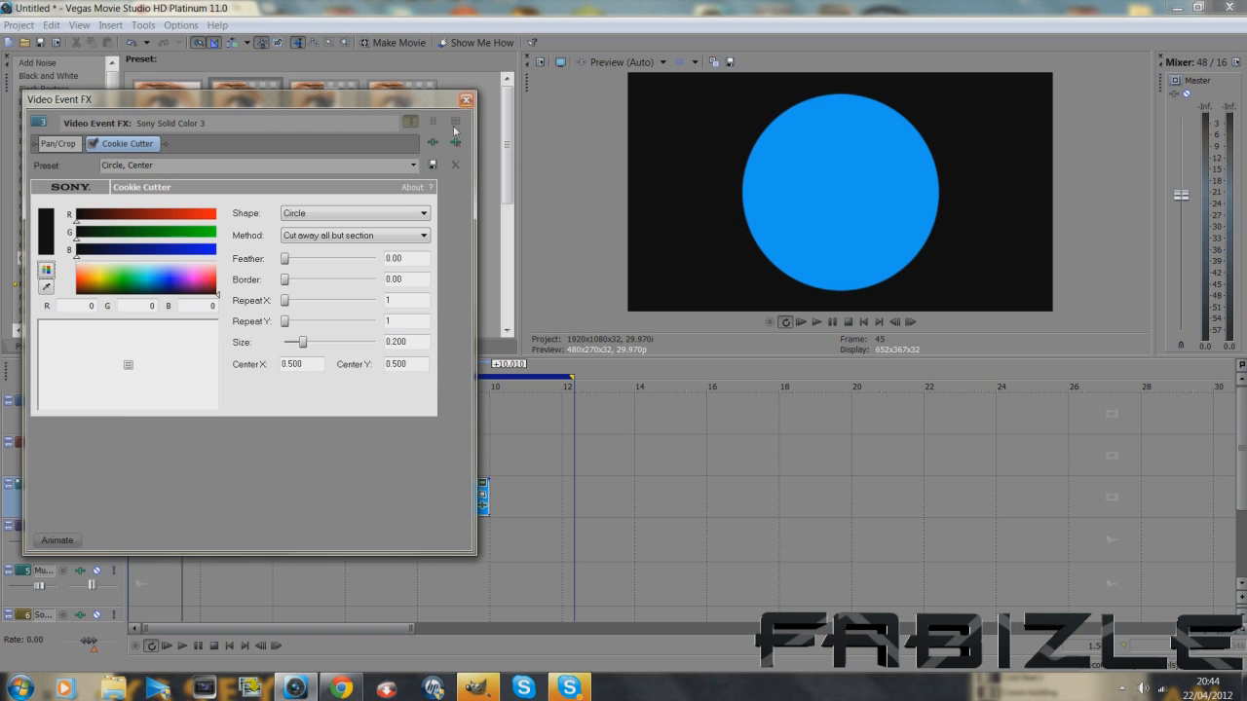
drag(300, 342, 295, 342)
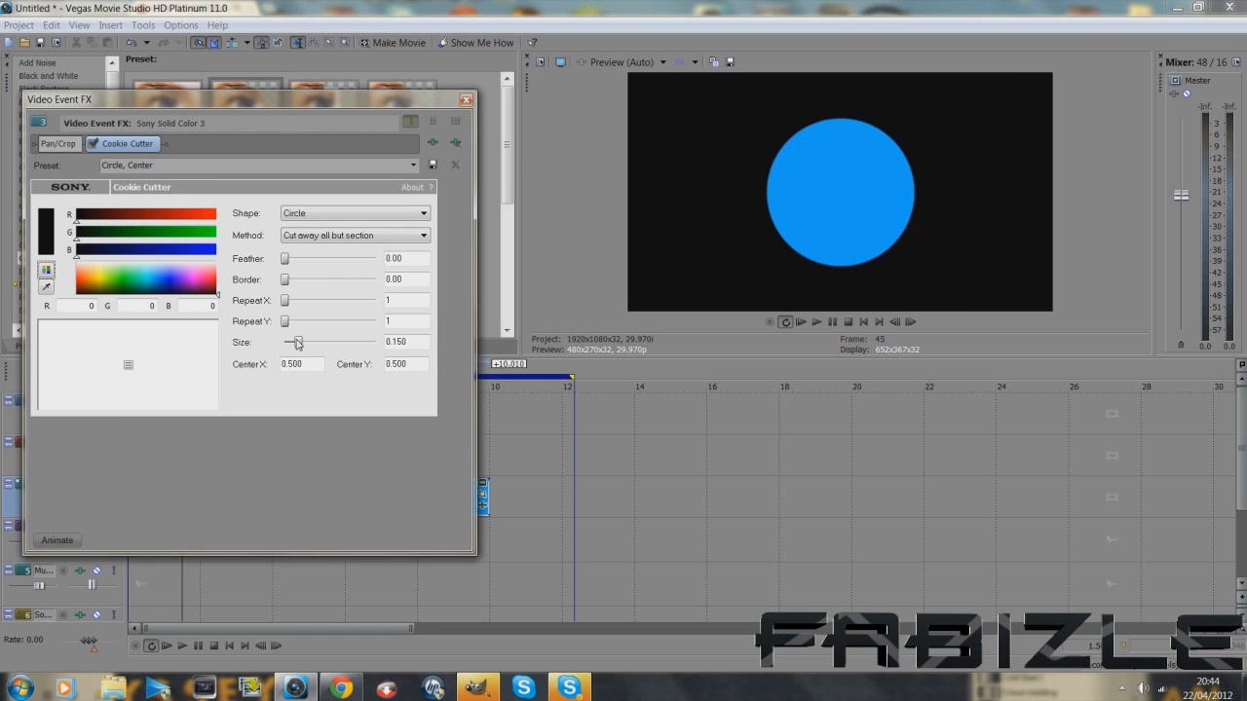
drag(295, 342, 304, 342)
text(0.02)
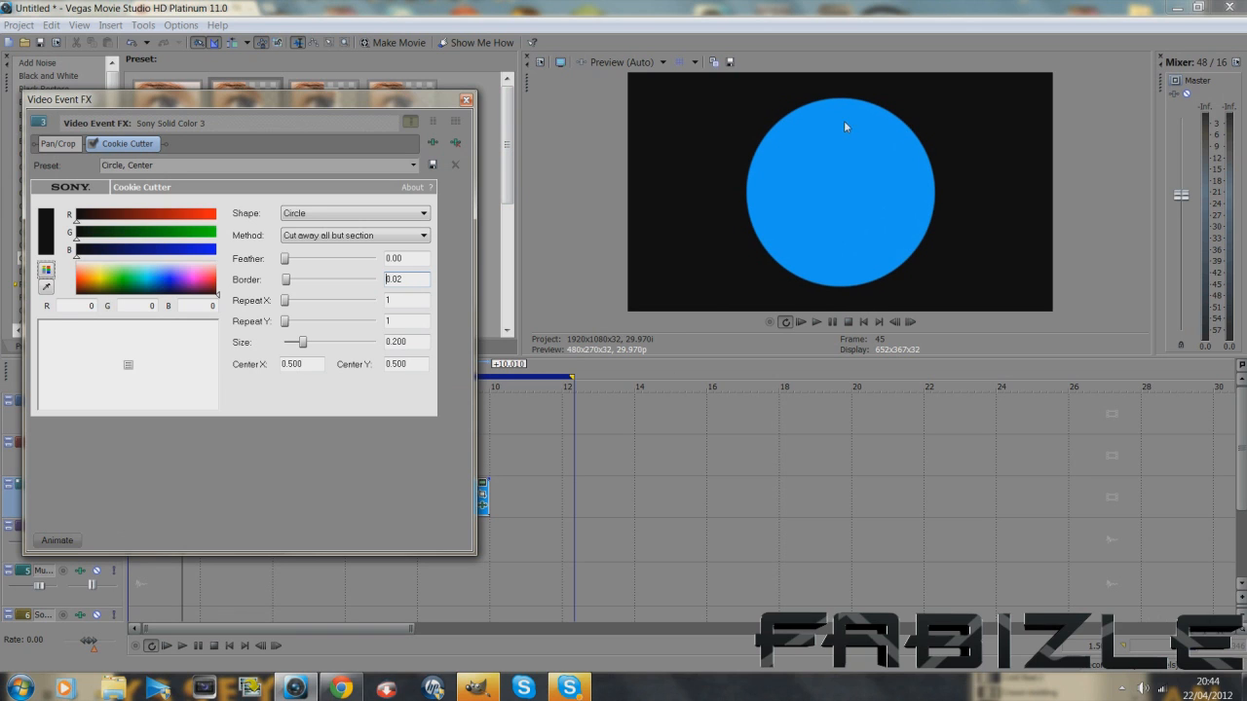
mouse_move(787, 143)
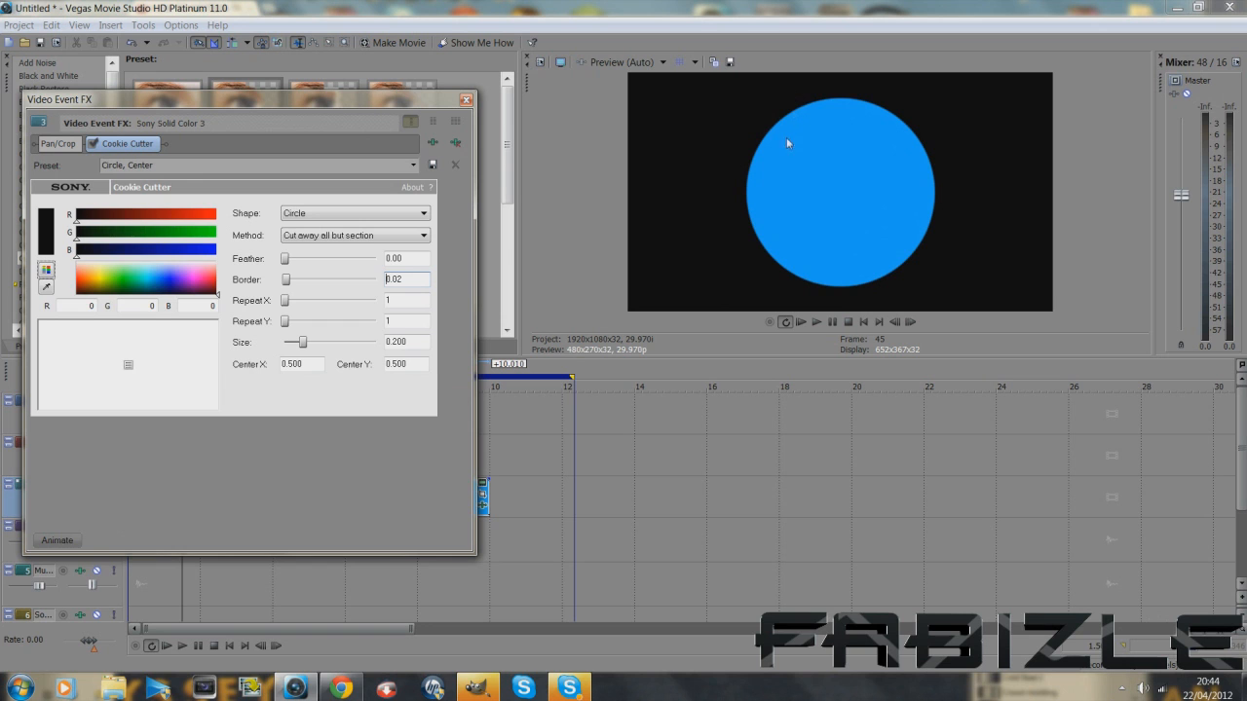
click(162, 276)
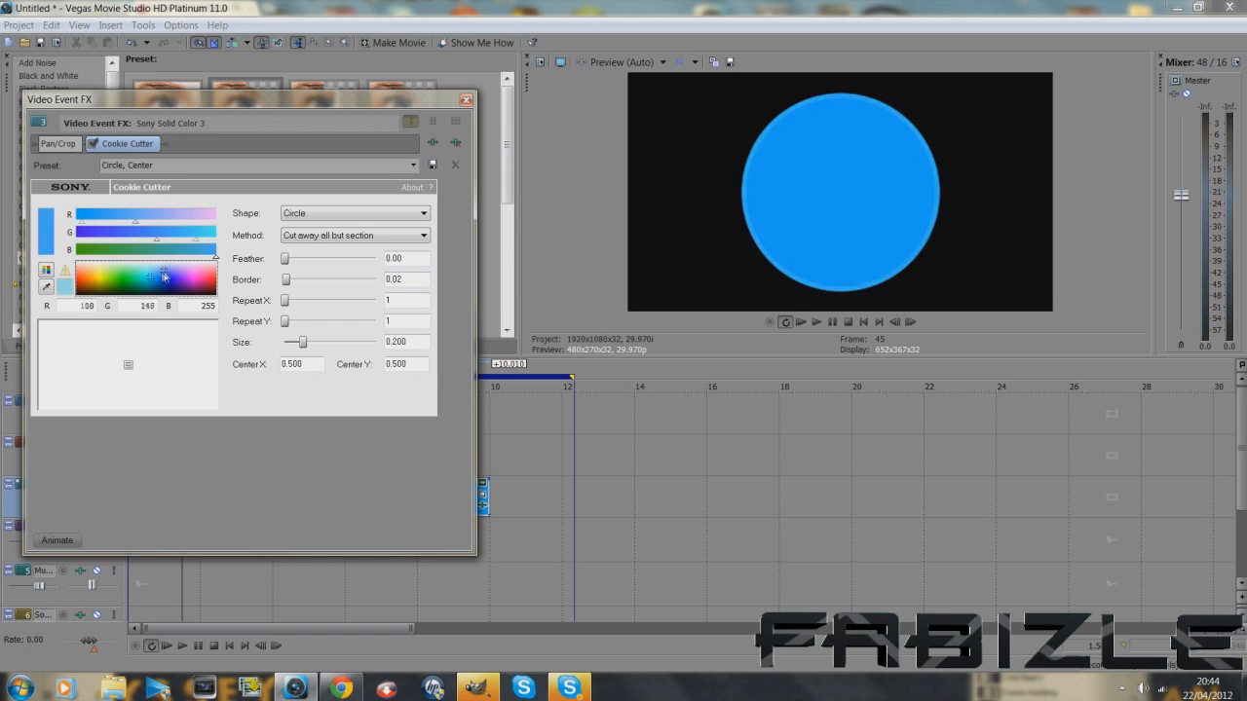
click(76, 273)
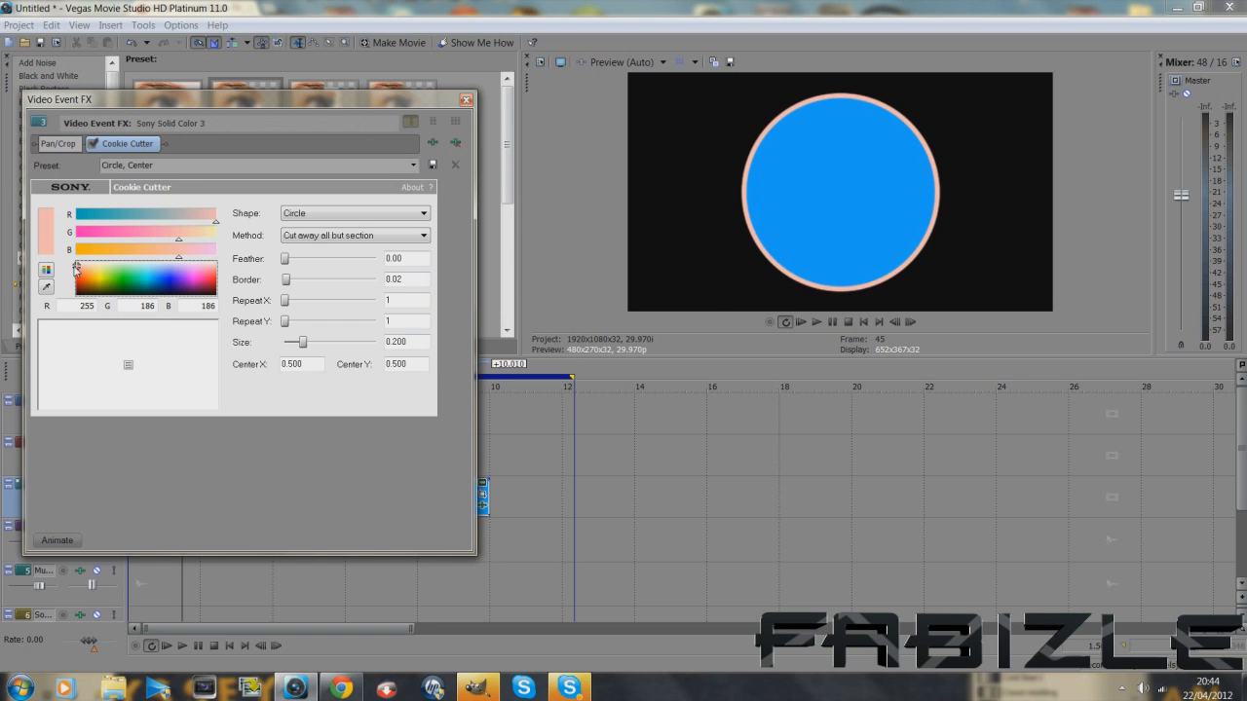
click(80, 278)
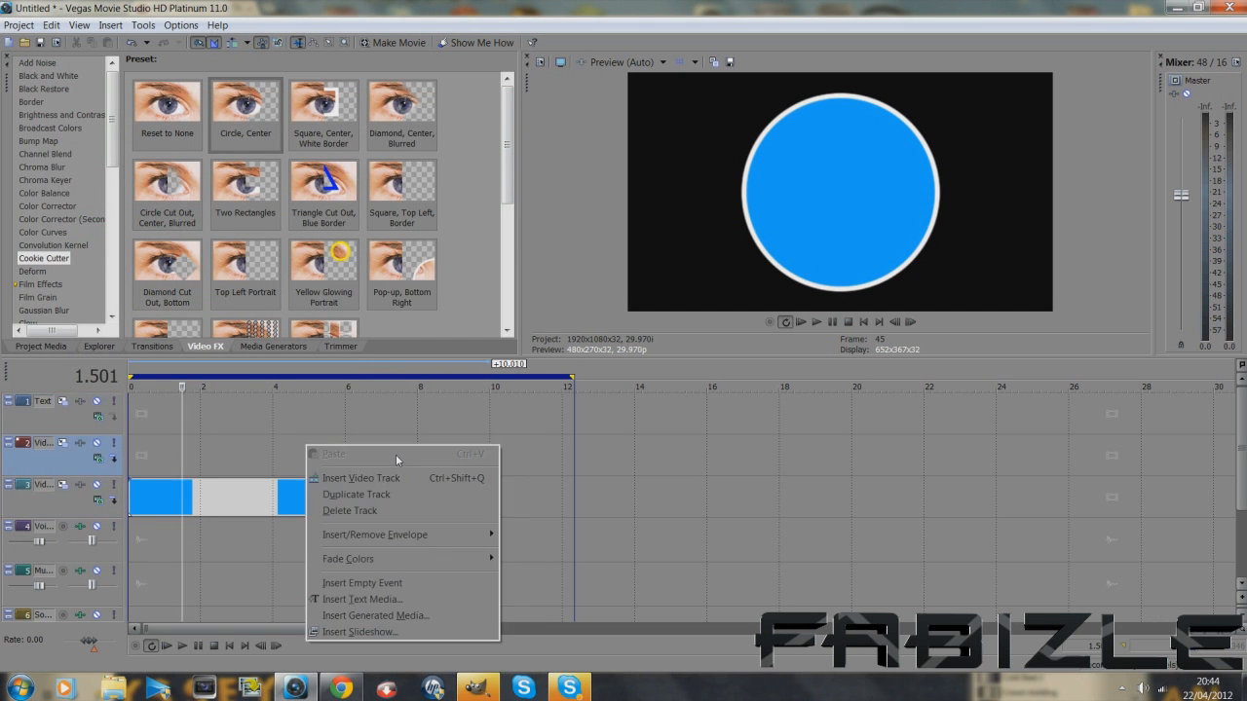
mouse_move(397, 558)
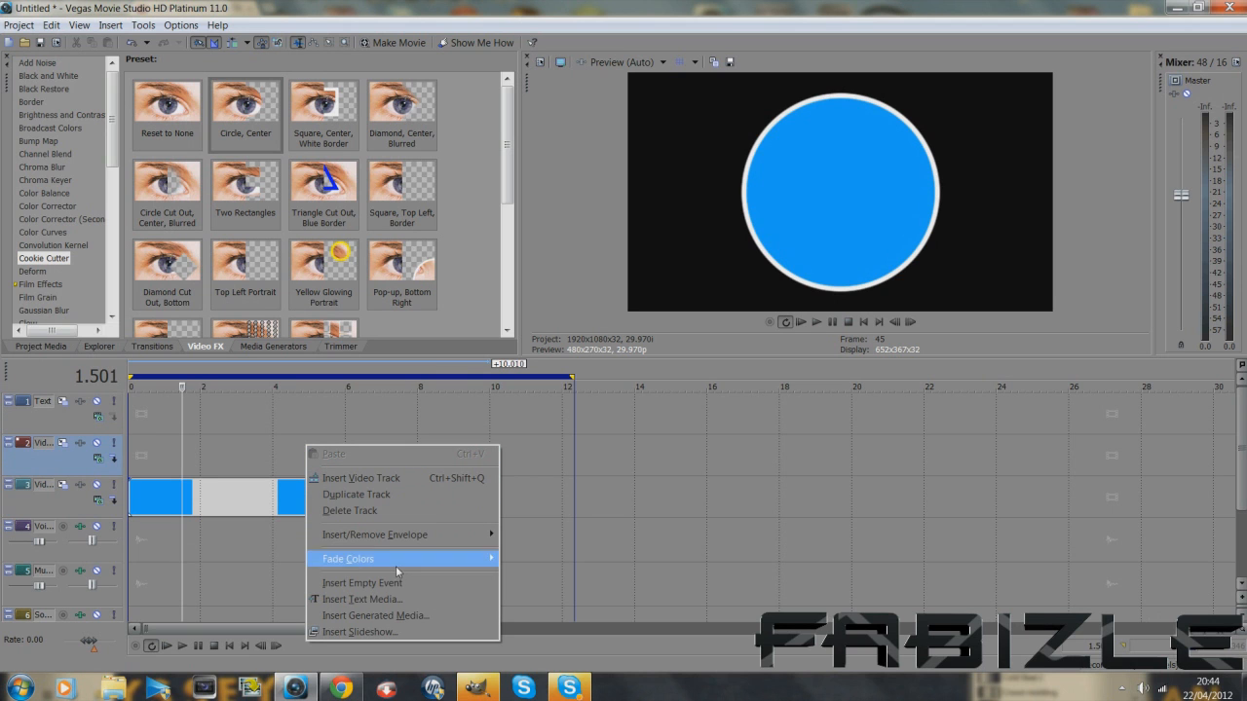
Add a text clip reading 'Tutorial' on video track 2 and make the text black.
click(376, 616)
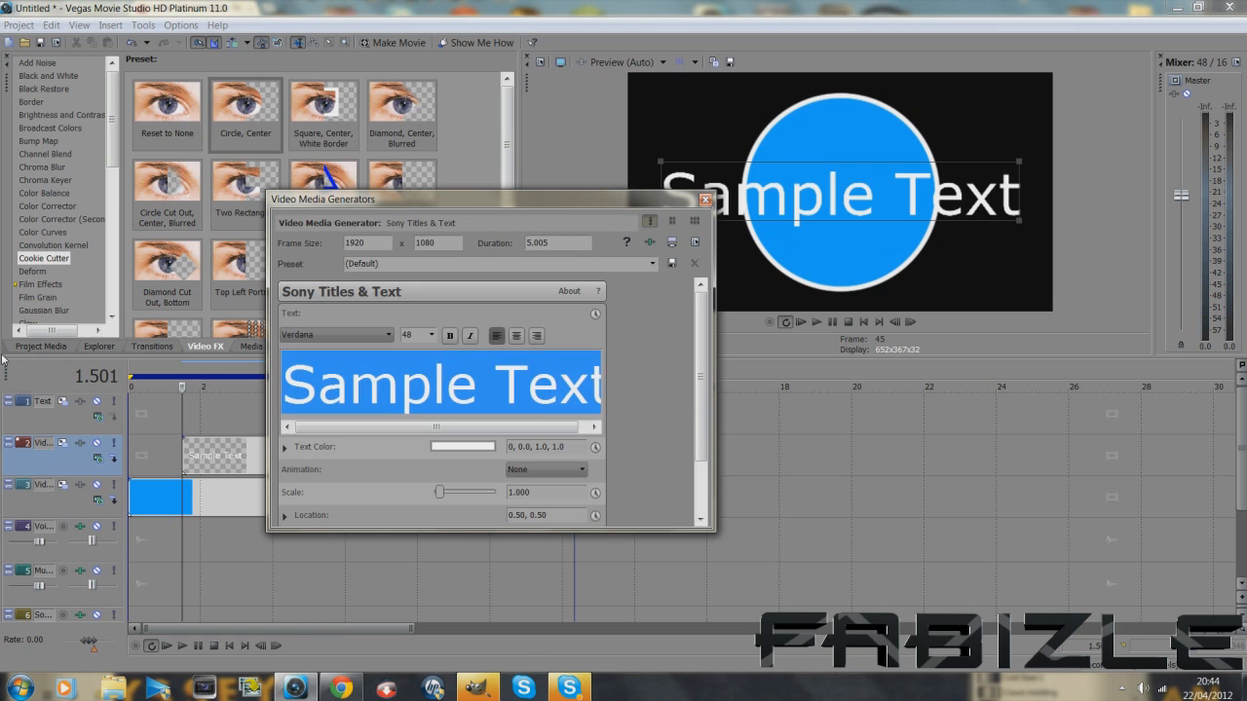
text(Tutor)
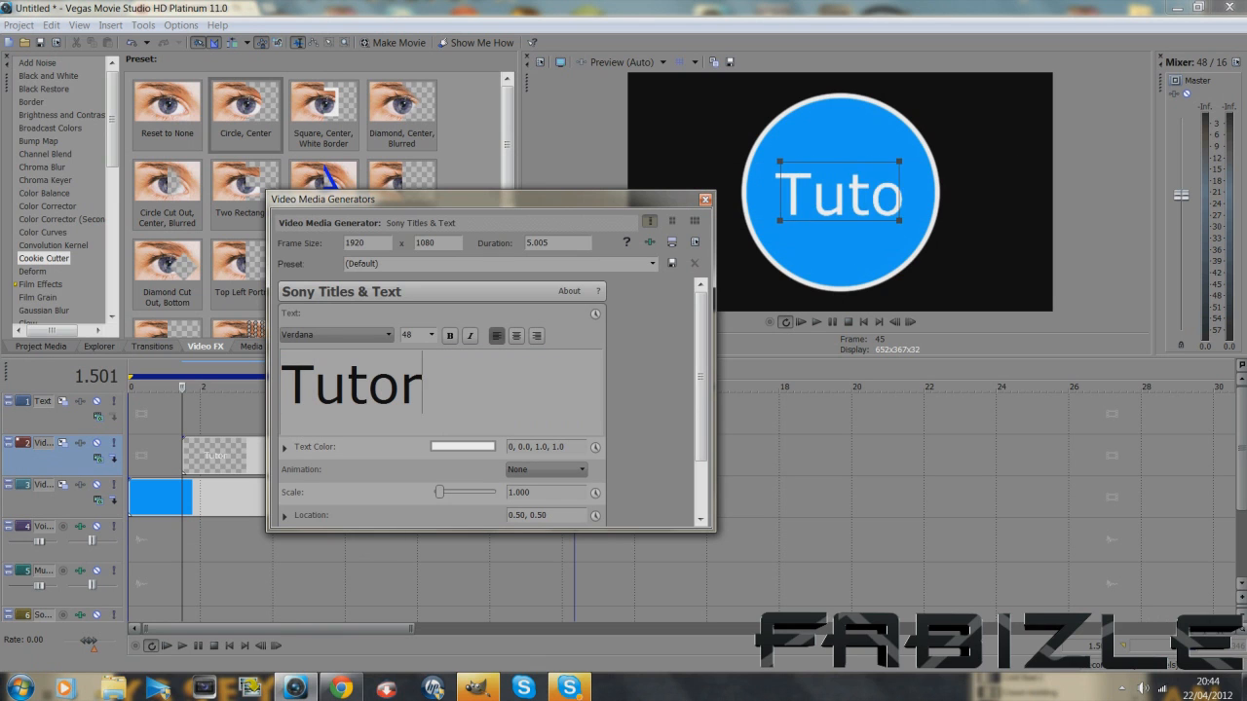
text(ial)
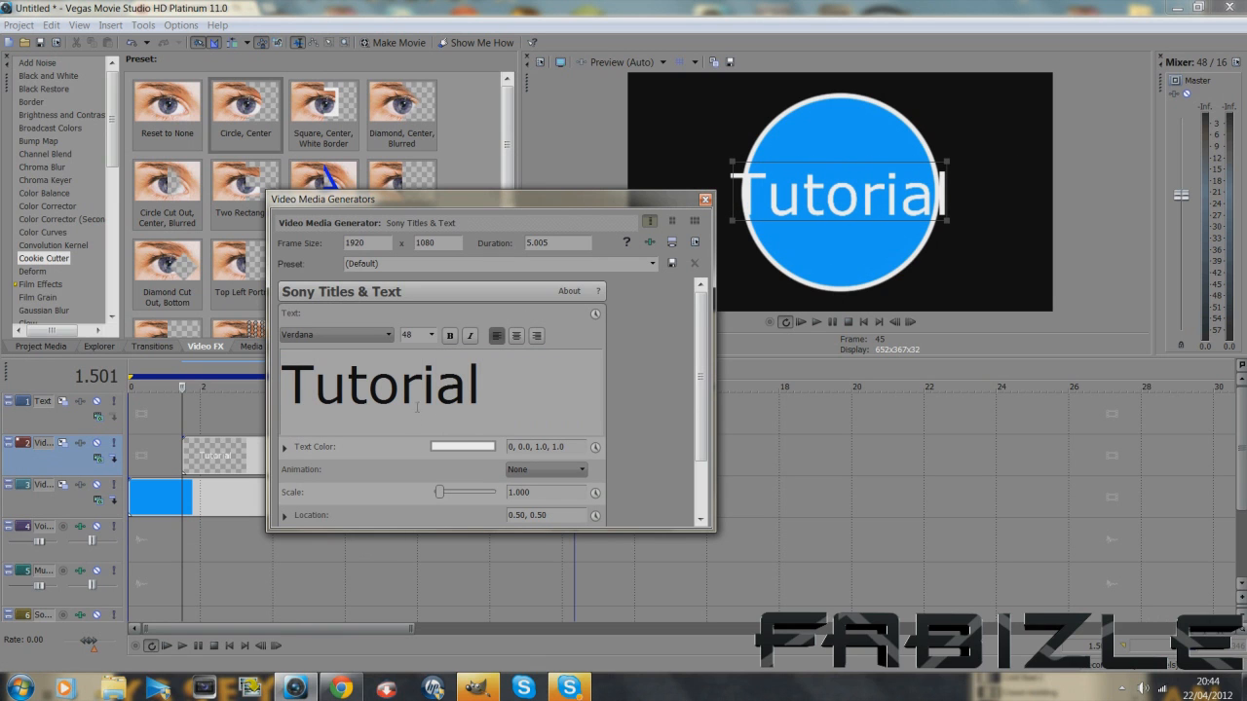
click(463, 446)
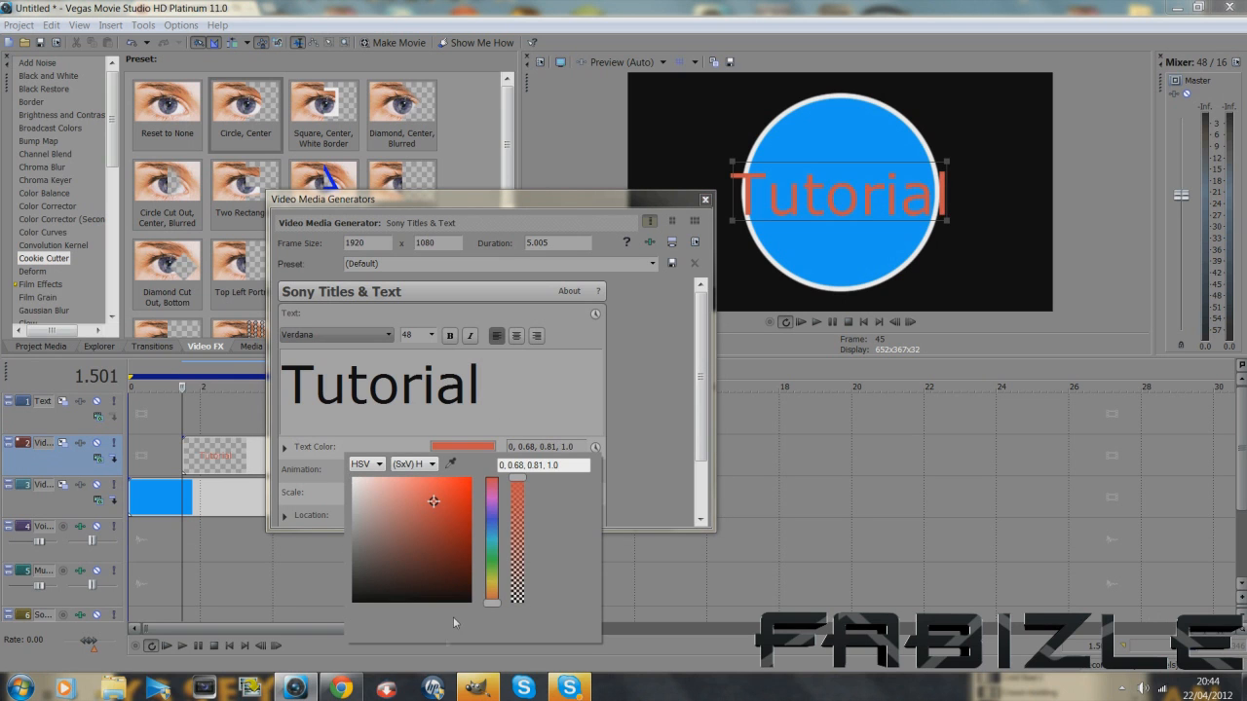
drag(492, 491, 492, 603)
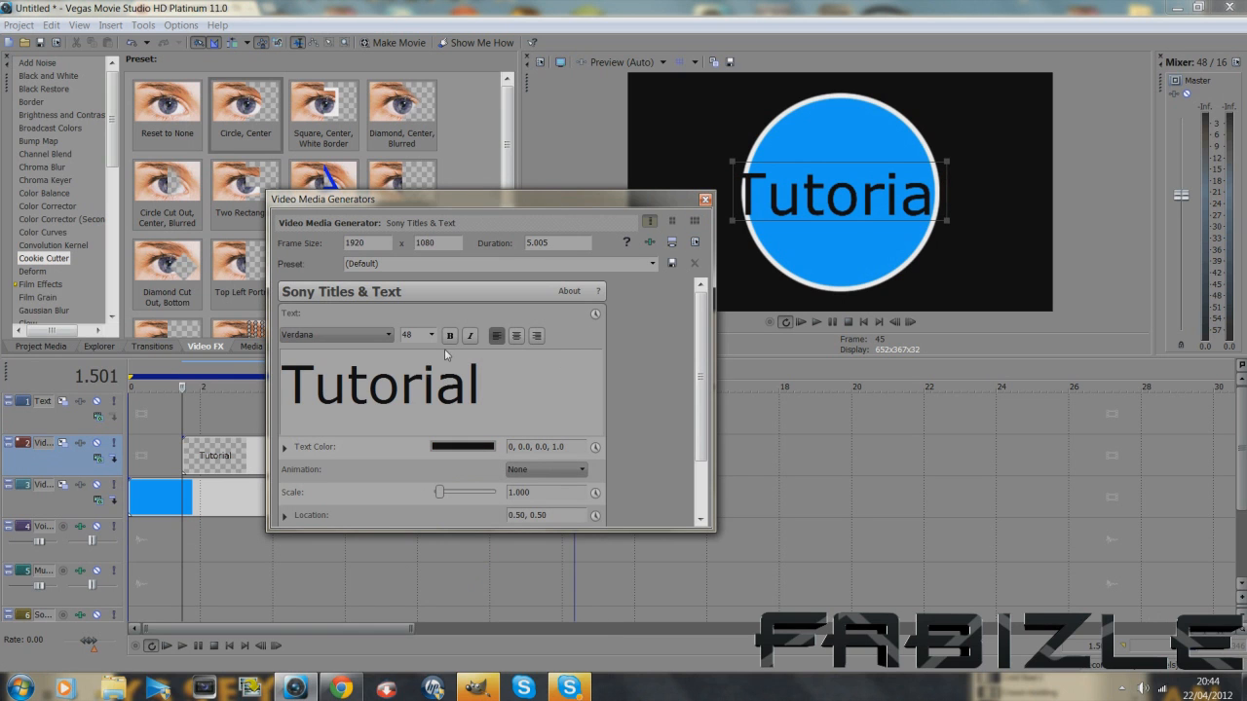
Set the 'Tutorial' title's font size to 36.
double_click(380, 383)
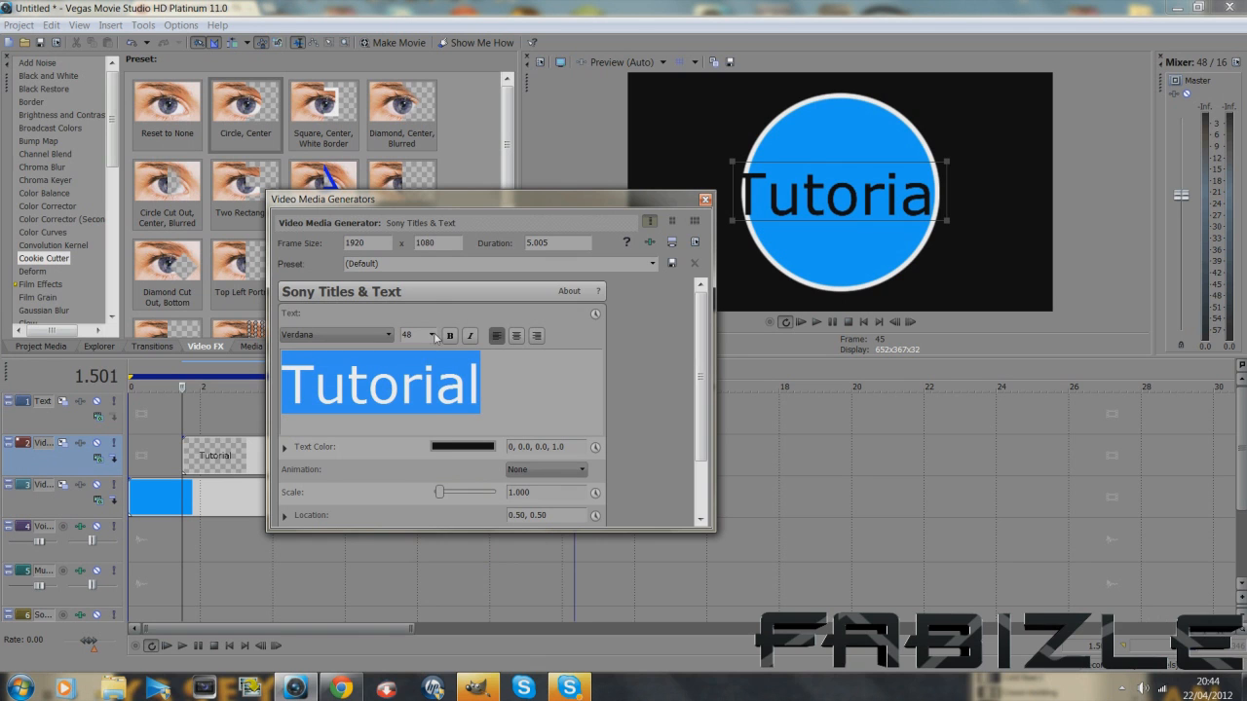
click(430, 335)
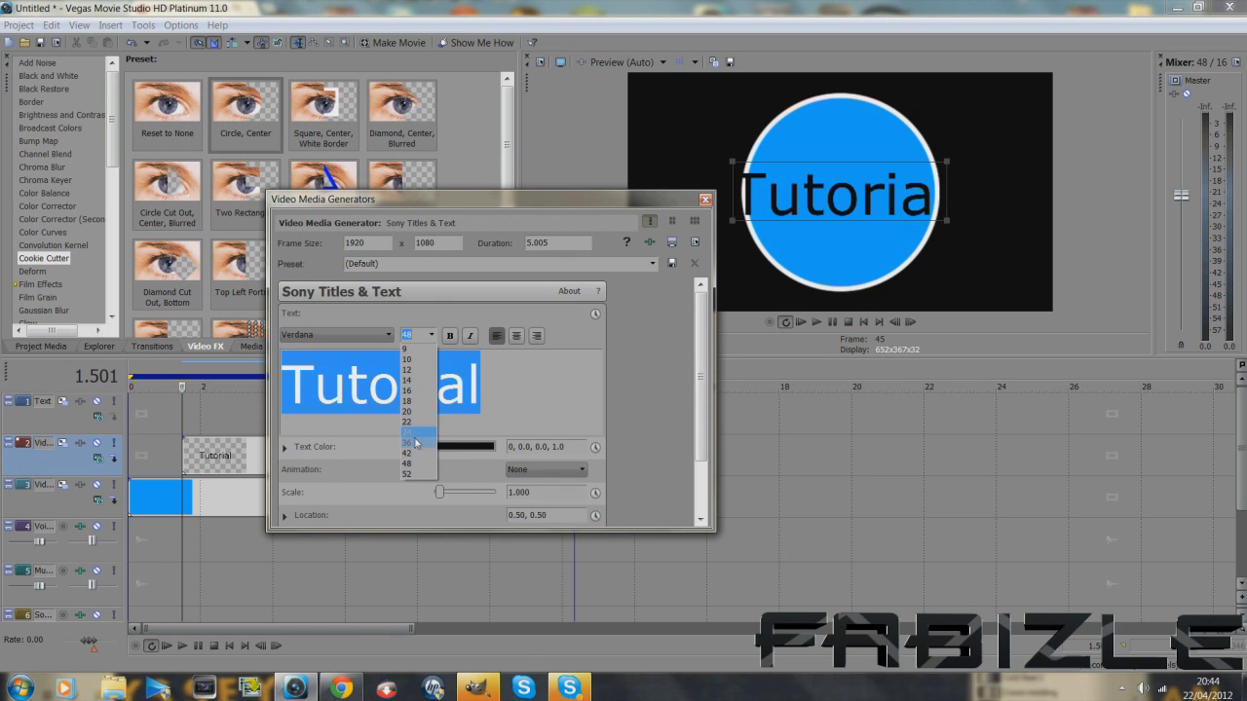
click(406, 440)
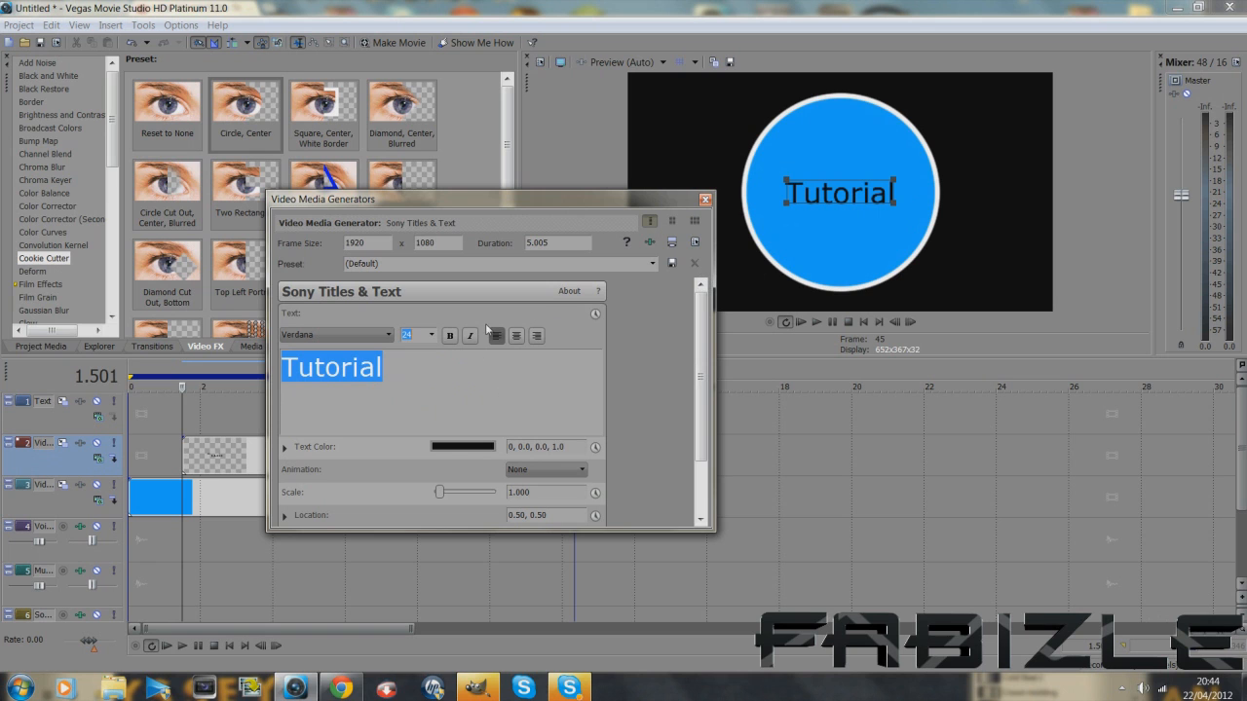
click(430, 335)
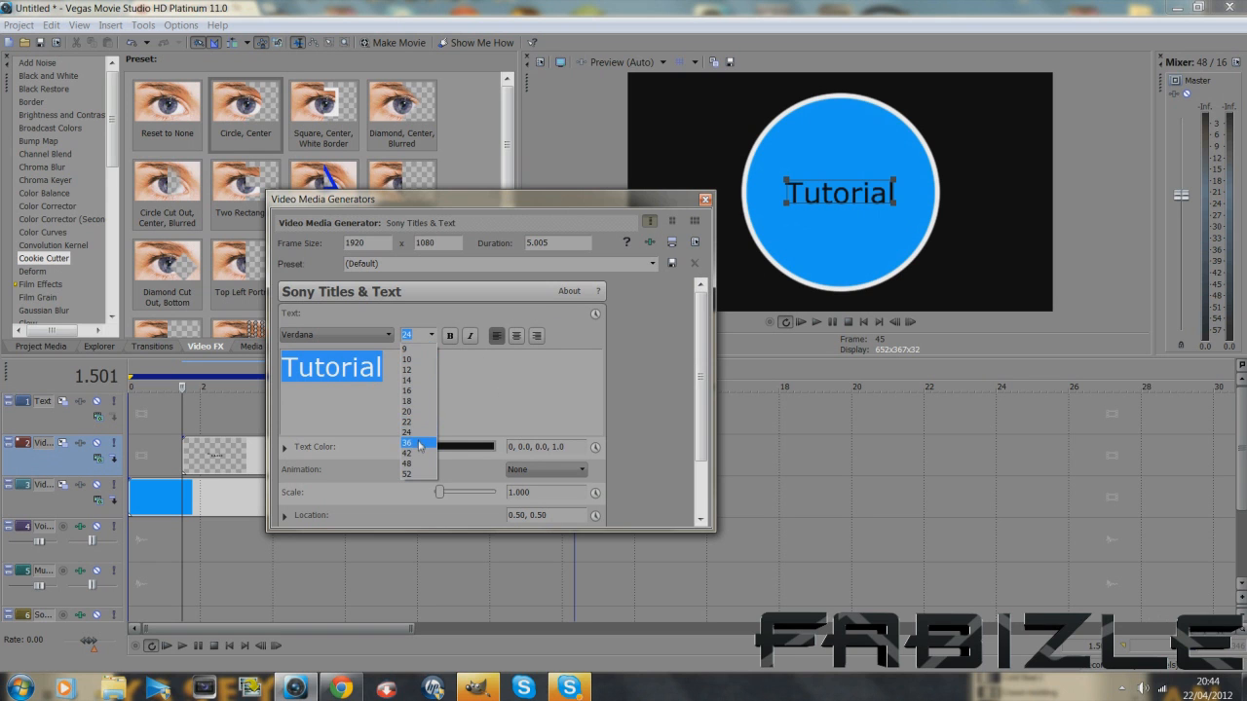
click(406, 442)
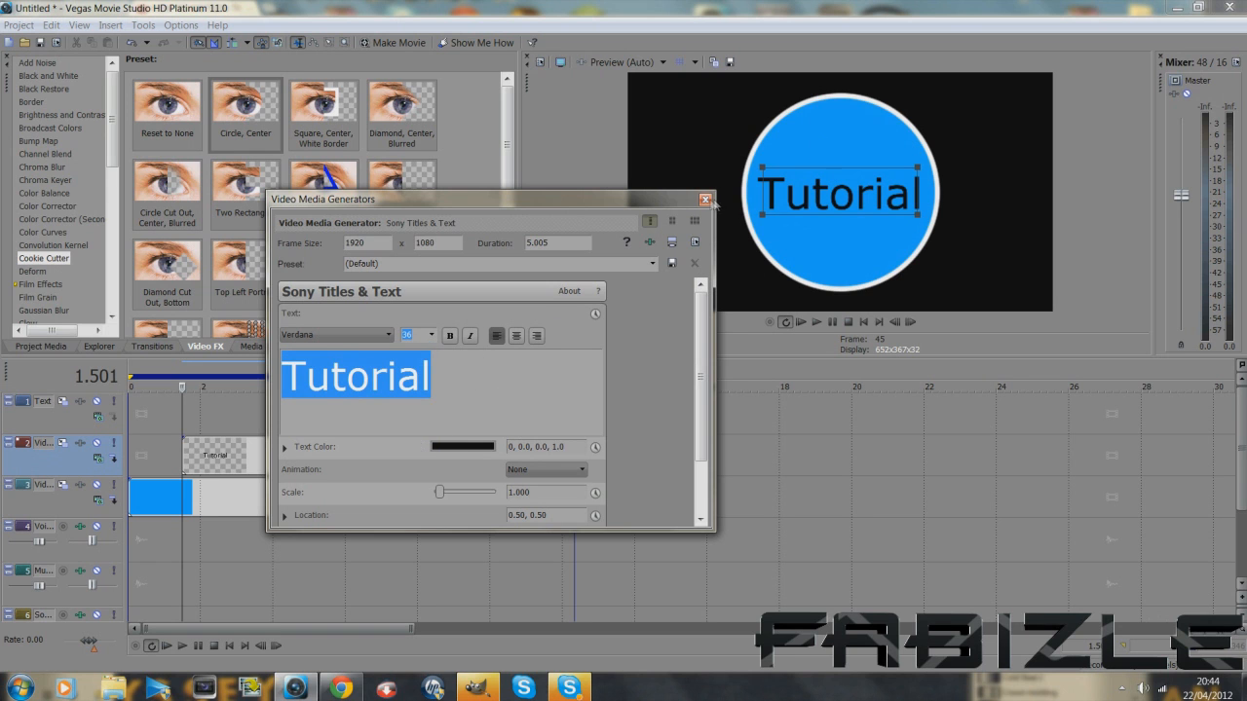
click(705, 198)
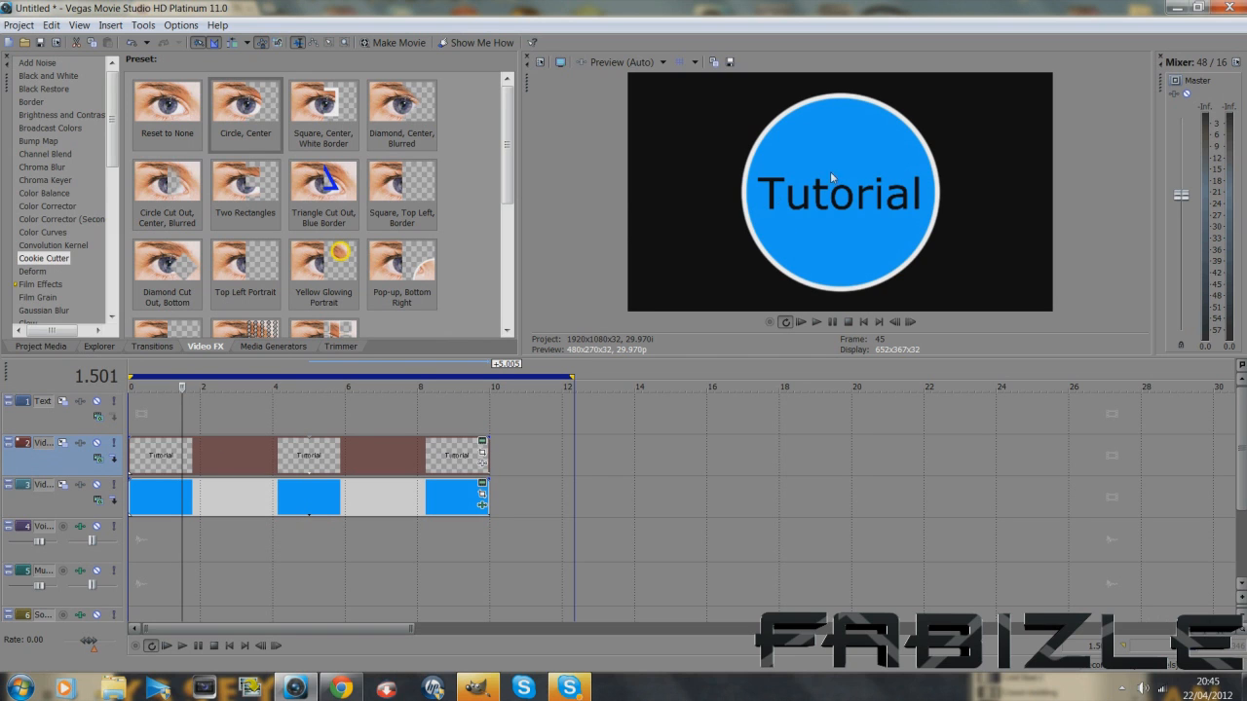
mouse_move(779, 215)
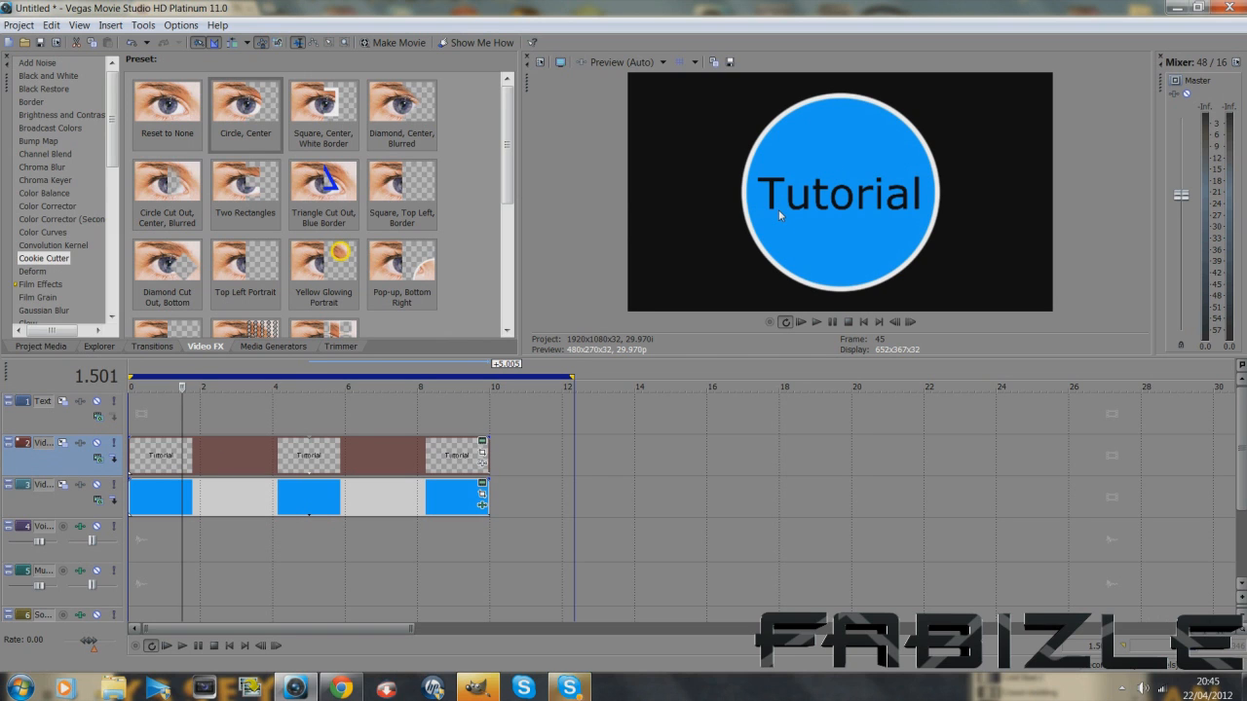
mouse_move(928, 286)
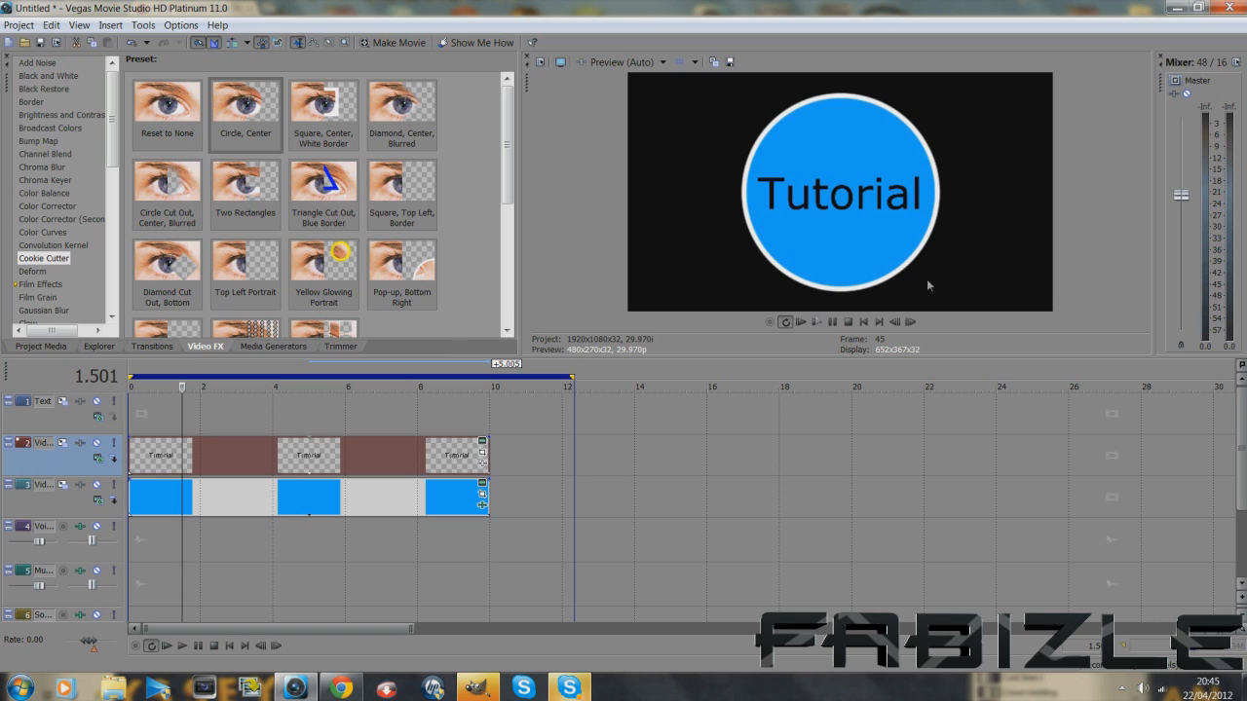
Nudge the playhead back and list the Page Peel presets in Transitions.
click(816, 321)
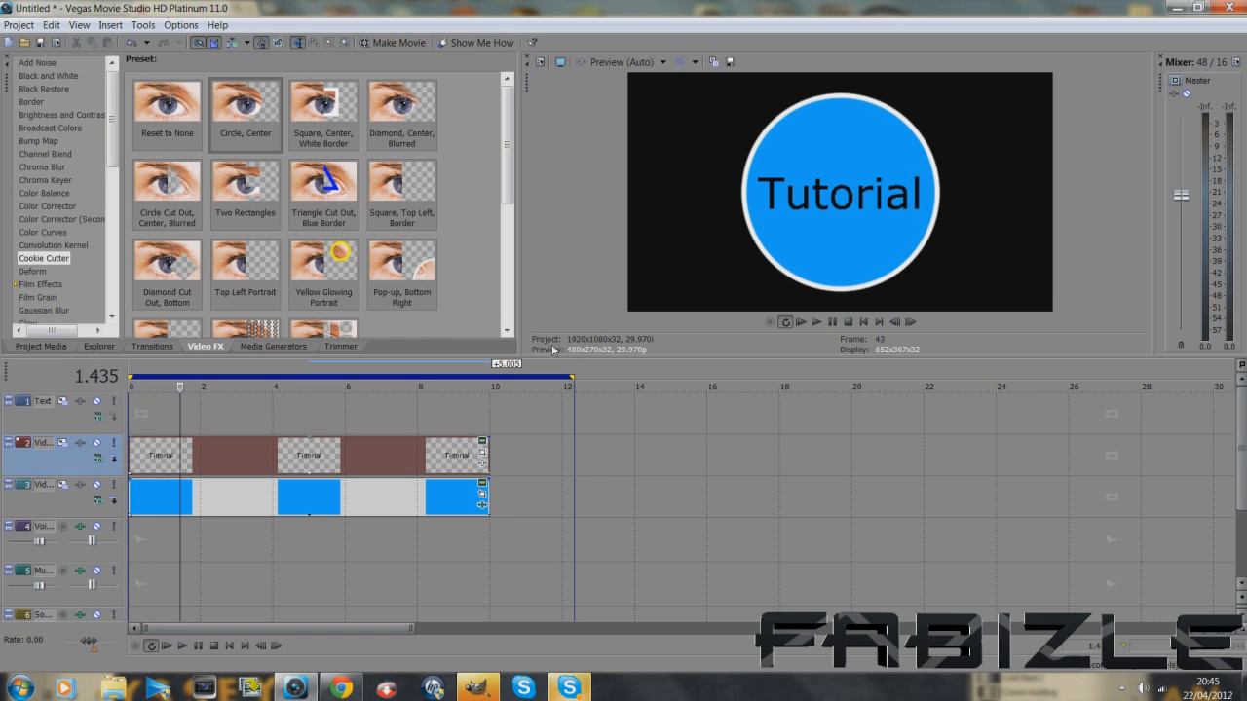
click(151, 346)
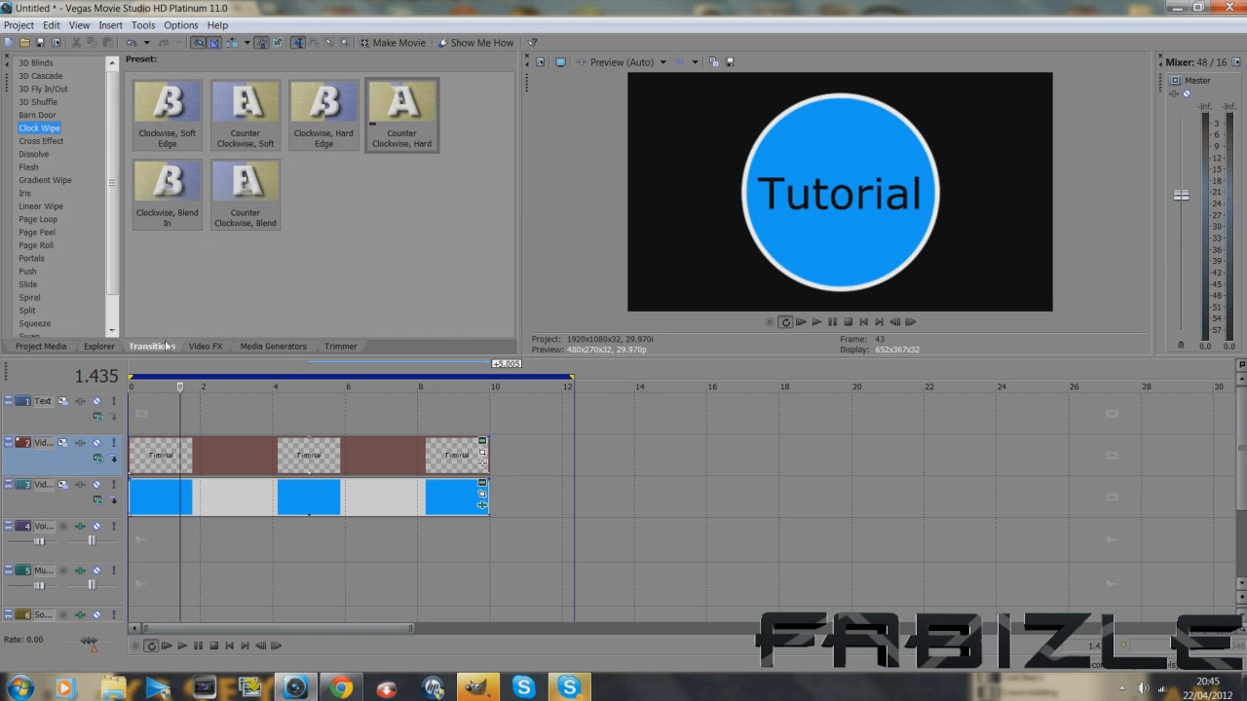
click(37, 232)
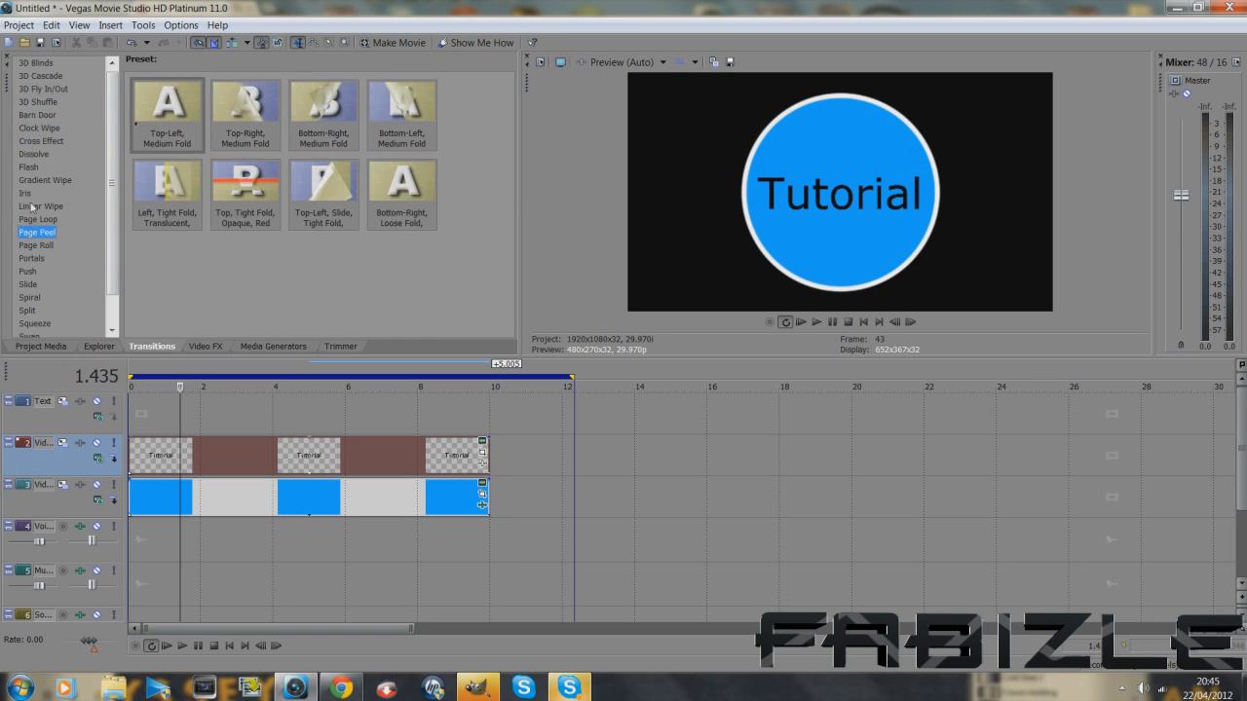
Put the Clock Wipe 'Counter Clockwise, Hard' preset at the start of the blue circle clip.
click(39, 128)
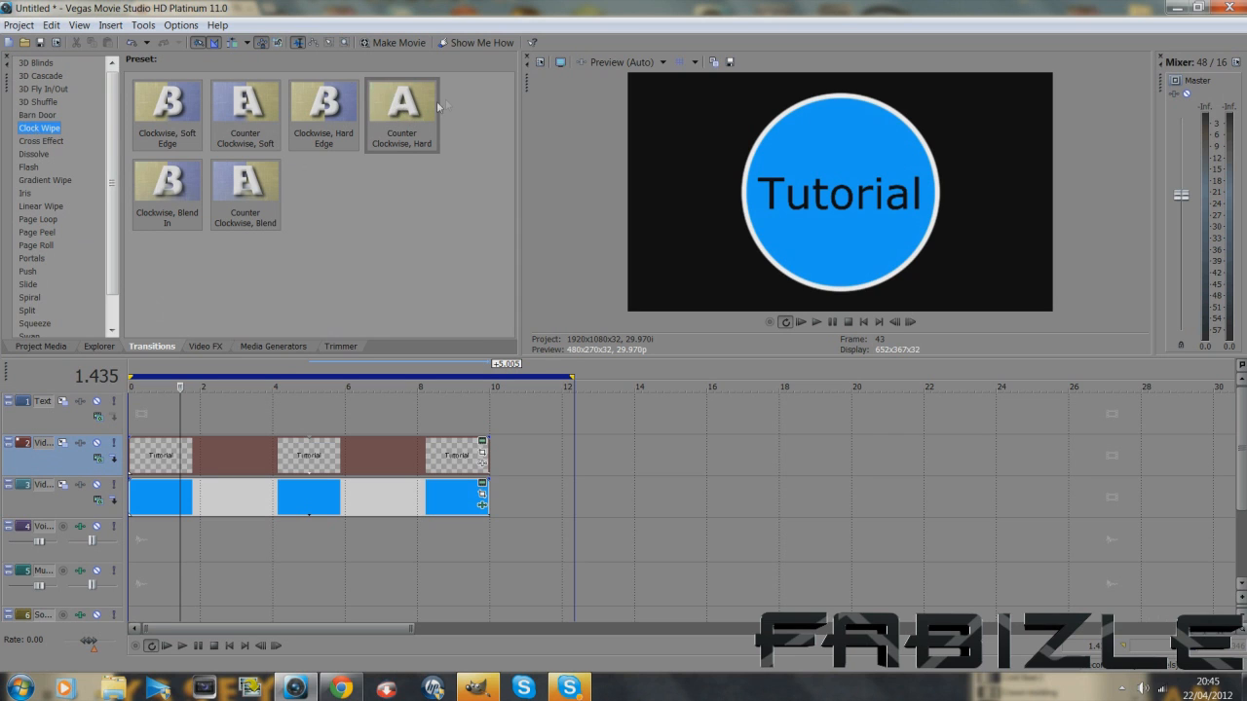
click(402, 107)
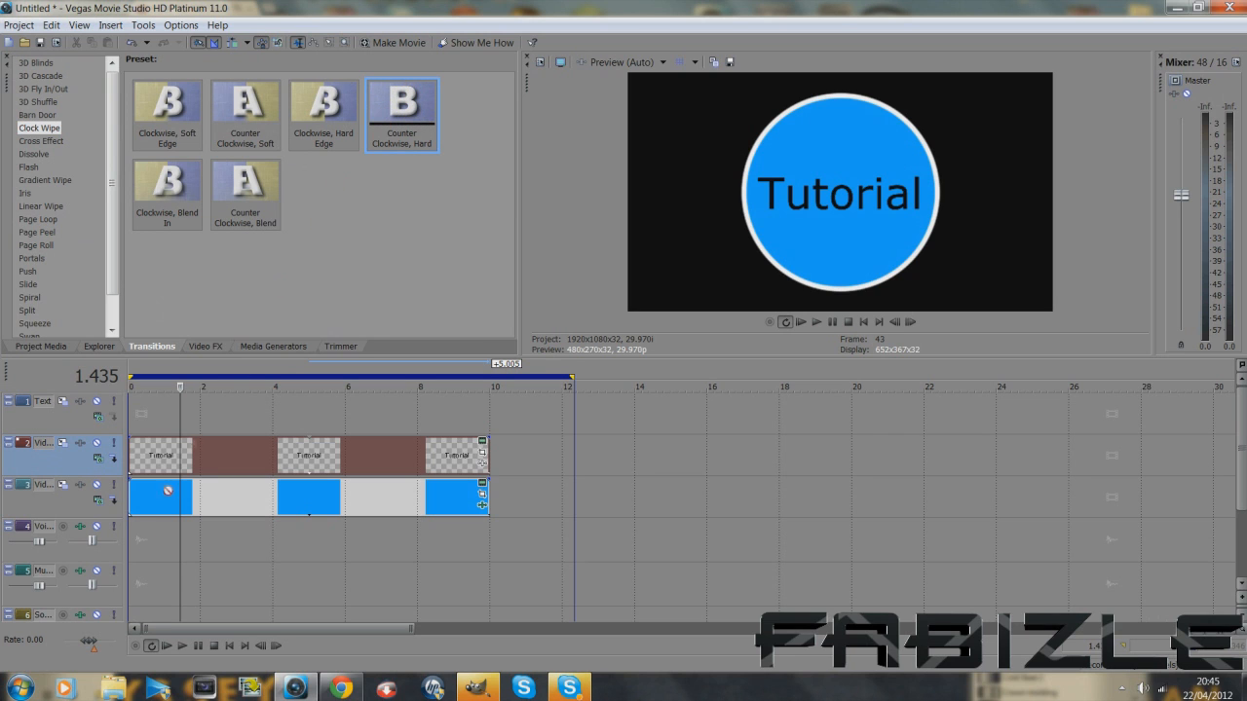
double_click(401, 102)
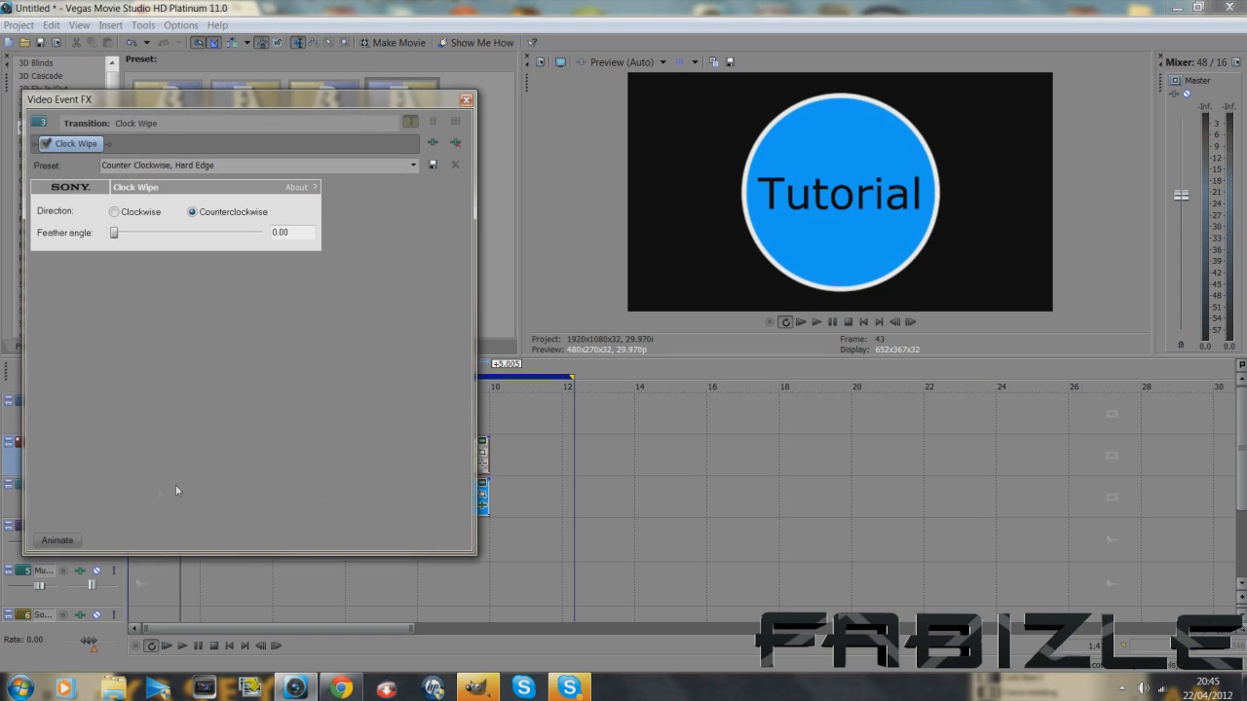
mouse_move(507, 125)
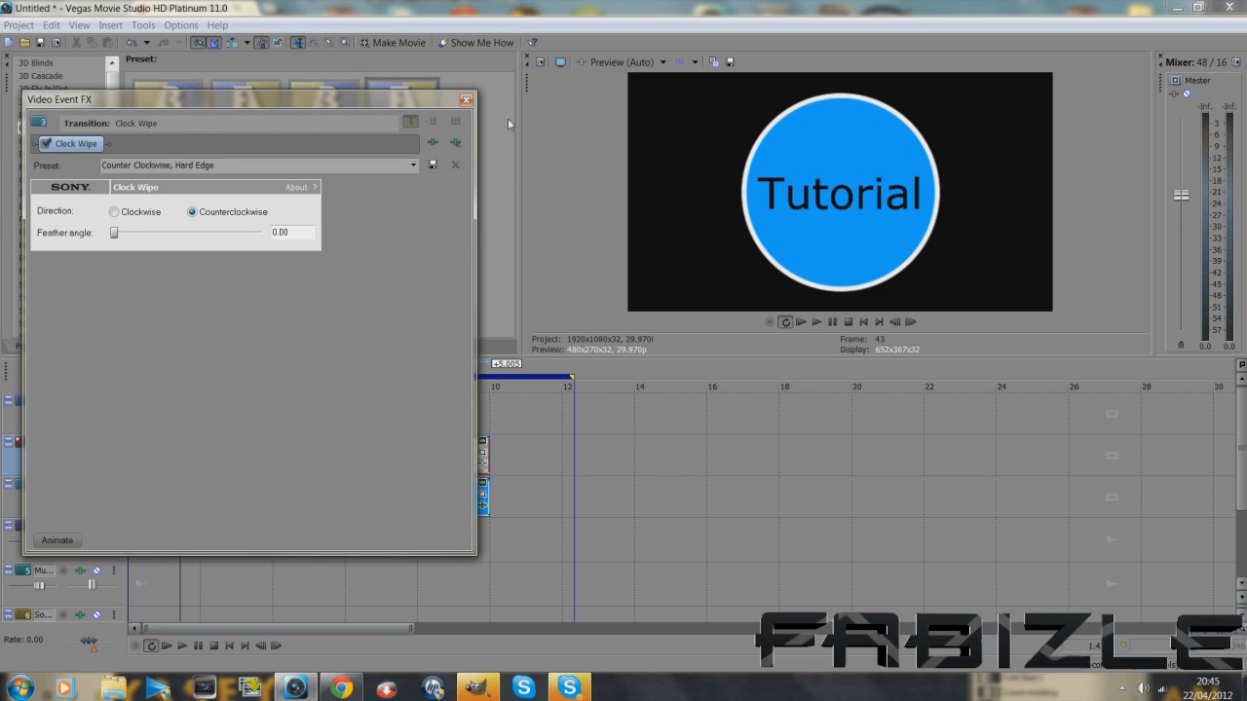
click(466, 98)
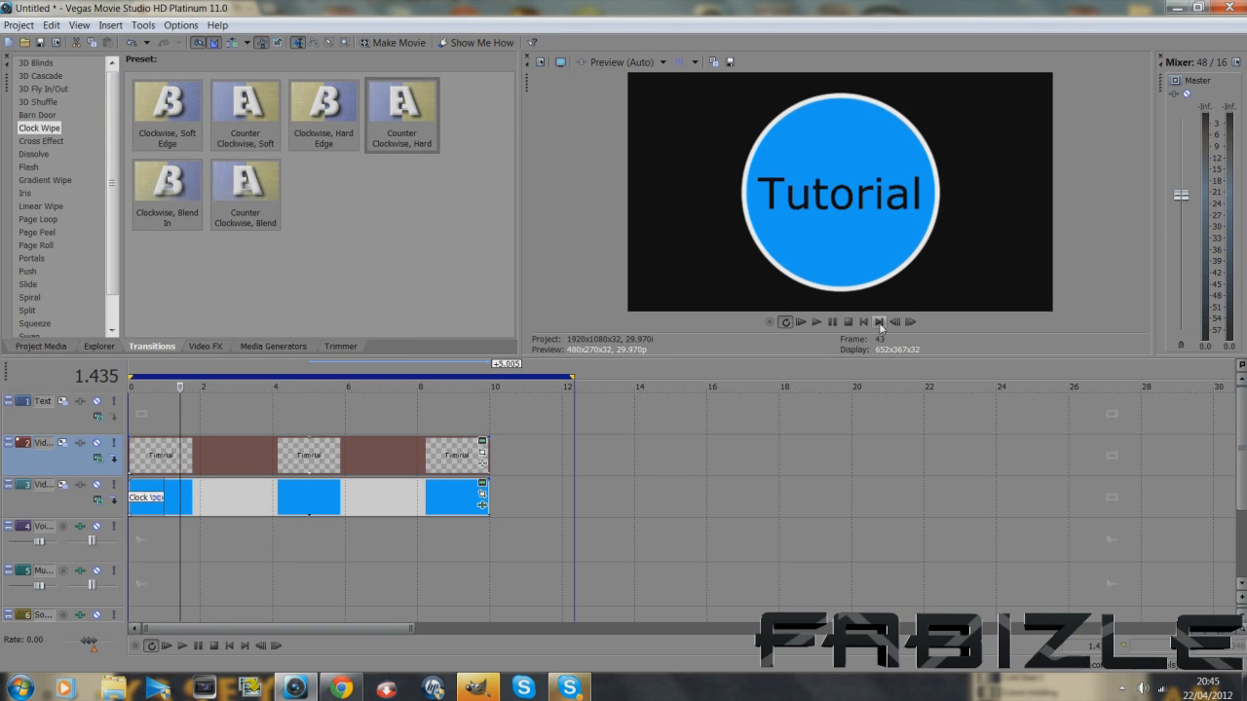
click(816, 321)
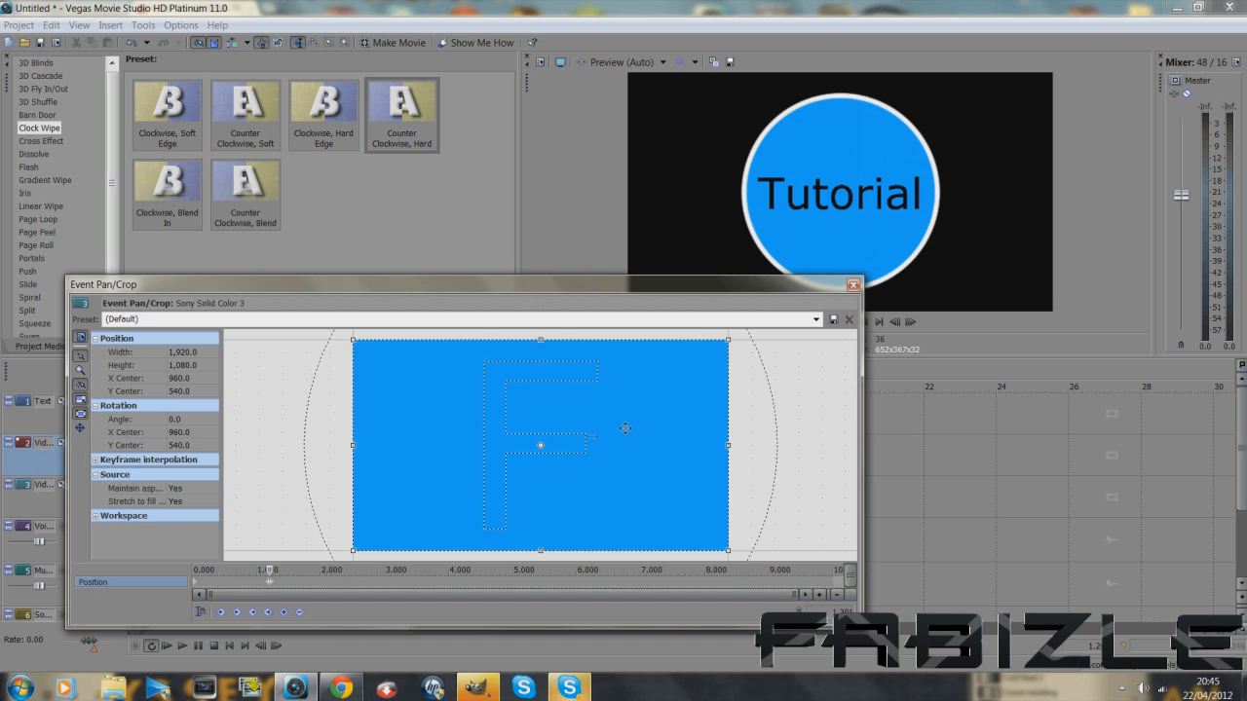
Keyframe the blue fill's pan/crop: shifted out of the circle at first, centred by 2 seconds.
drag(541, 445, 541, 366)
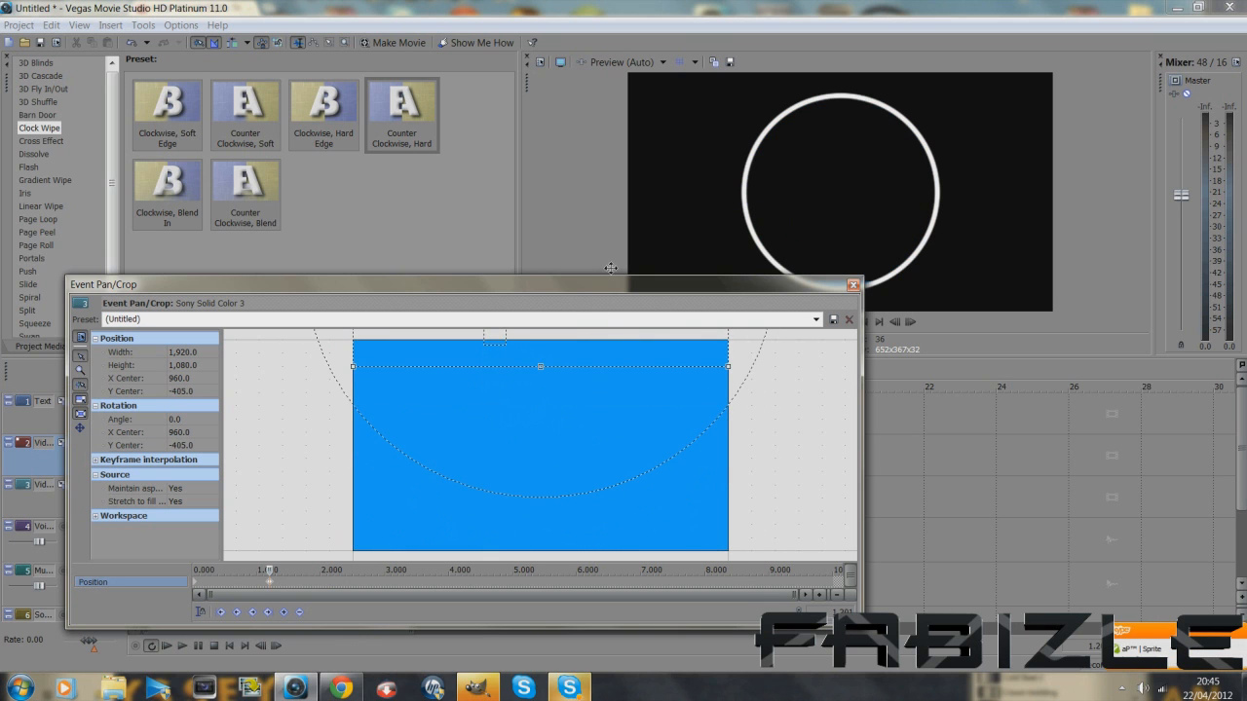
drag(540, 387, 539, 352)
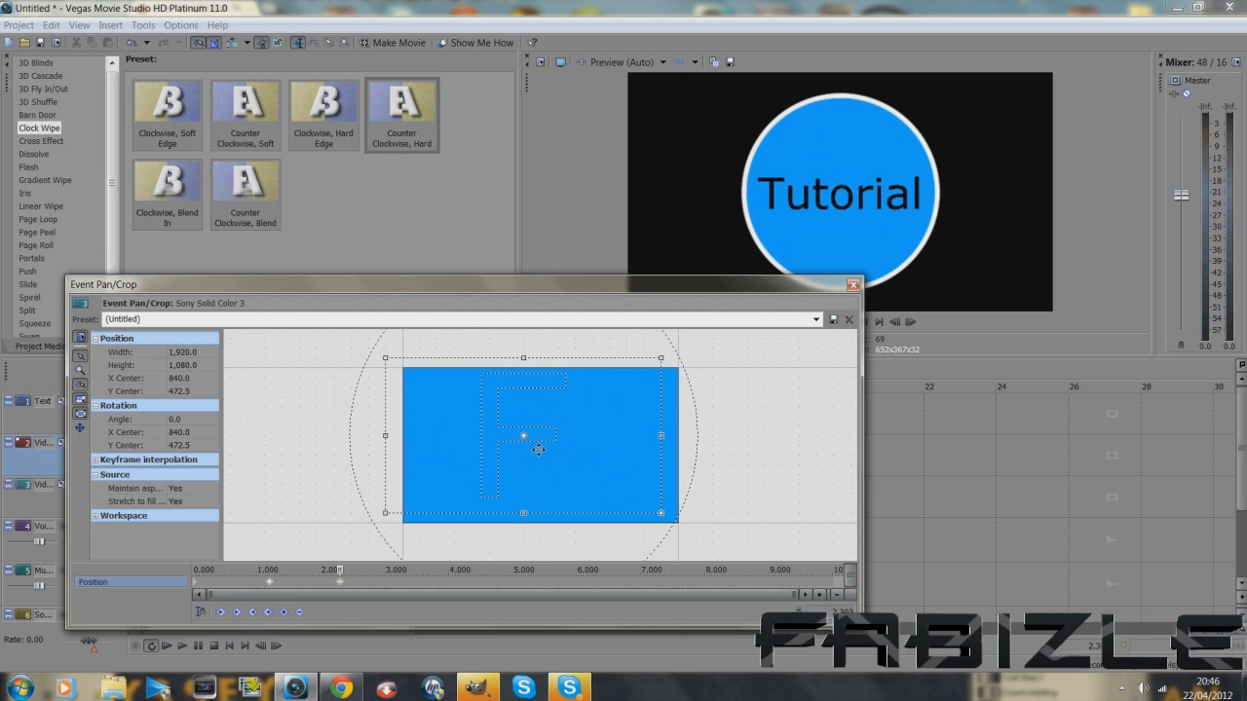
drag(539, 450, 588, 448)
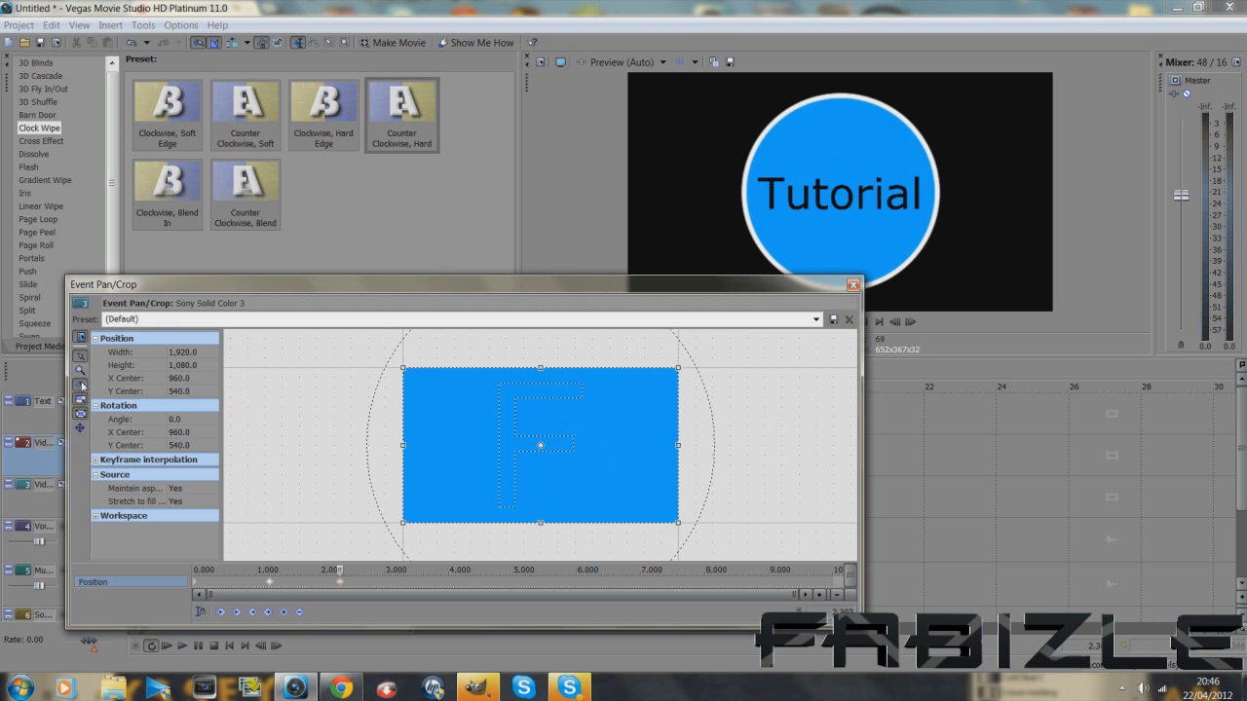
mouse_move(81, 387)
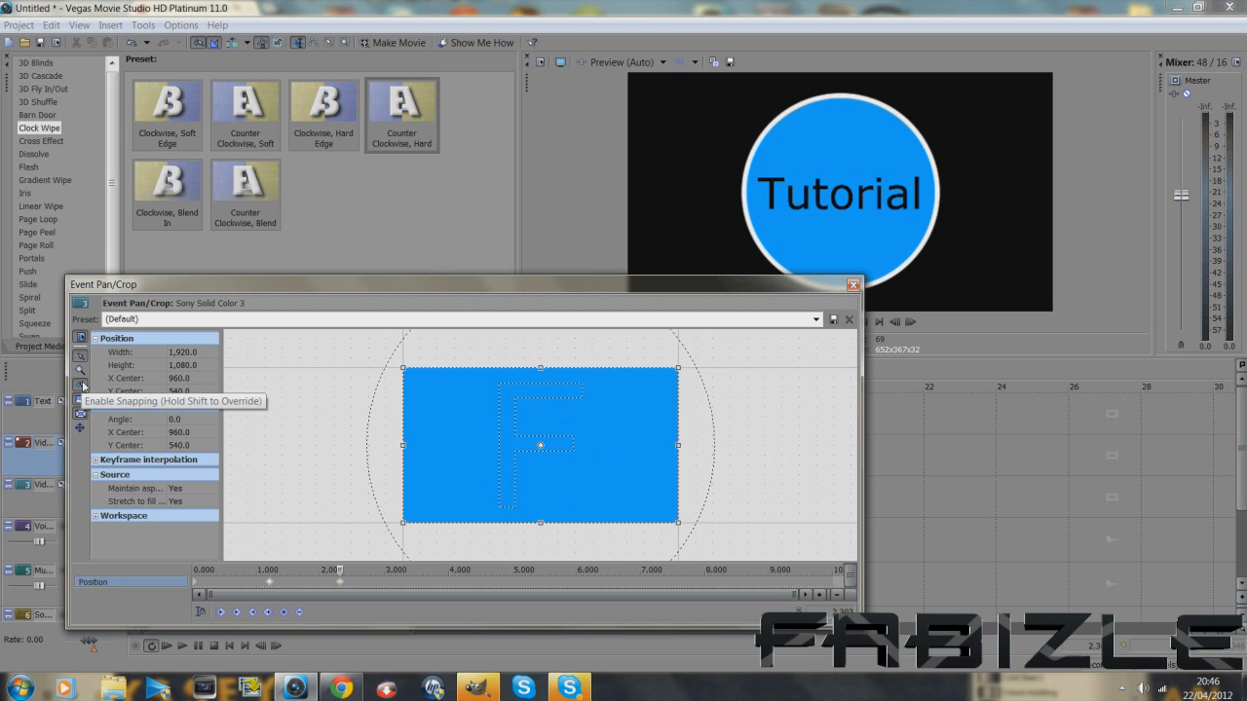
click(852, 285)
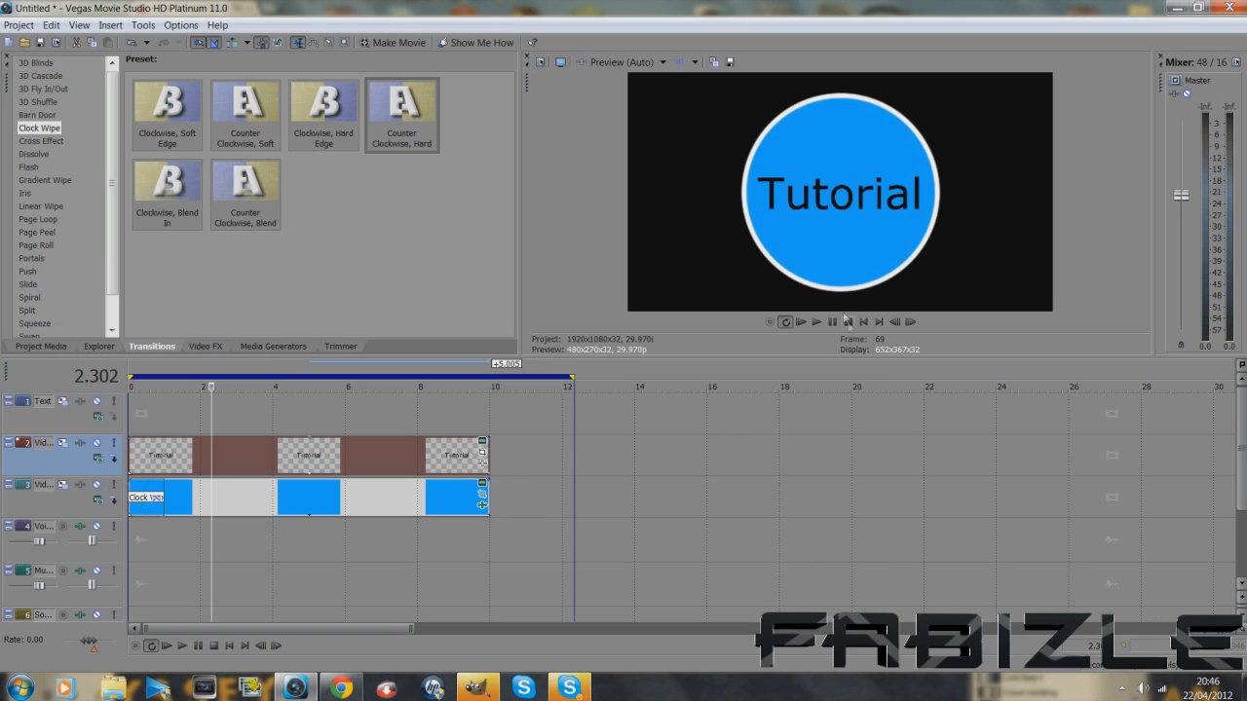
Play, pause and stop the intro preview, returning to the start.
click(816, 322)
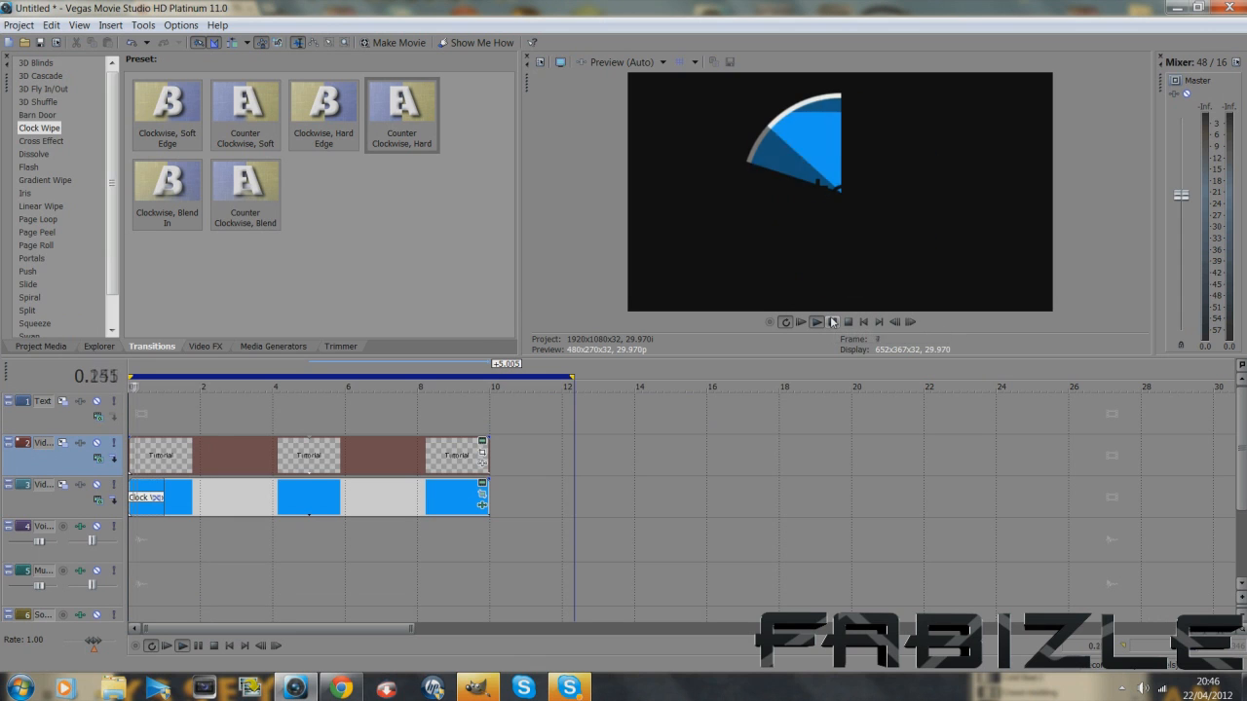
click(815, 321)
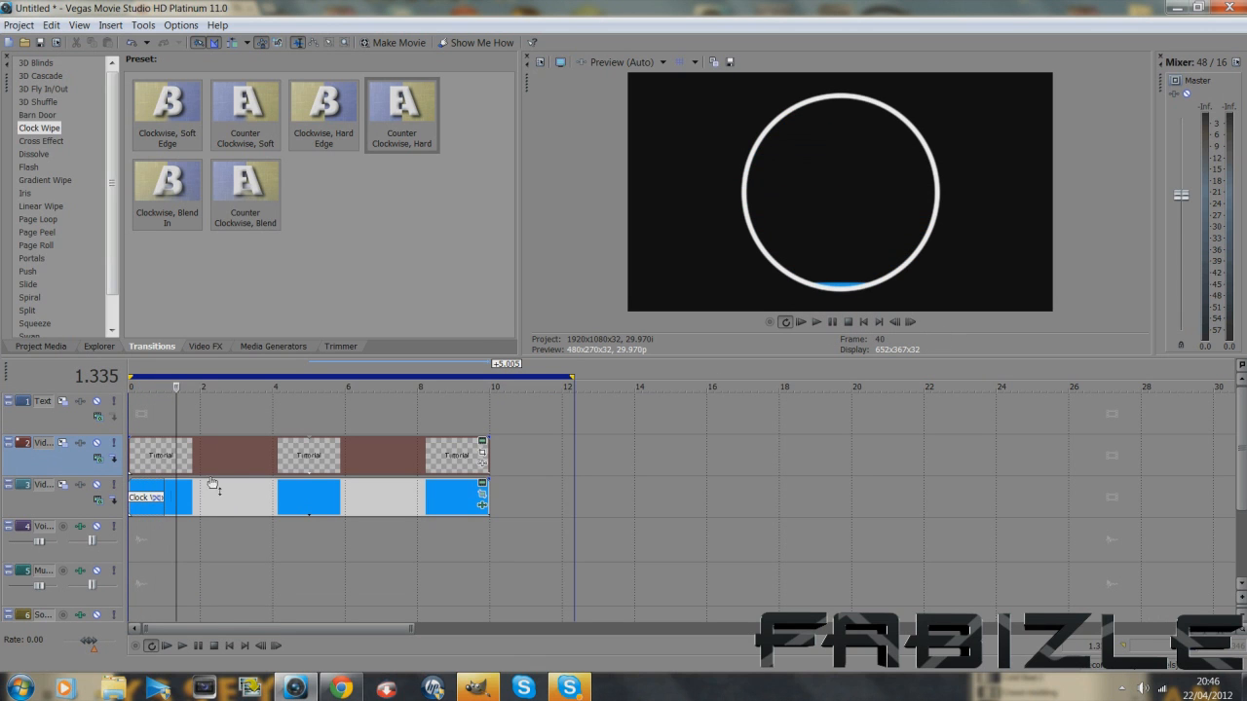
click(832, 321)
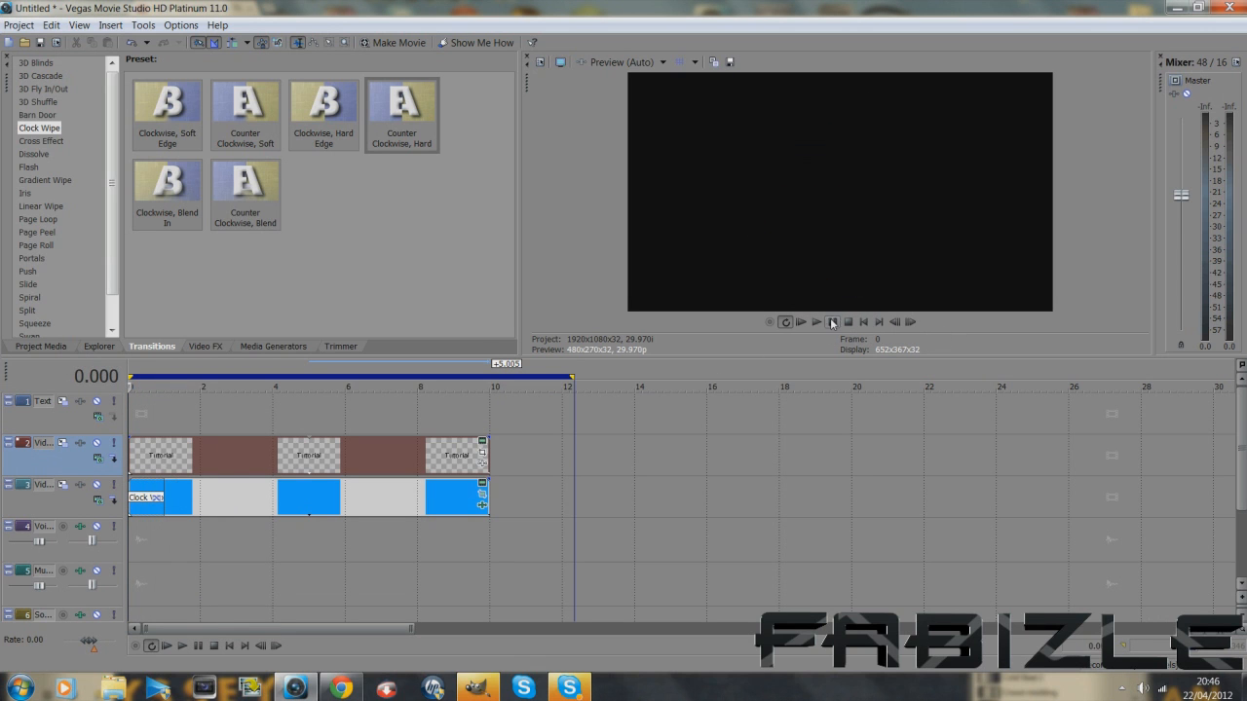
At time 0, drag the blue fill's pan/crop frame to Y Center -540.
click(801, 322)
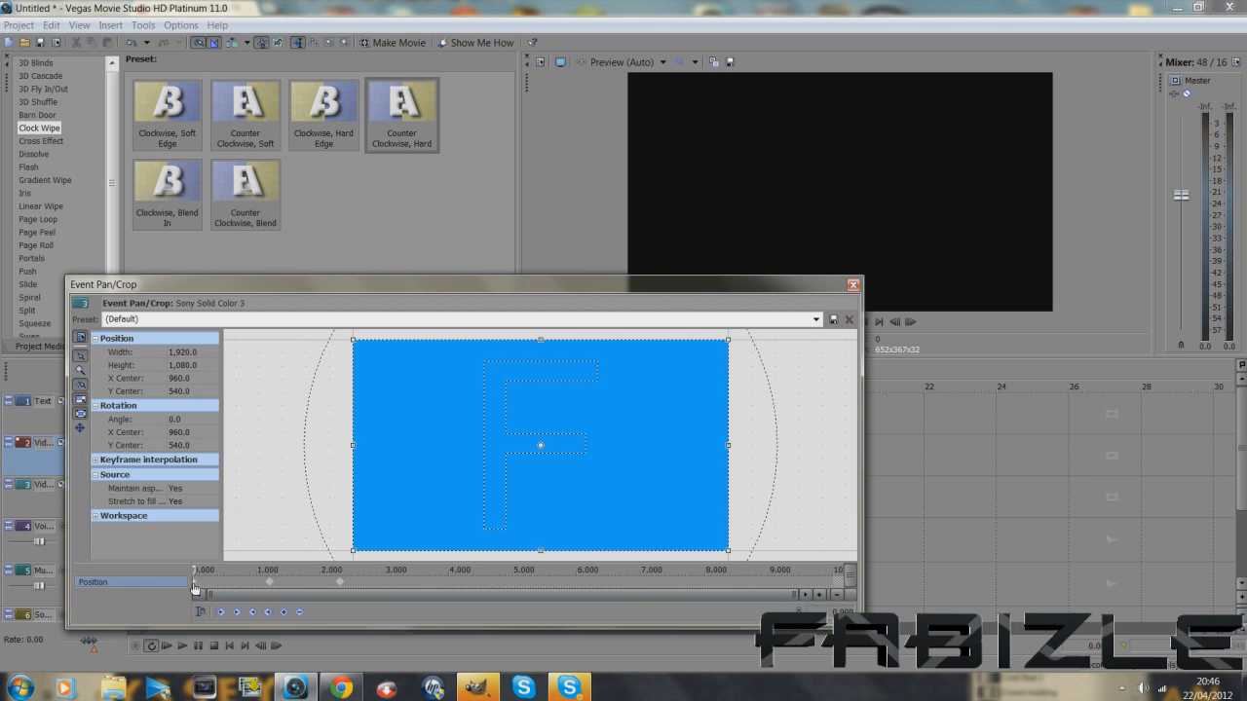
drag(541, 445, 540, 340)
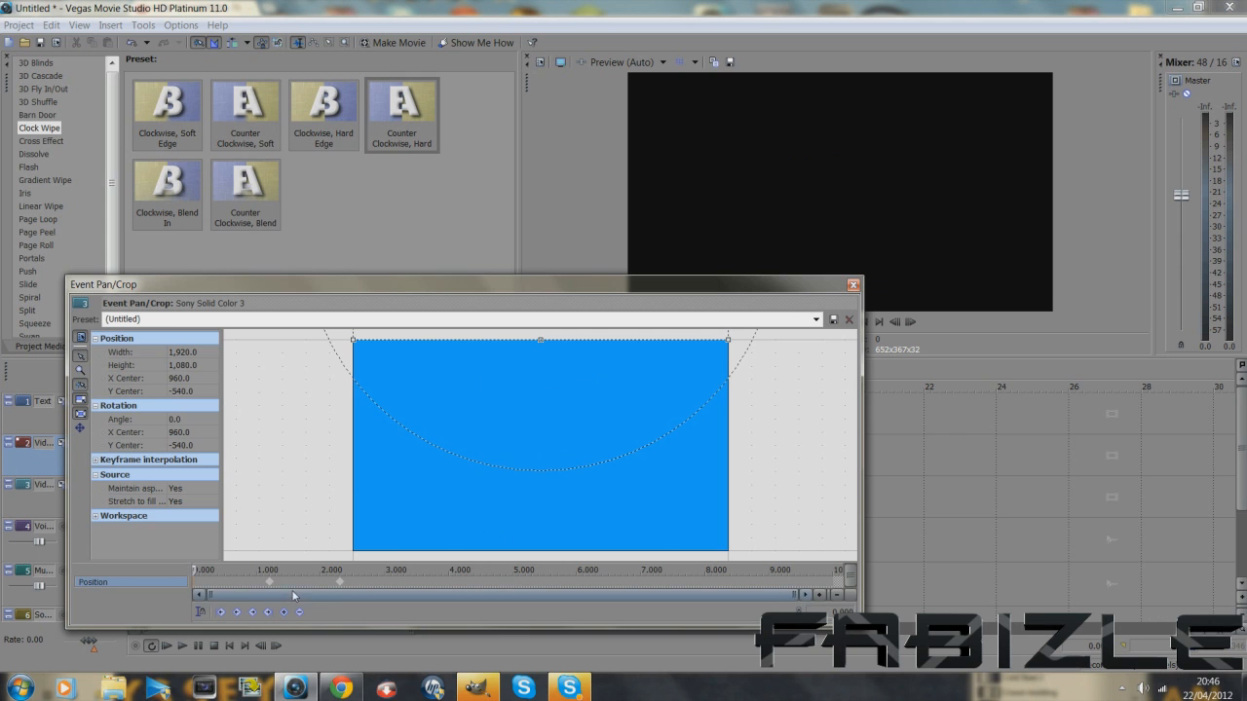
click(853, 285)
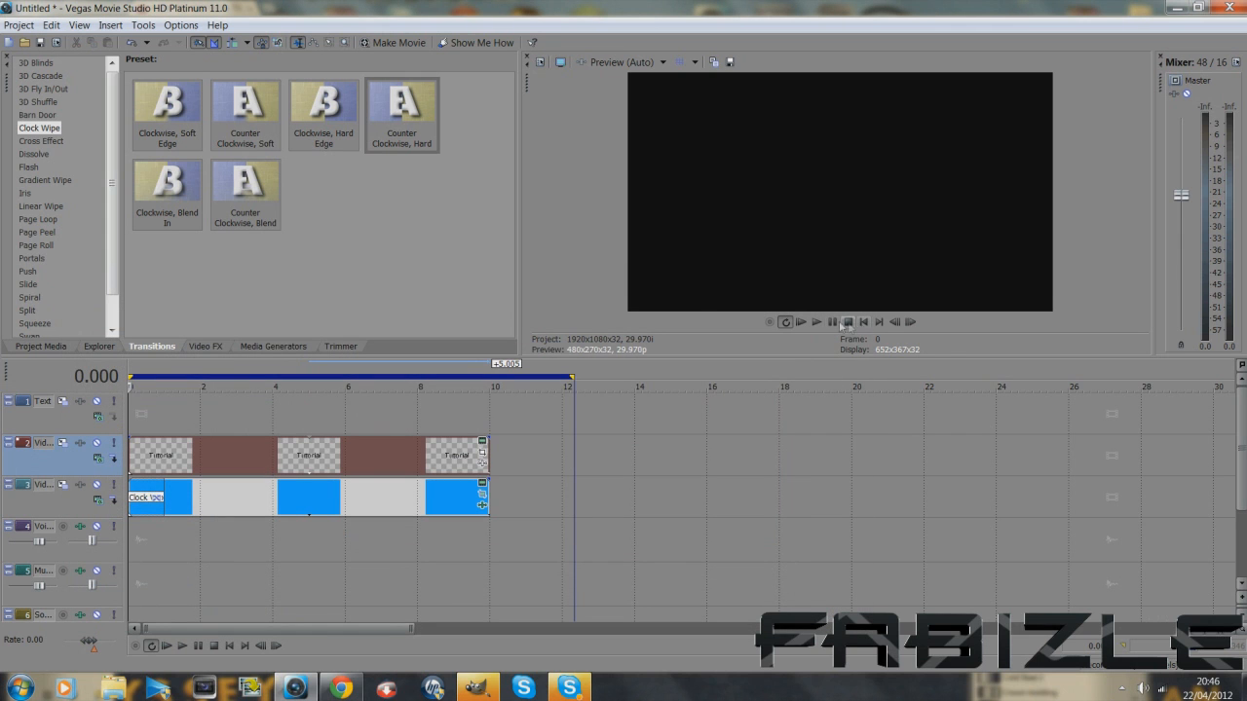
click(833, 321)
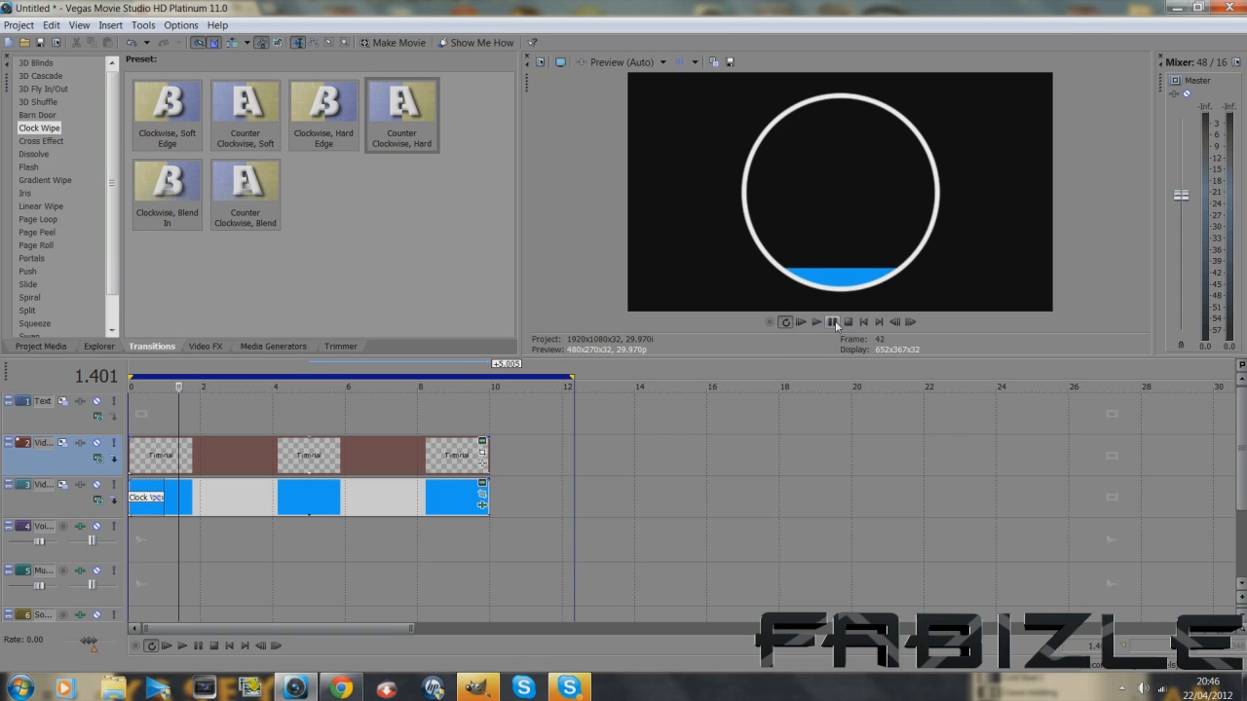
click(816, 321)
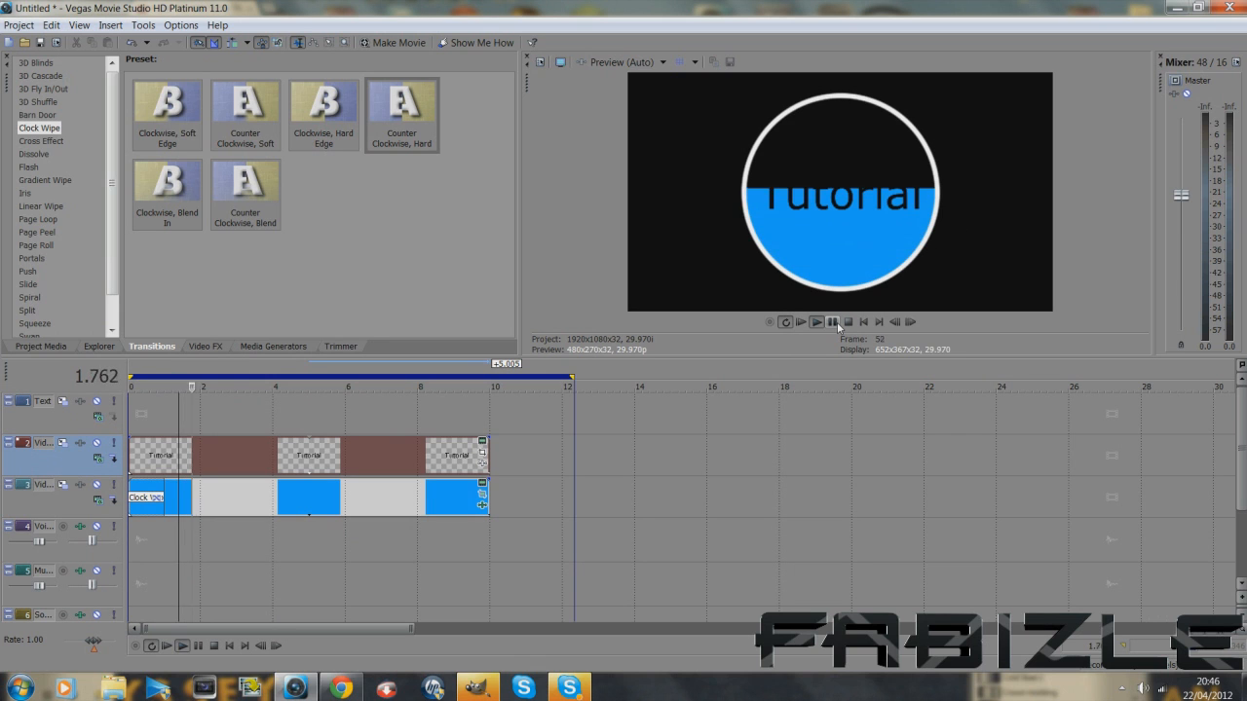
click(863, 321)
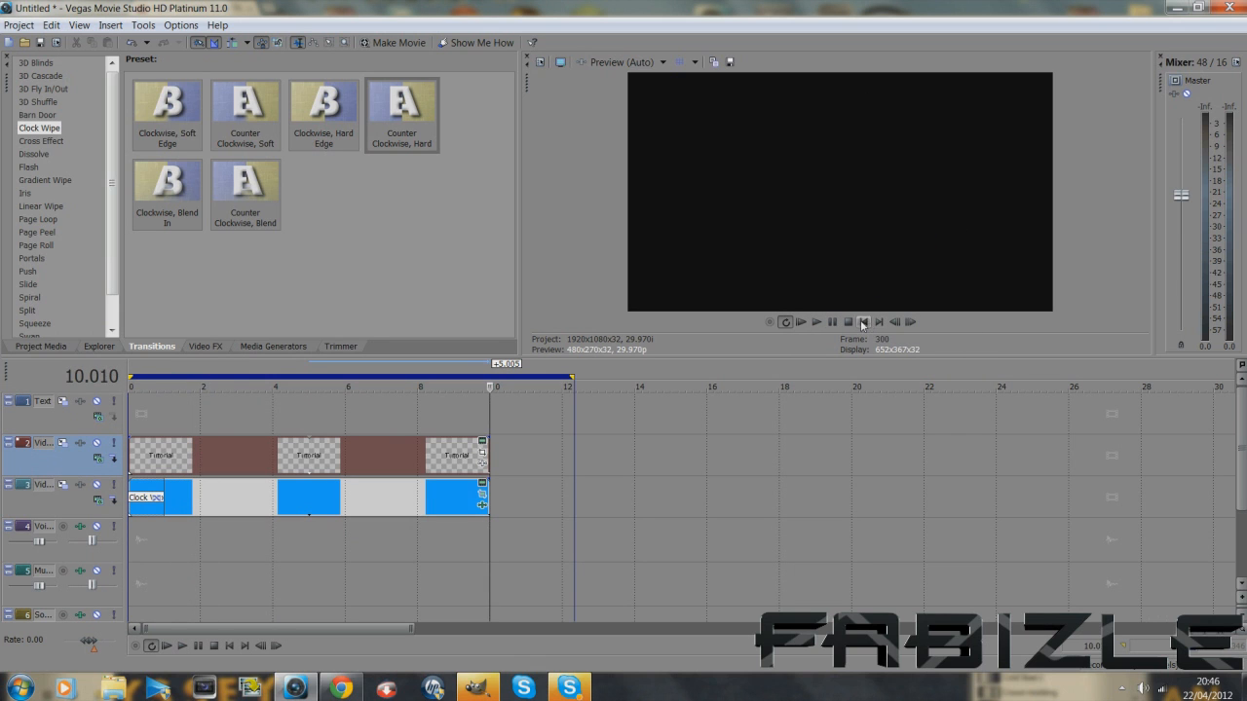
click(831, 321)
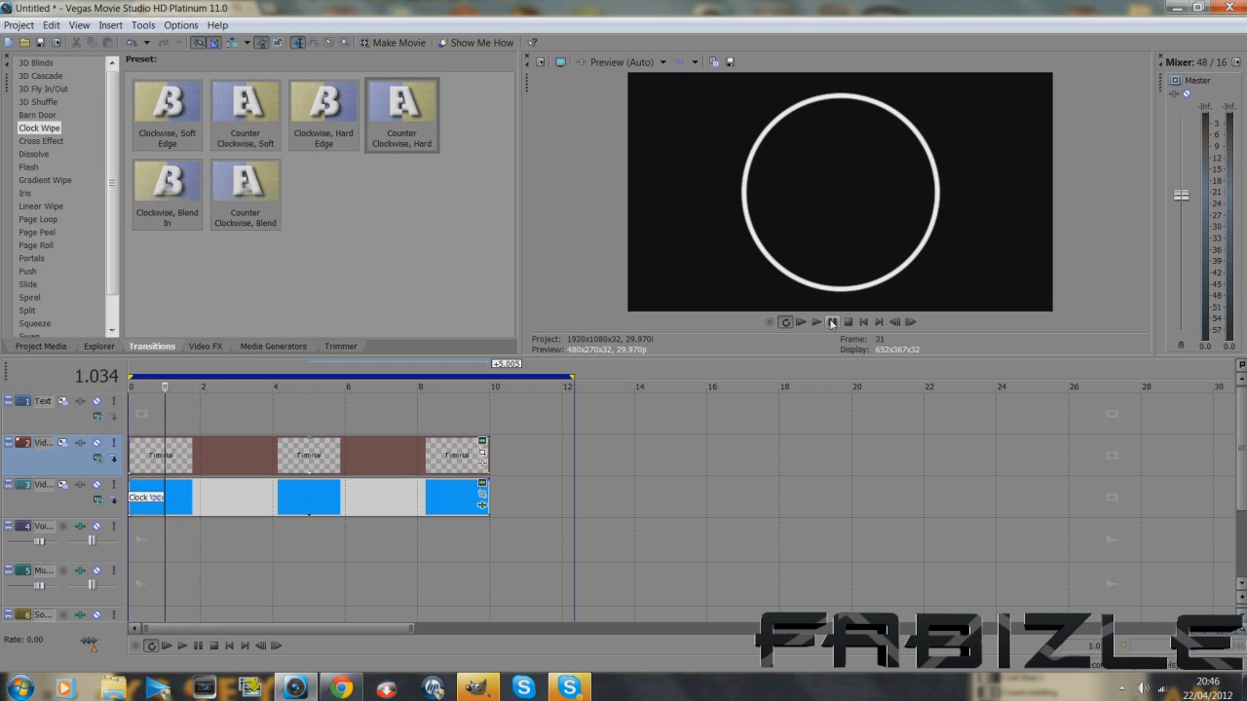
click(816, 321)
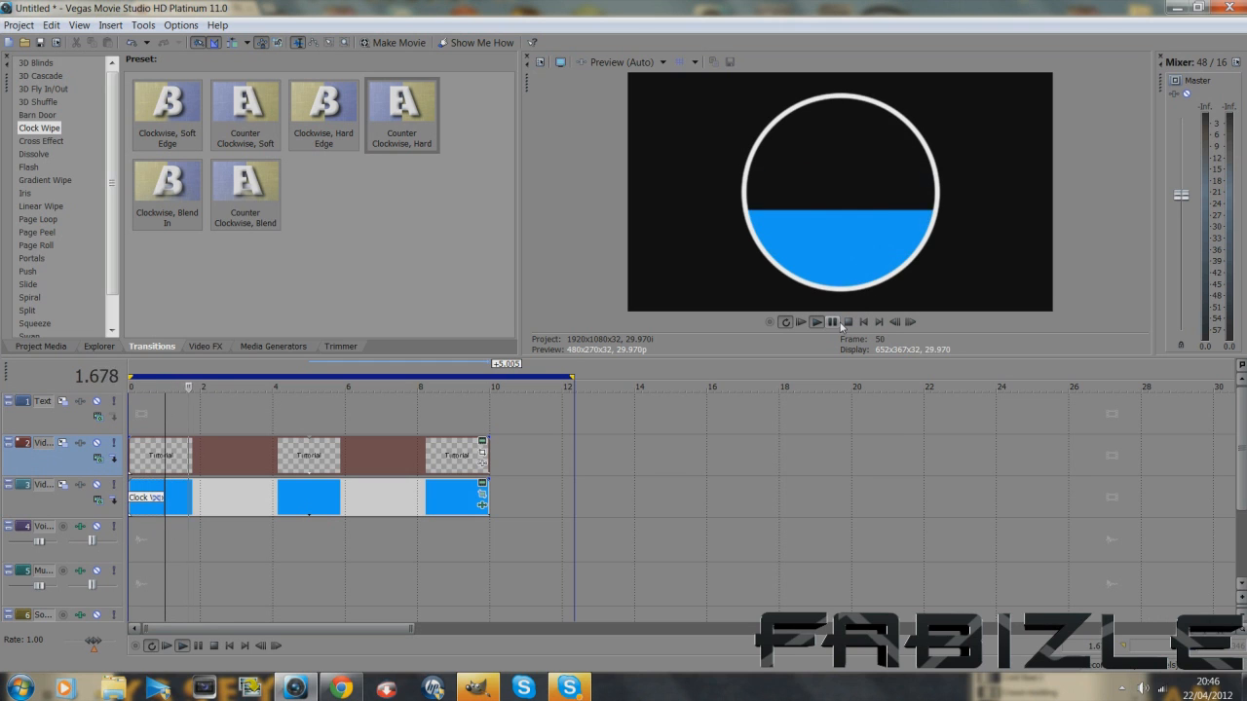
click(816, 321)
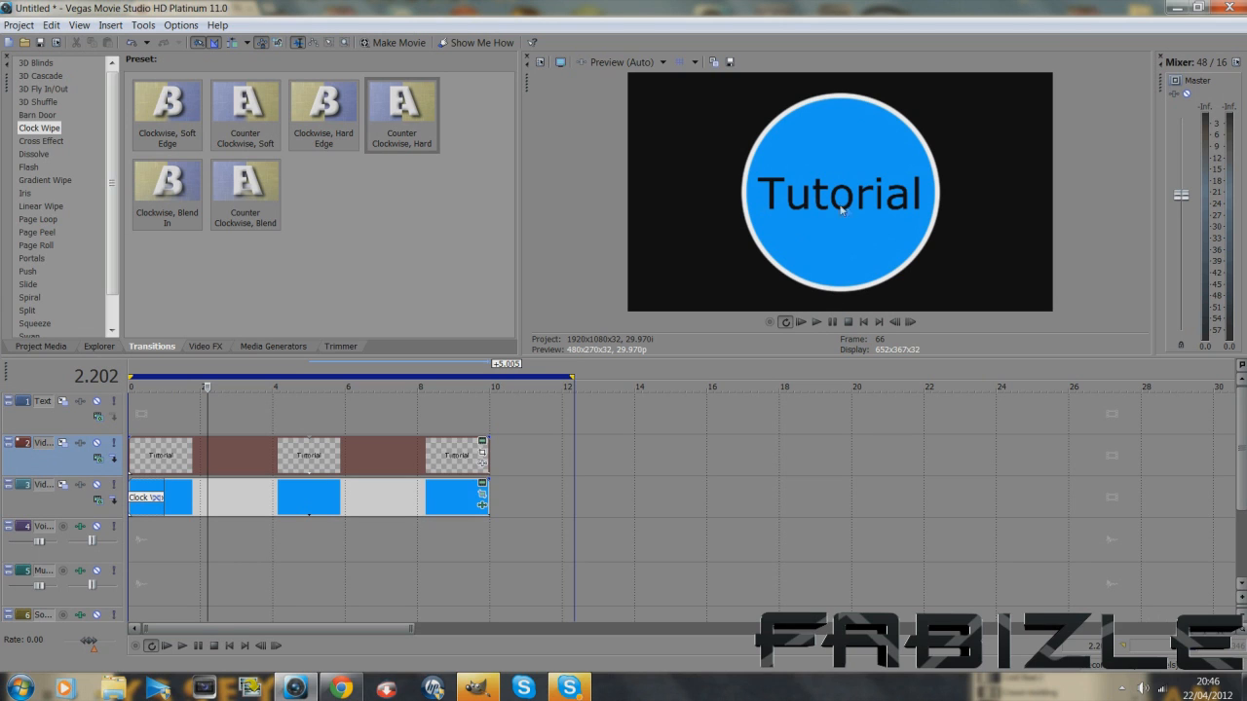
mouse_move(641, 185)
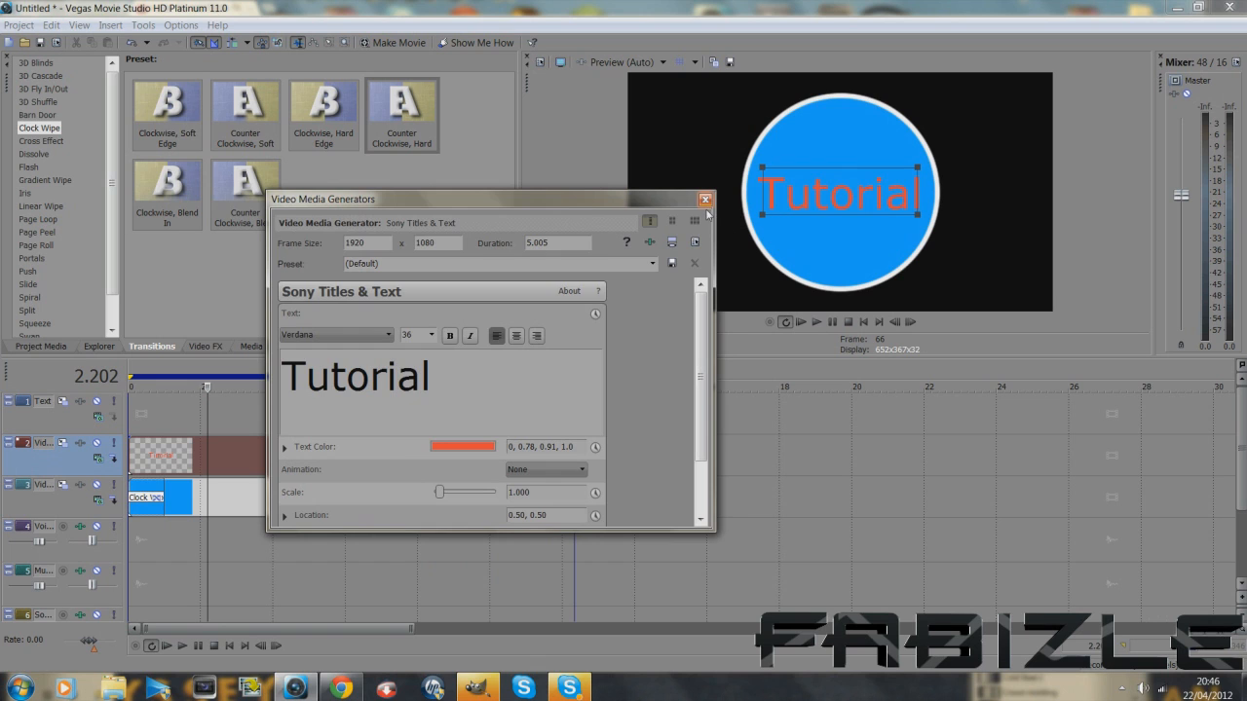
click(705, 199)
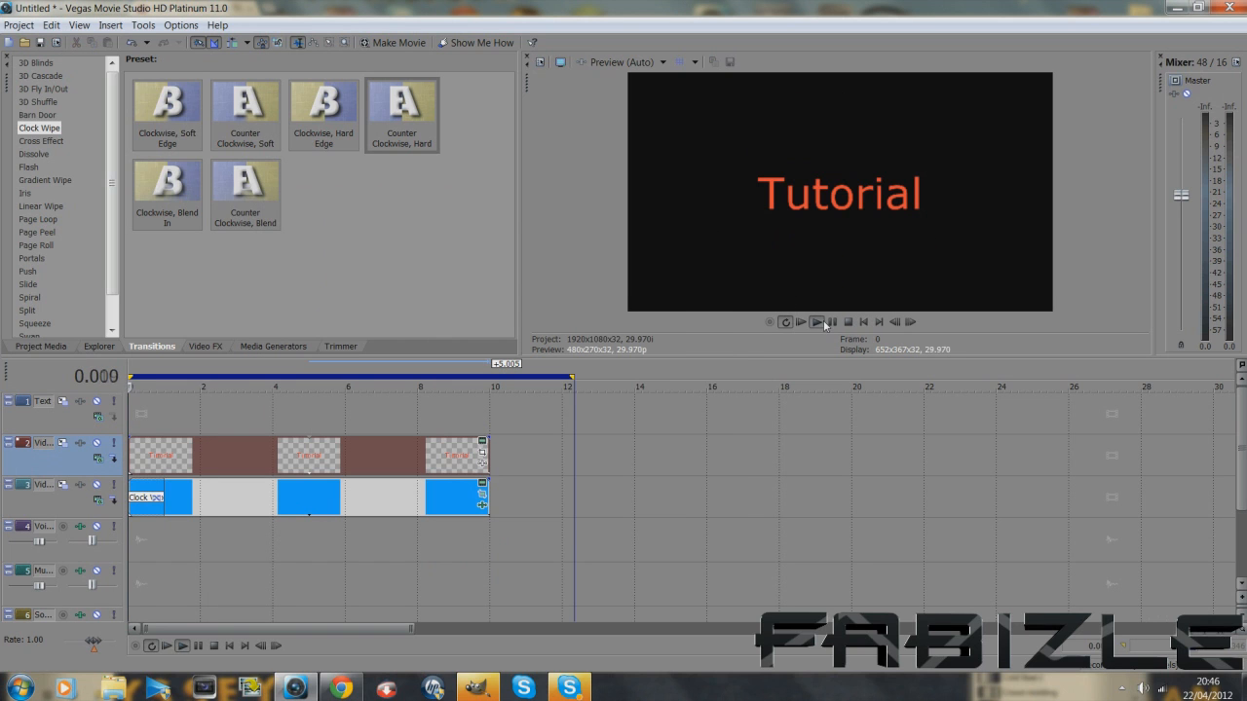
click(816, 321)
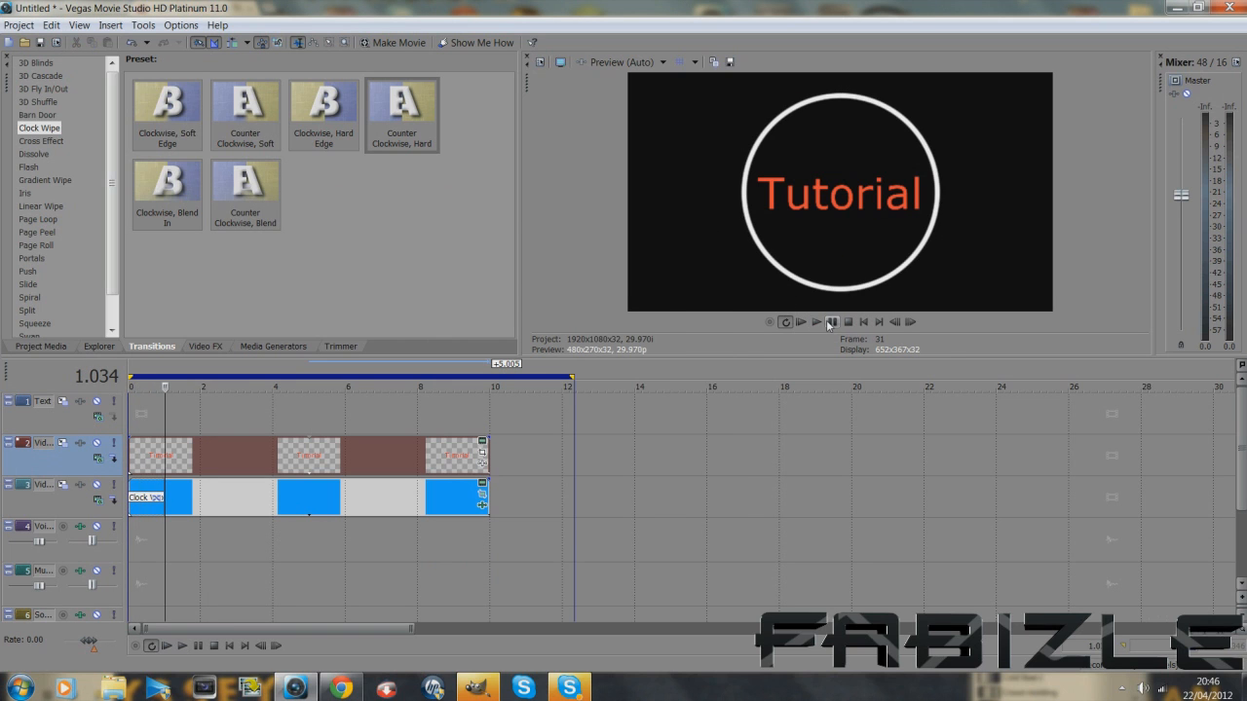
click(815, 321)
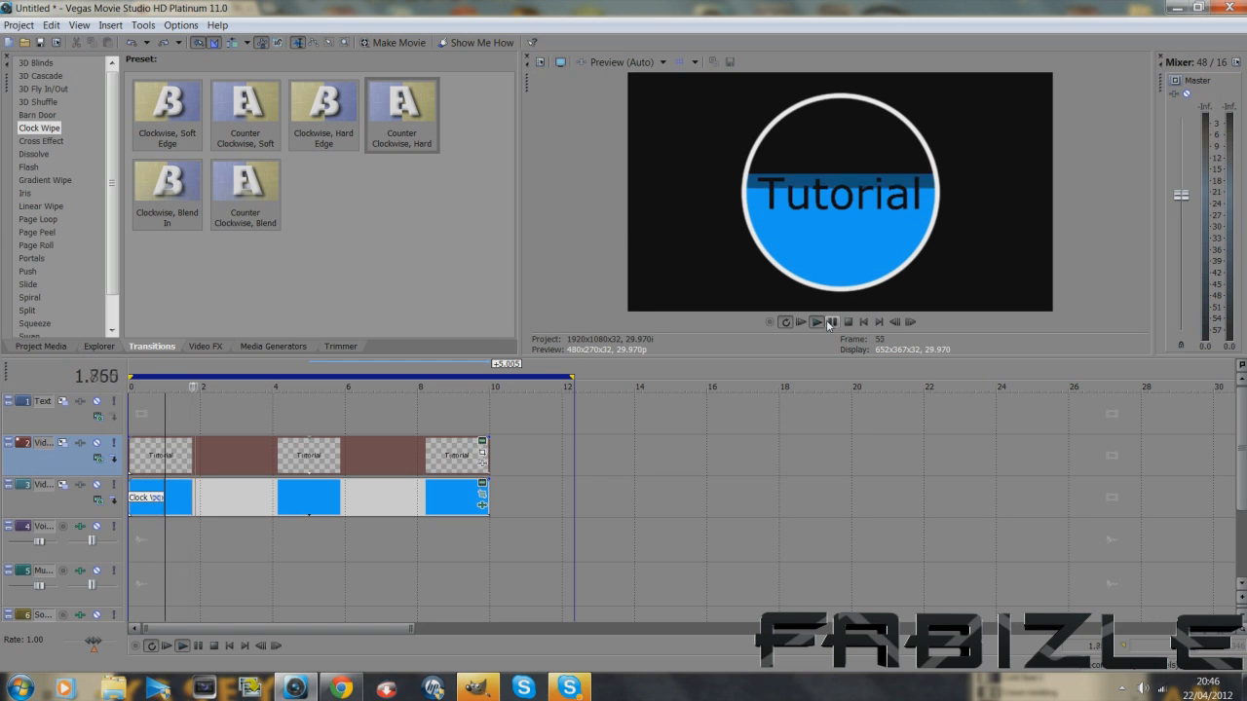
click(815, 321)
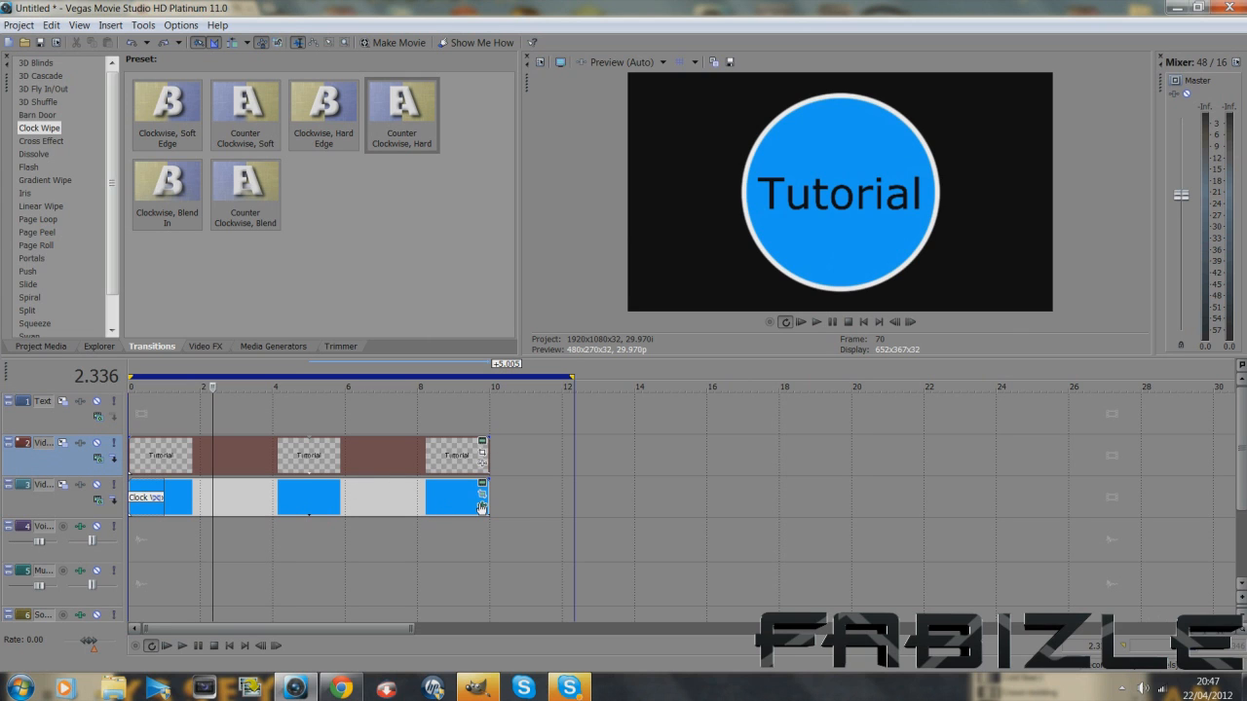
mouse_move(483, 505)
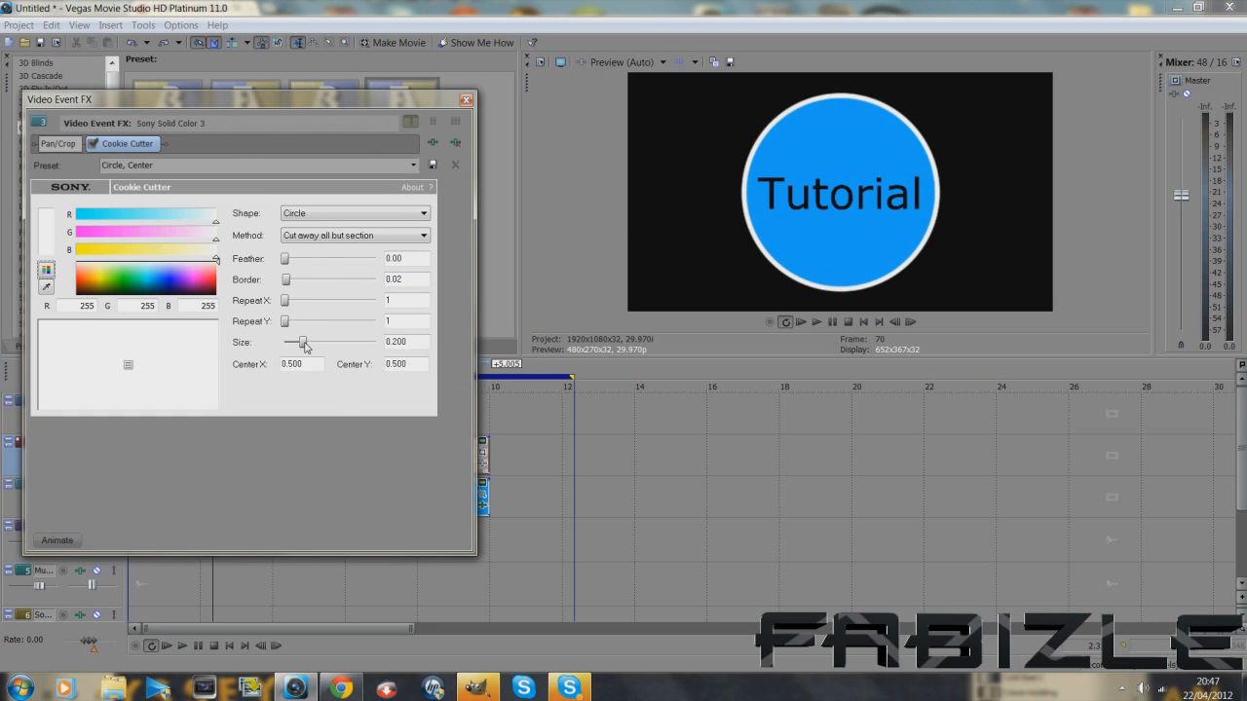
Show the Cookie Cutter animation timeline and play the intro preview.
click(56, 539)
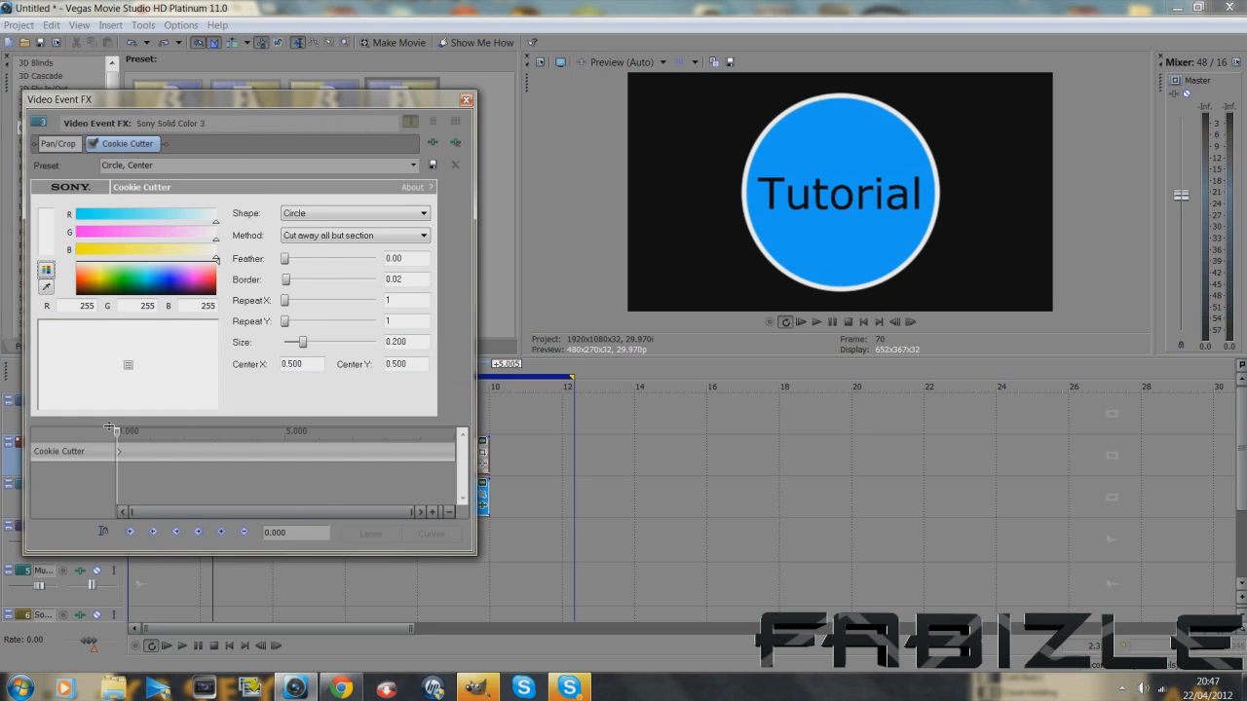
drag(117, 451, 144, 451)
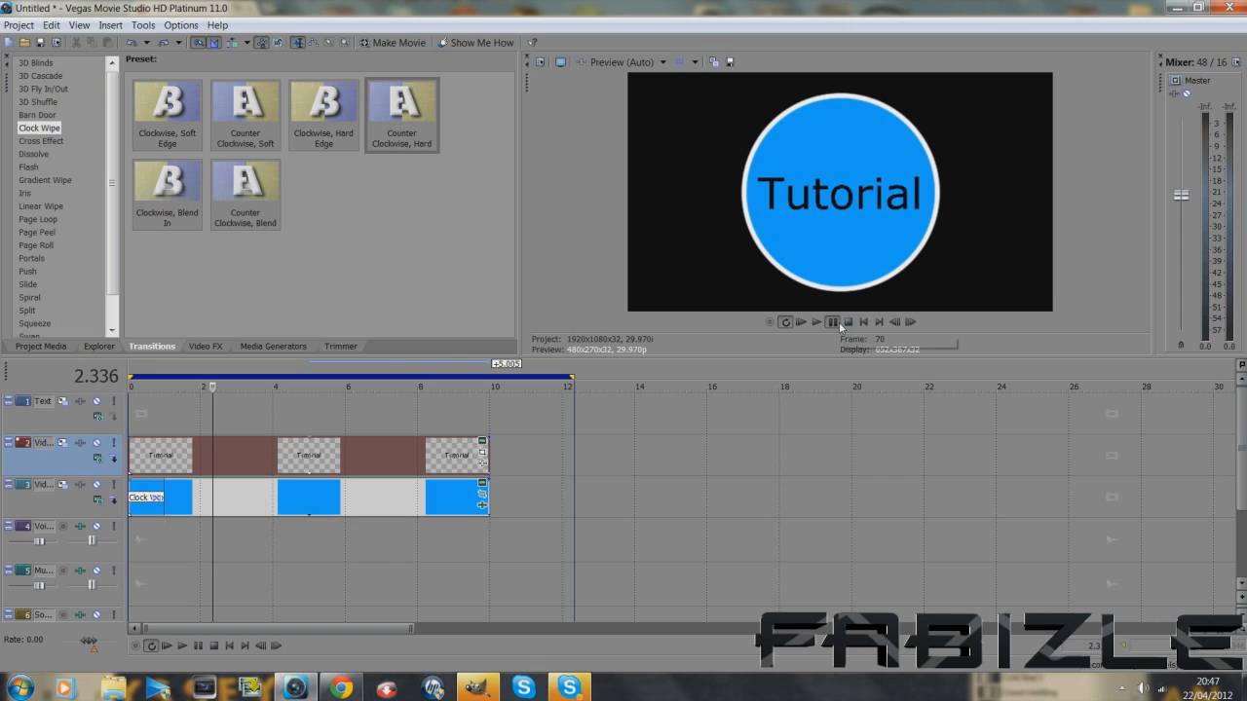
click(815, 321)
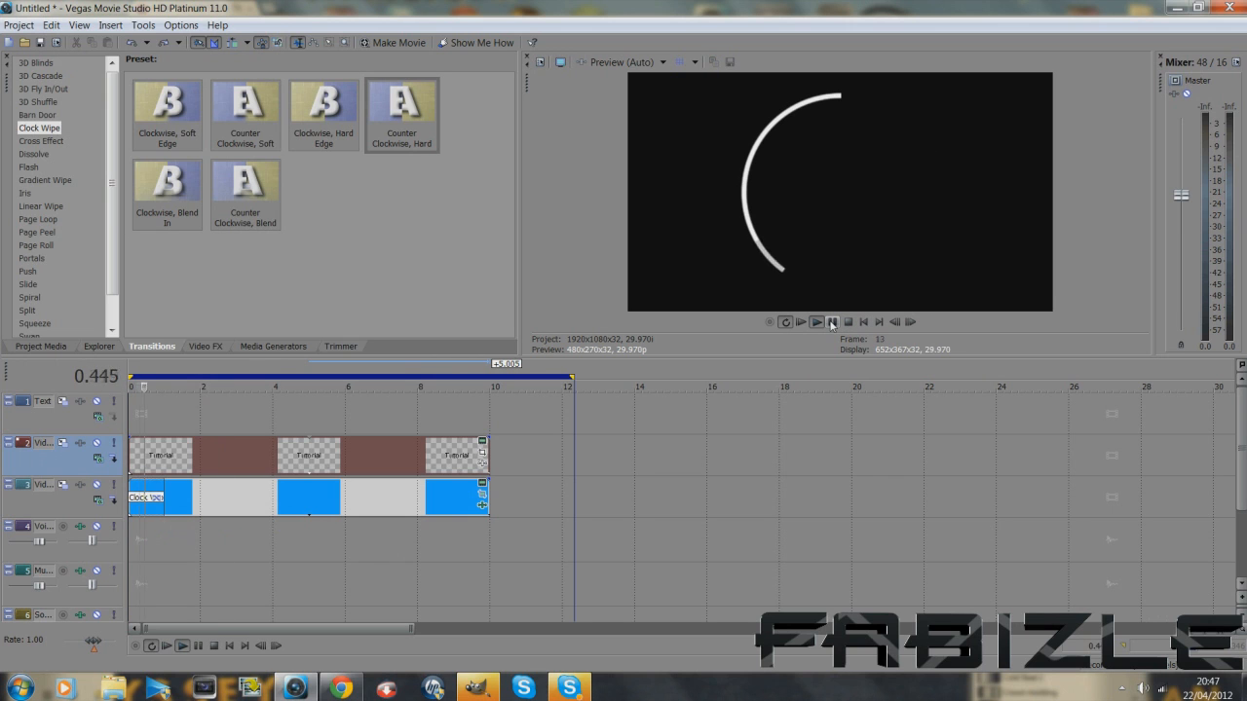
click(816, 321)
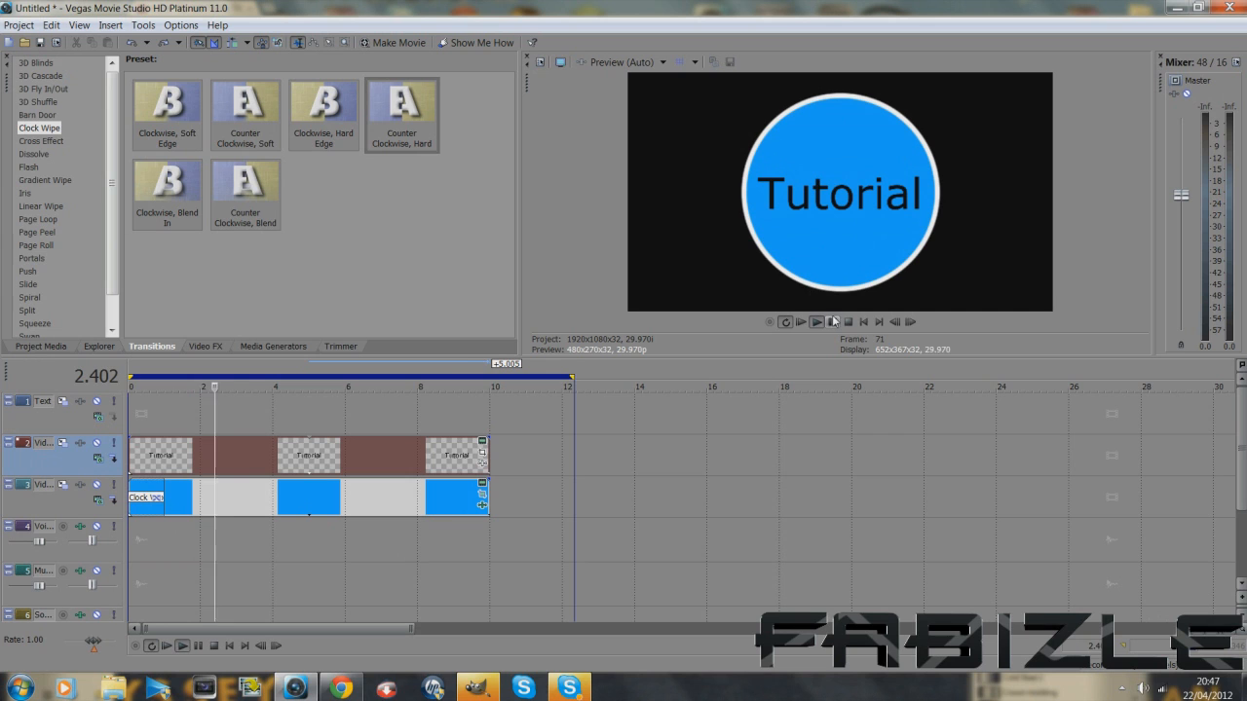
click(832, 321)
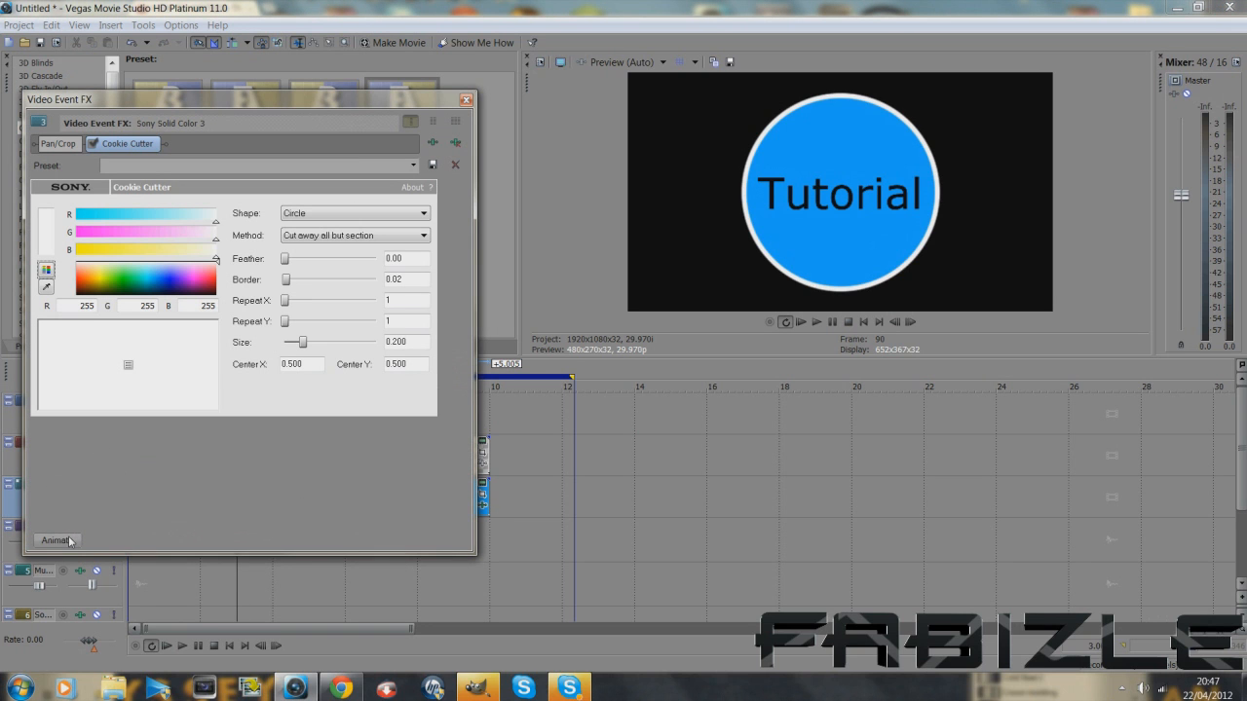
Add a Cookie Cutter size keyframe of 0.690 at about 1.101 seconds.
click(53, 540)
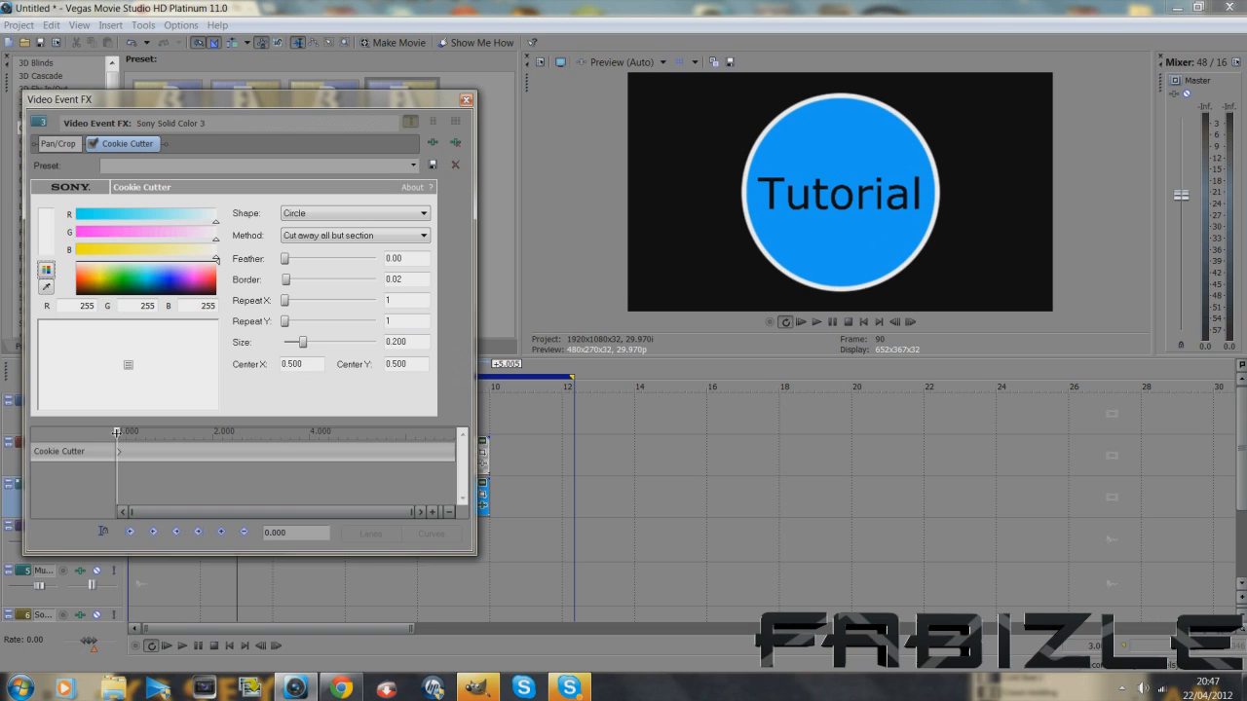
drag(117, 432, 180, 432)
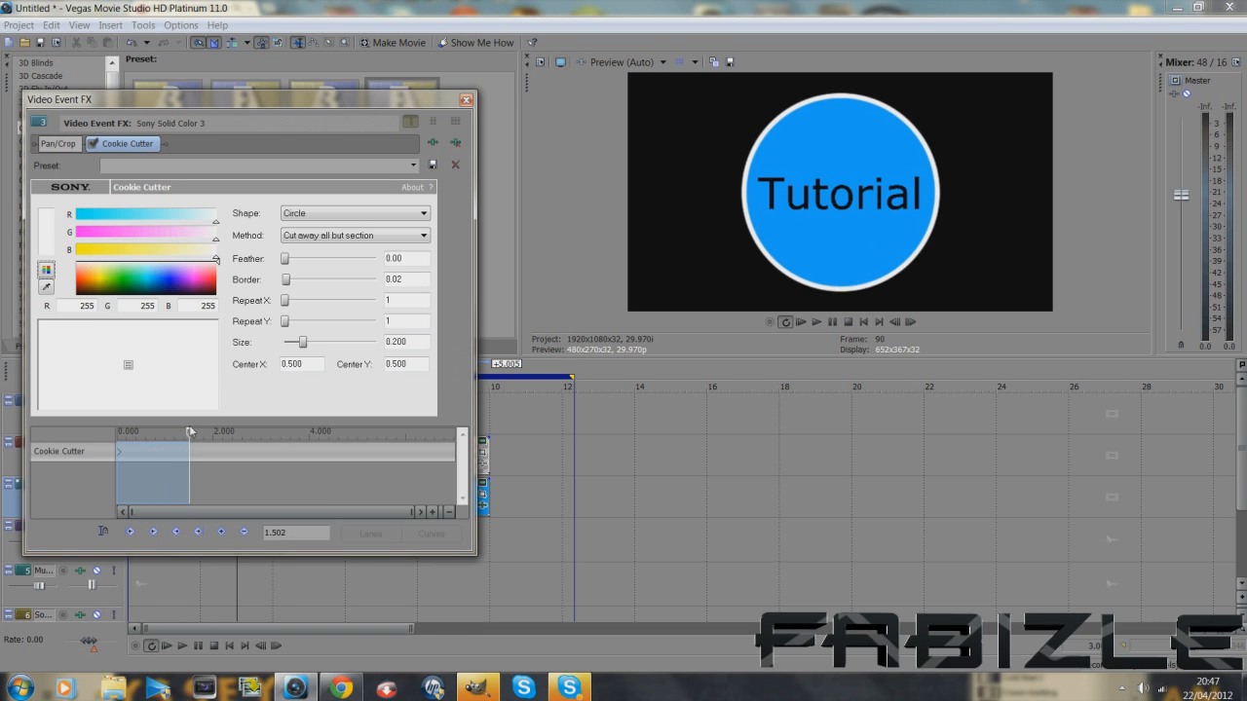
drag(191, 432, 171, 434)
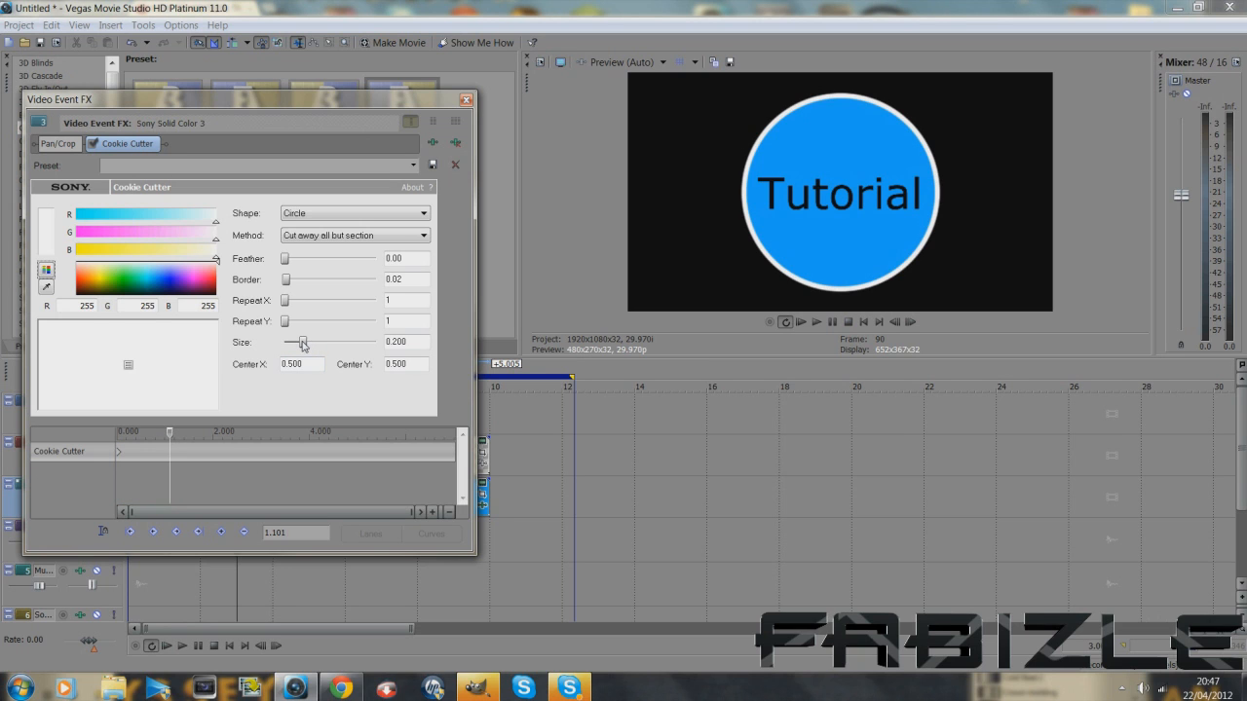
drag(303, 342, 330, 342)
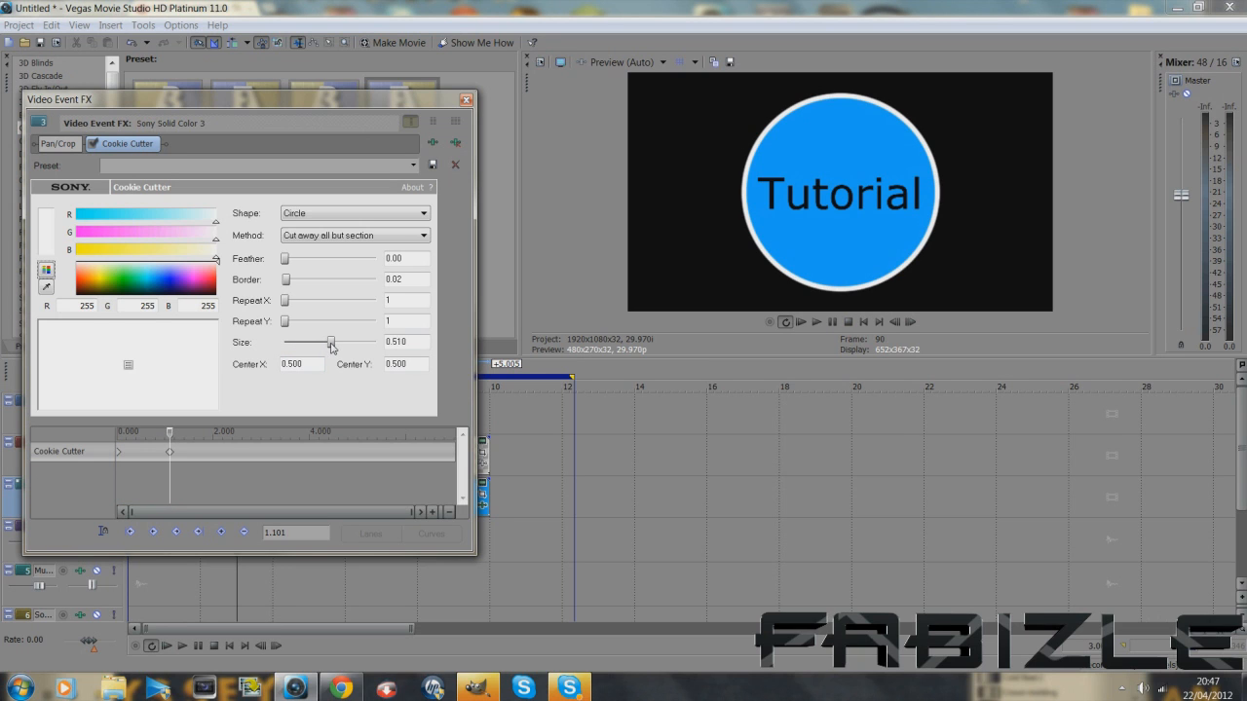
drag(331, 342, 356, 343)
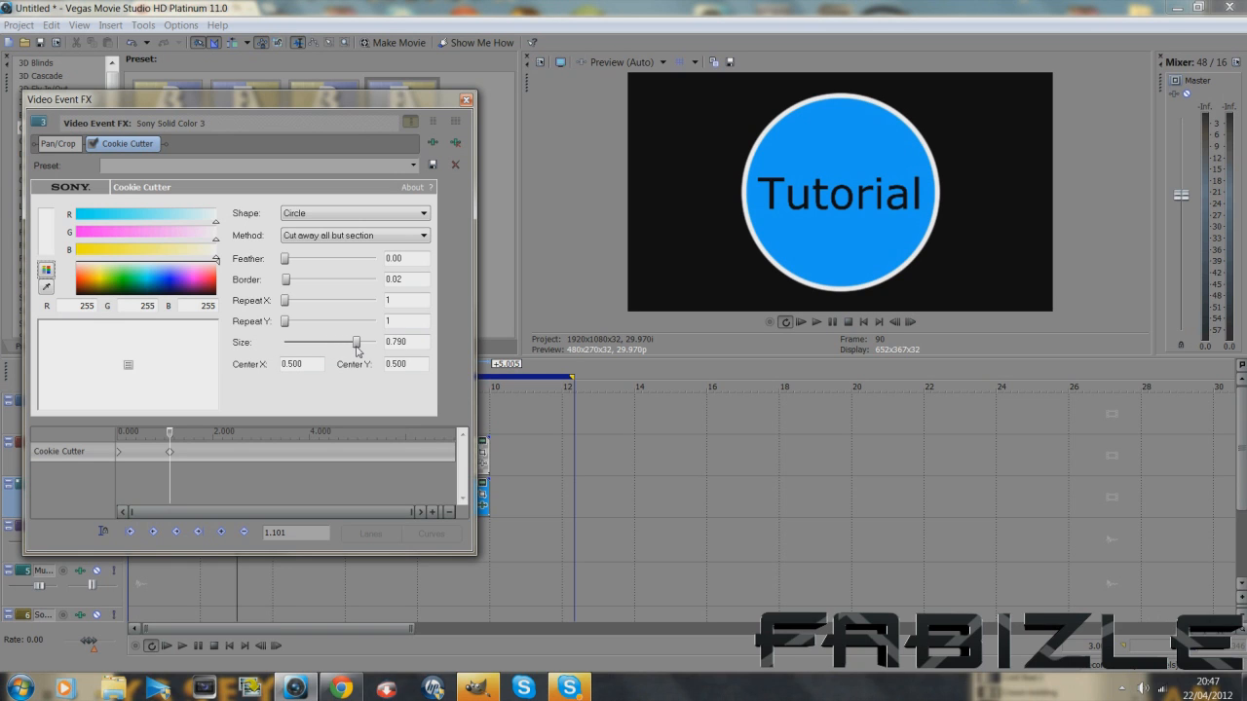
drag(359, 342, 349, 341)
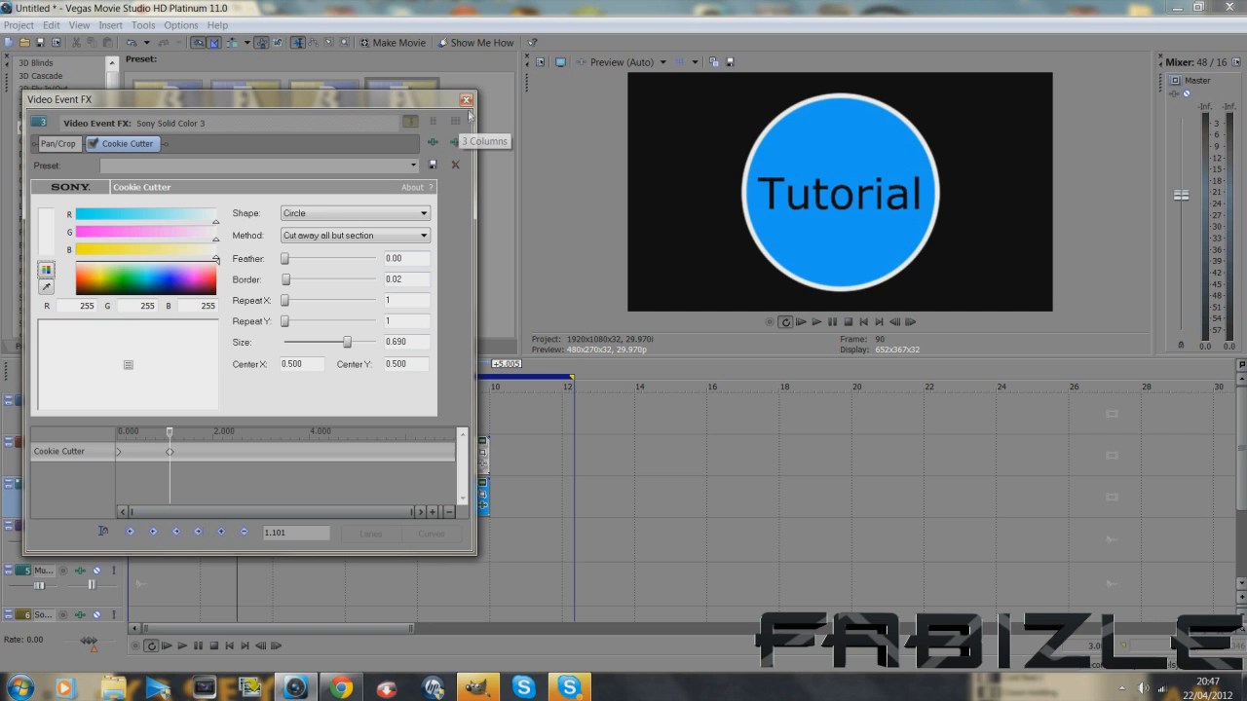
click(465, 99)
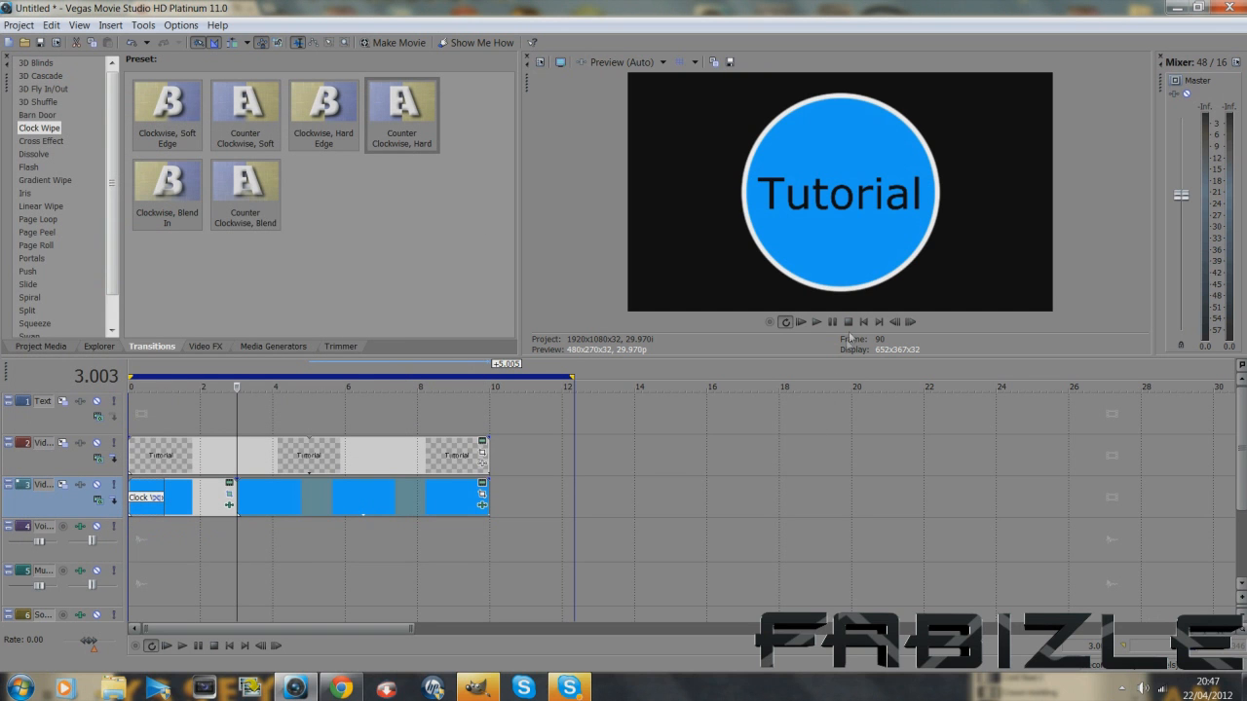
Keyframe the Tutorial text's pan/crop frame at 960x540 to zoom the title.
click(816, 322)
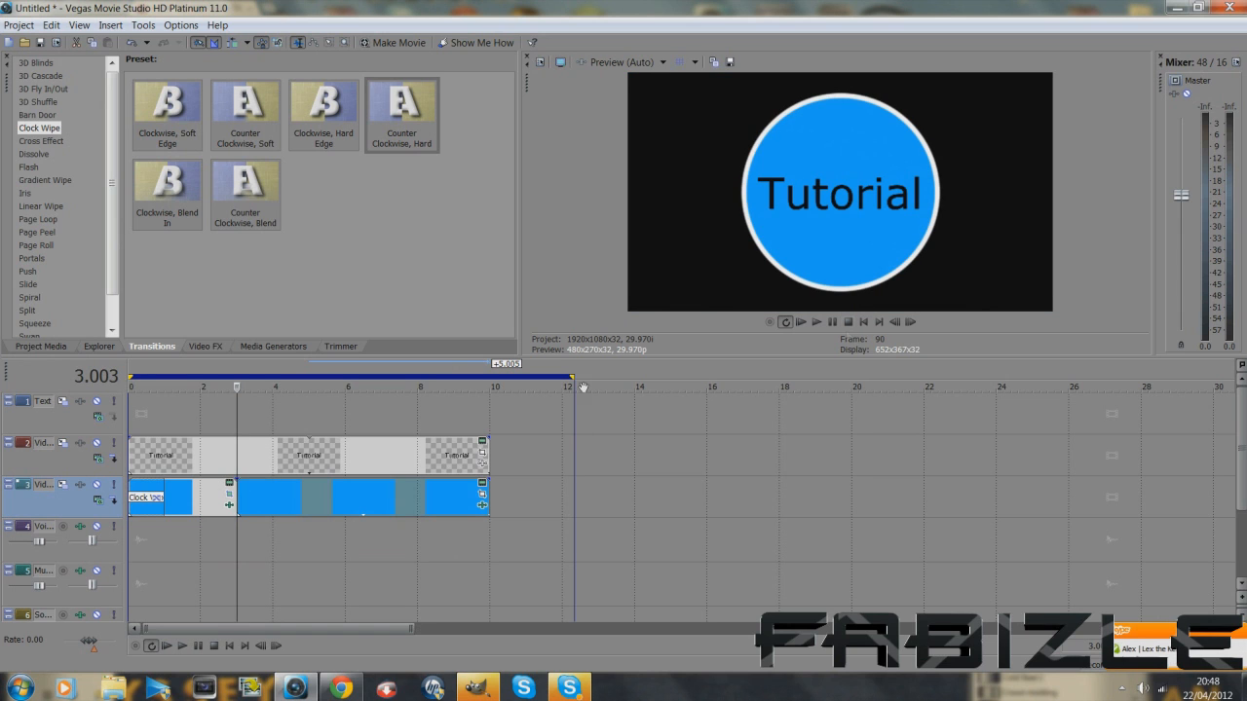
mouse_move(421, 462)
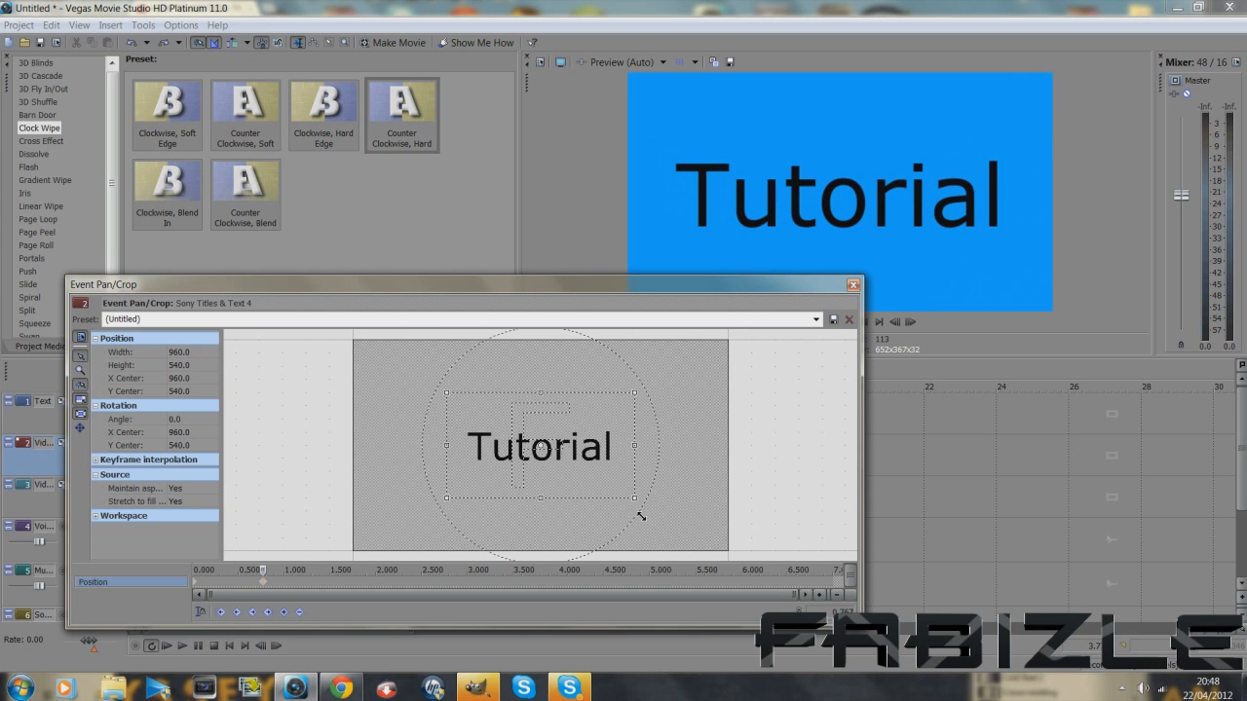
click(853, 285)
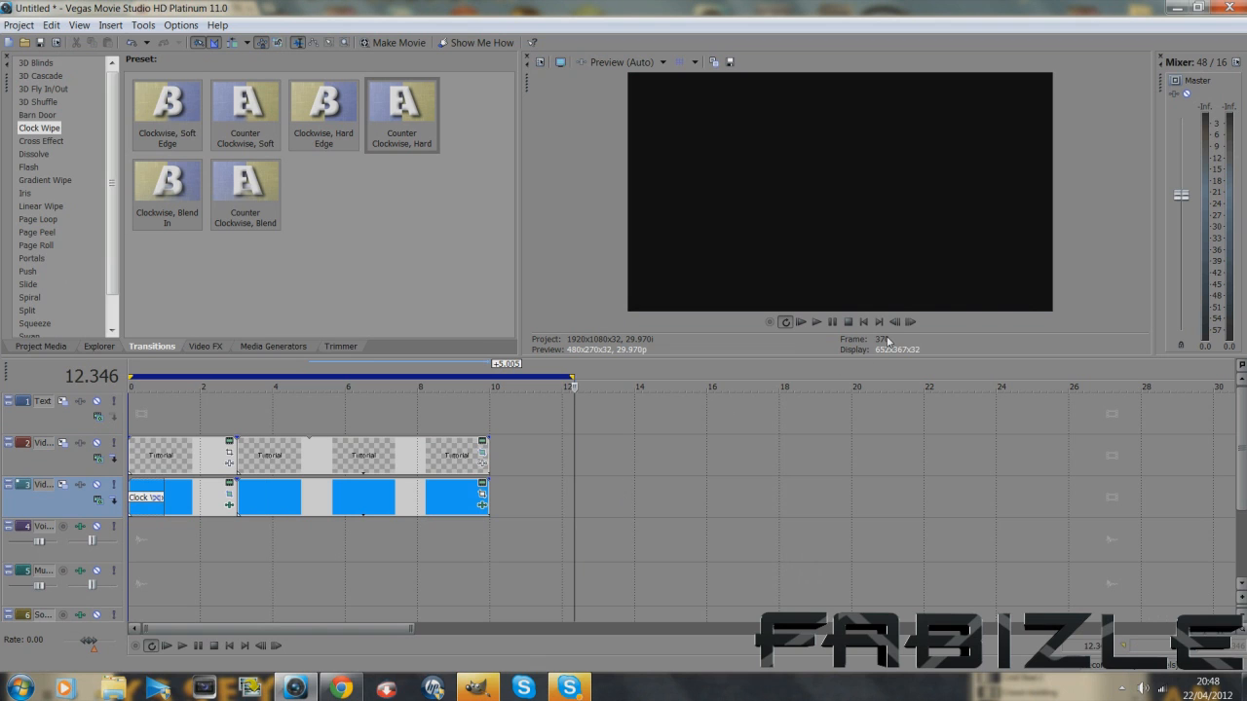
Play the intro through the clock wipe, then open Event Pan/Crop on the Tutorial event.
click(817, 322)
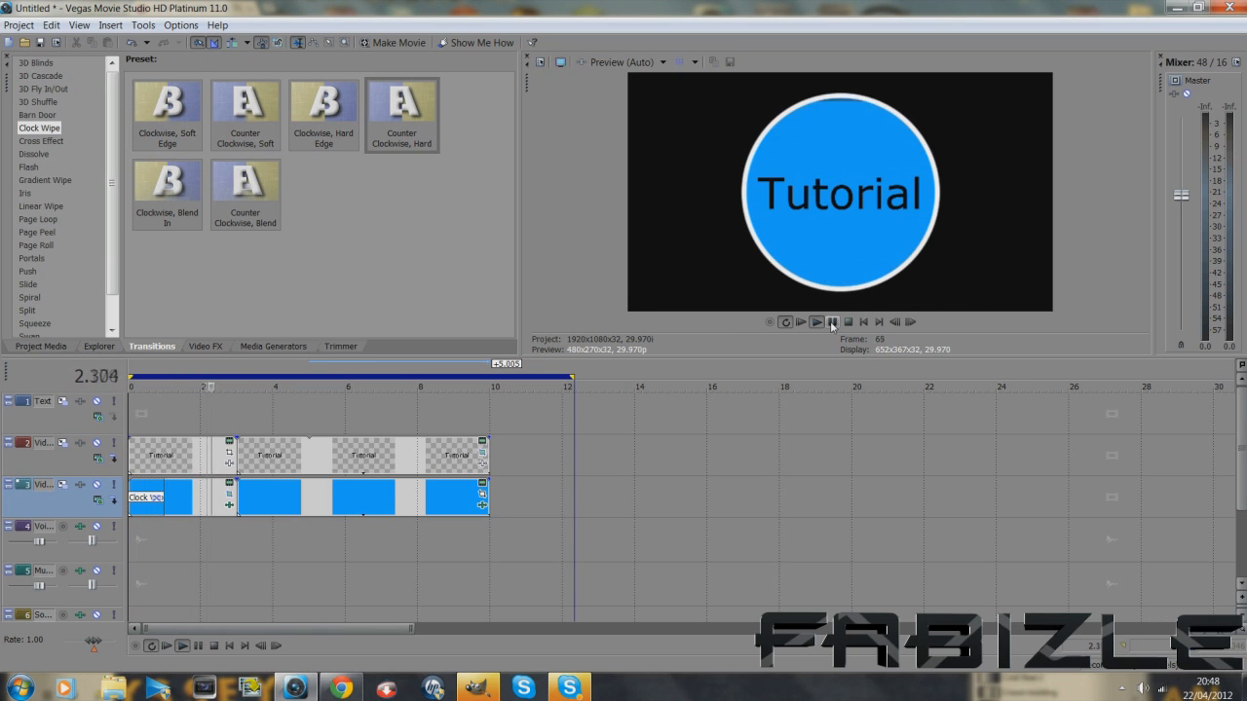
click(817, 321)
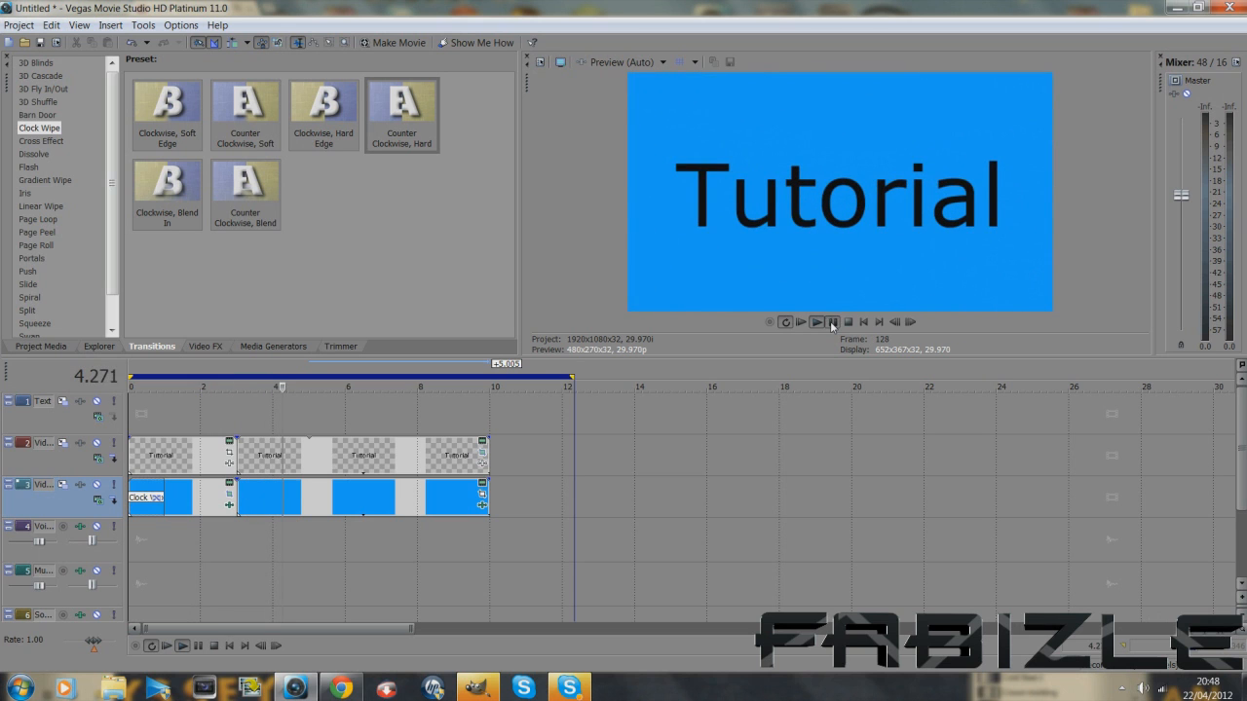
click(833, 321)
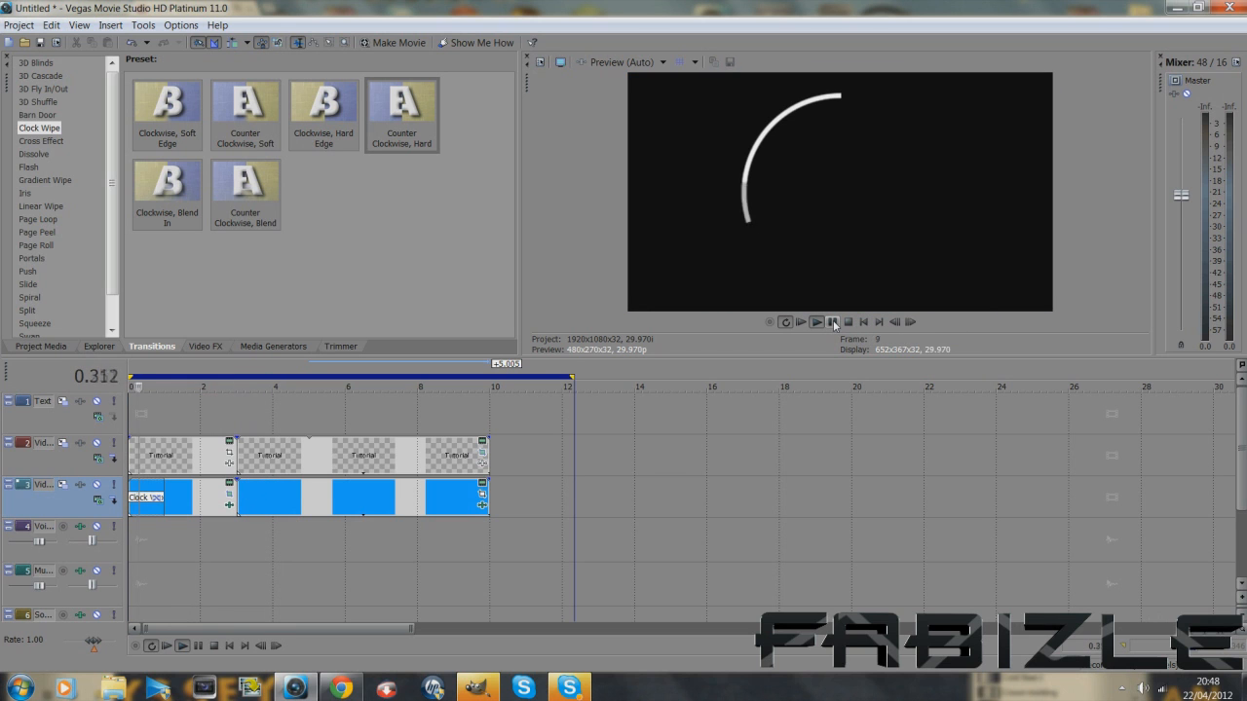
click(833, 321)
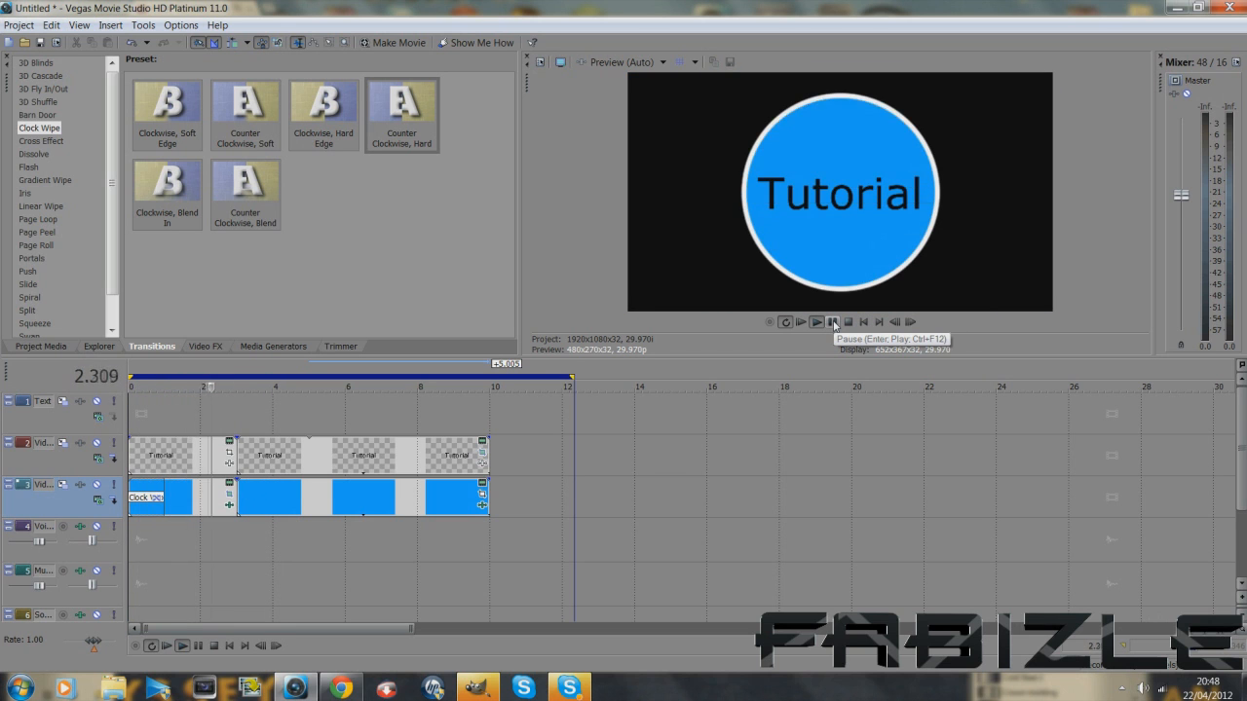
click(832, 321)
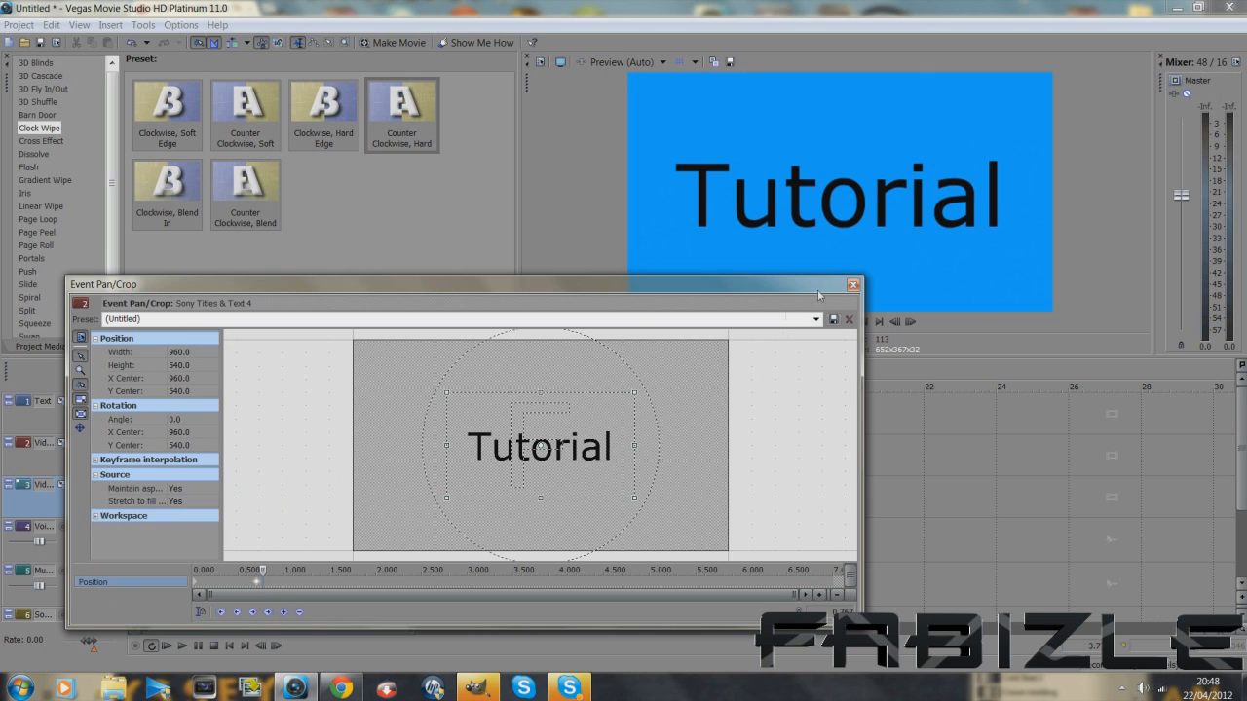
Close the Event Pan/Crop window for the Tutorial title, returning to the timeline.
click(853, 285)
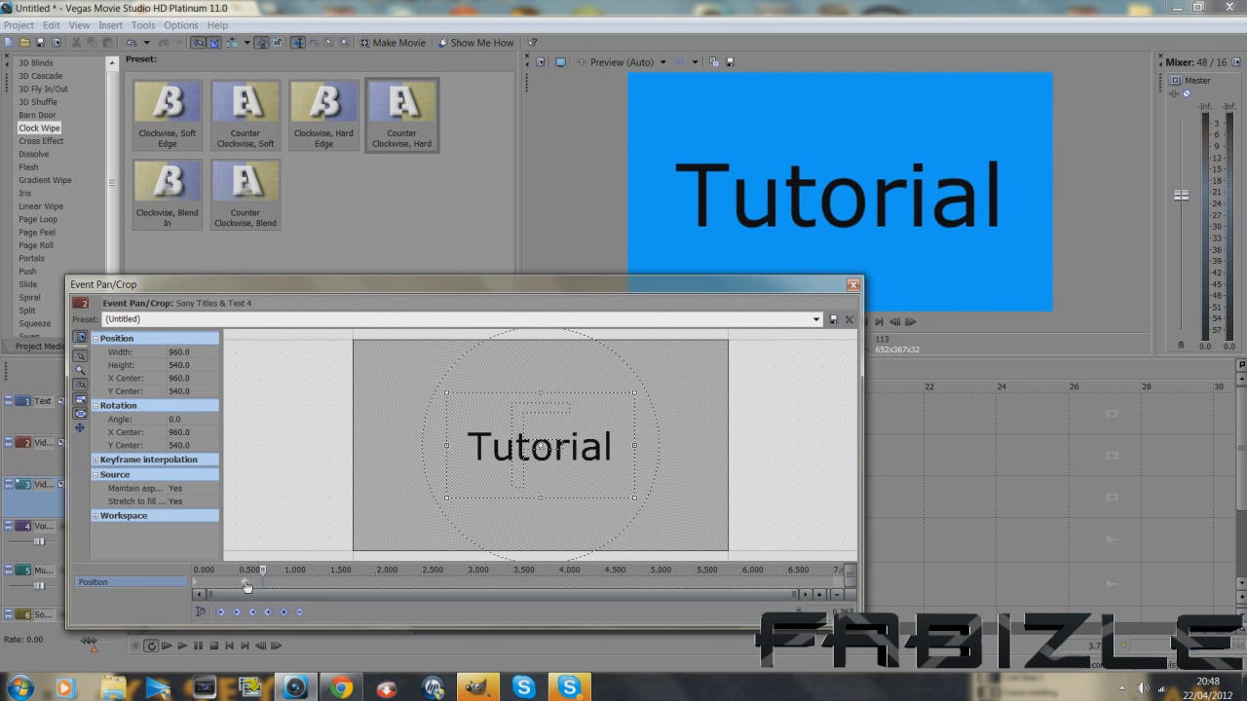
click(852, 284)
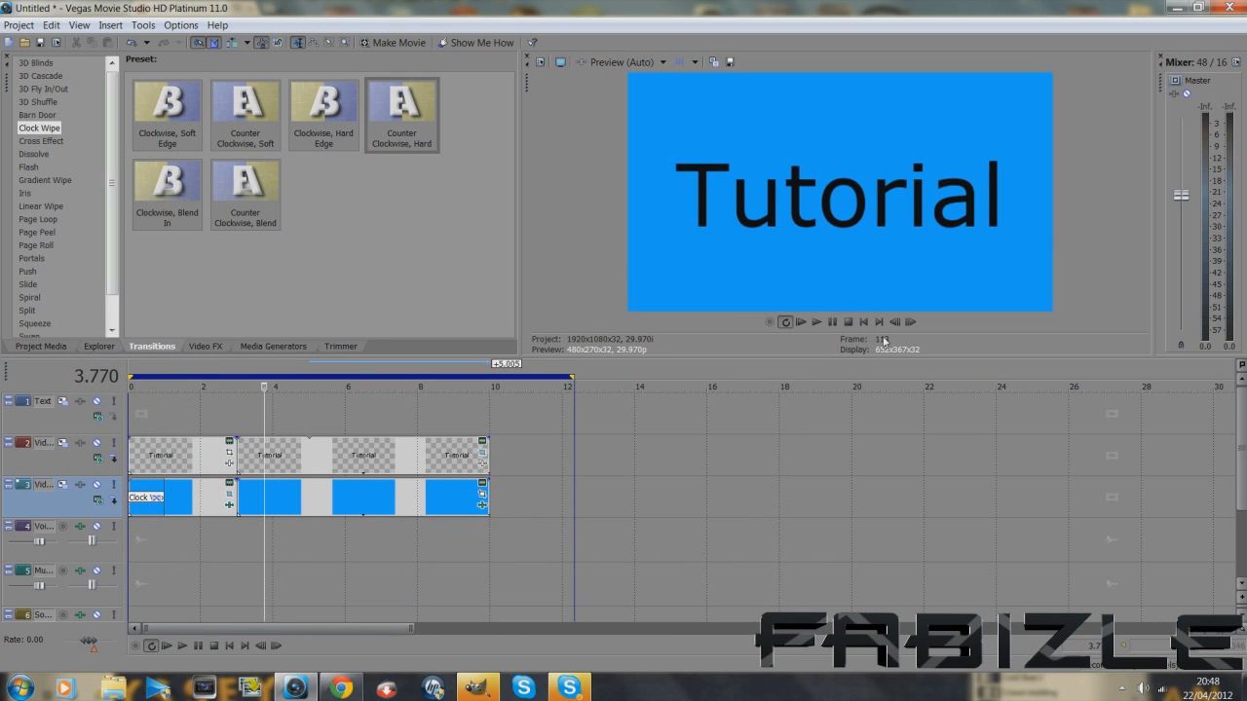
click(816, 322)
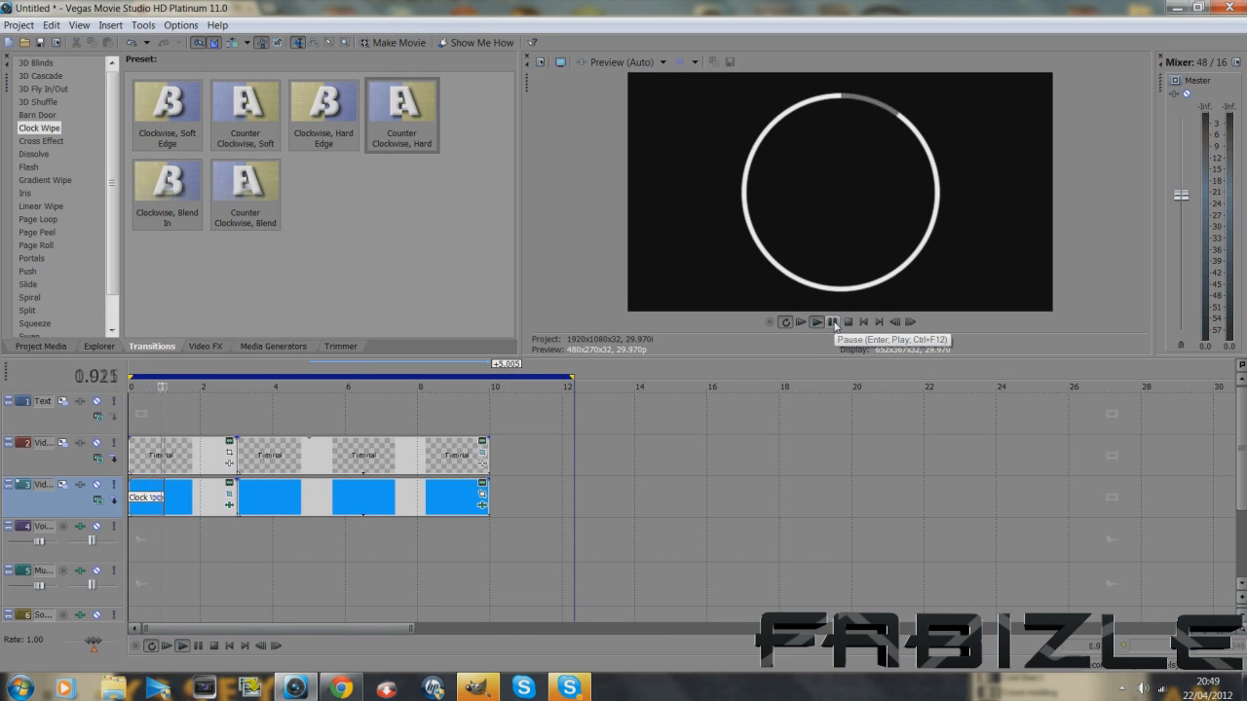
click(817, 321)
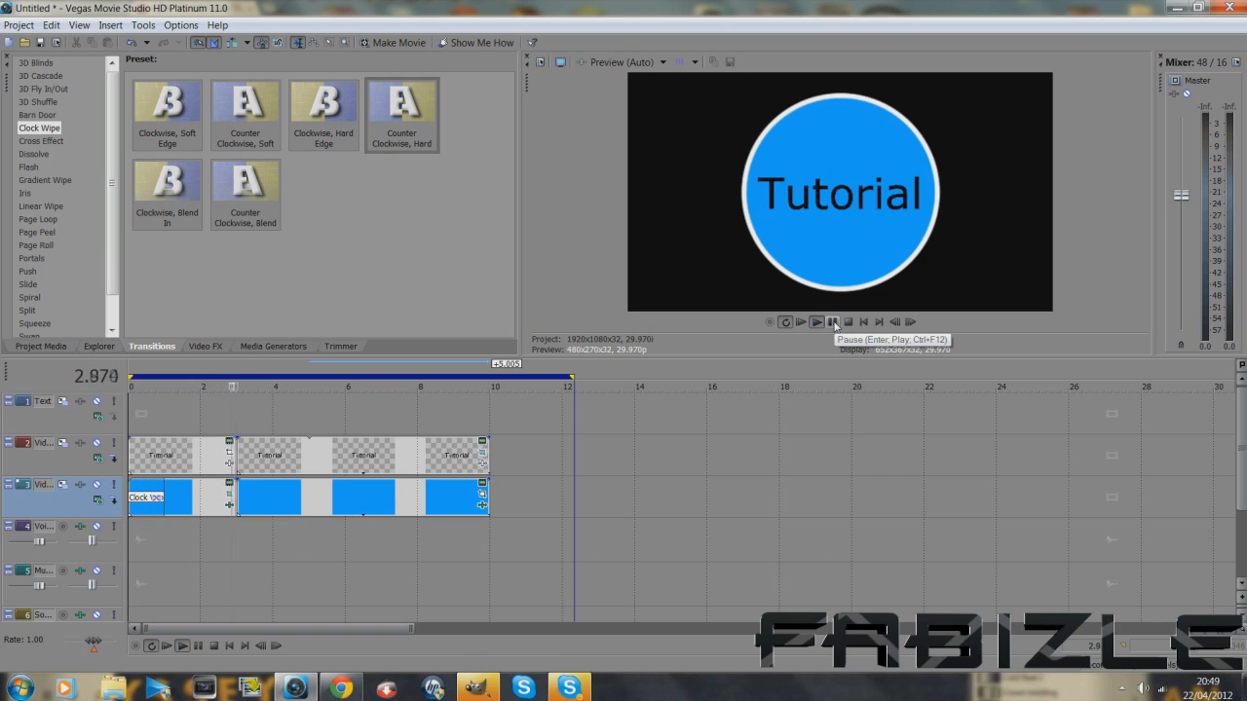
click(816, 321)
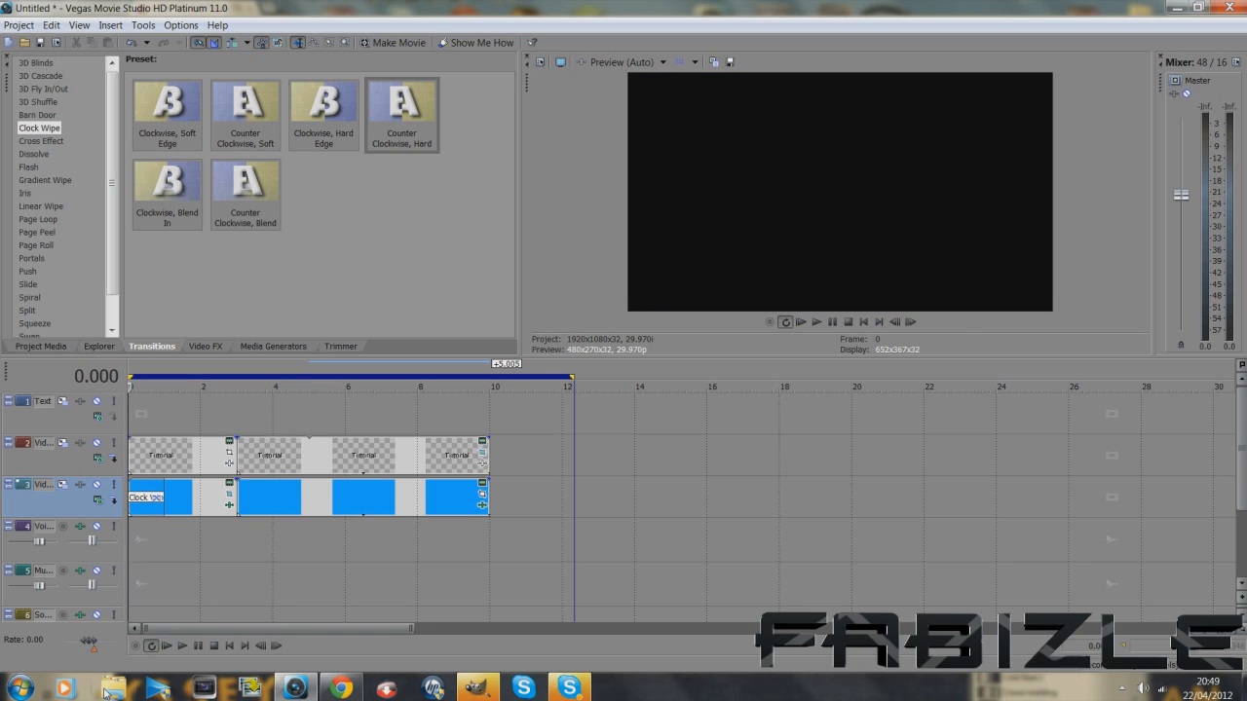
click(490, 387)
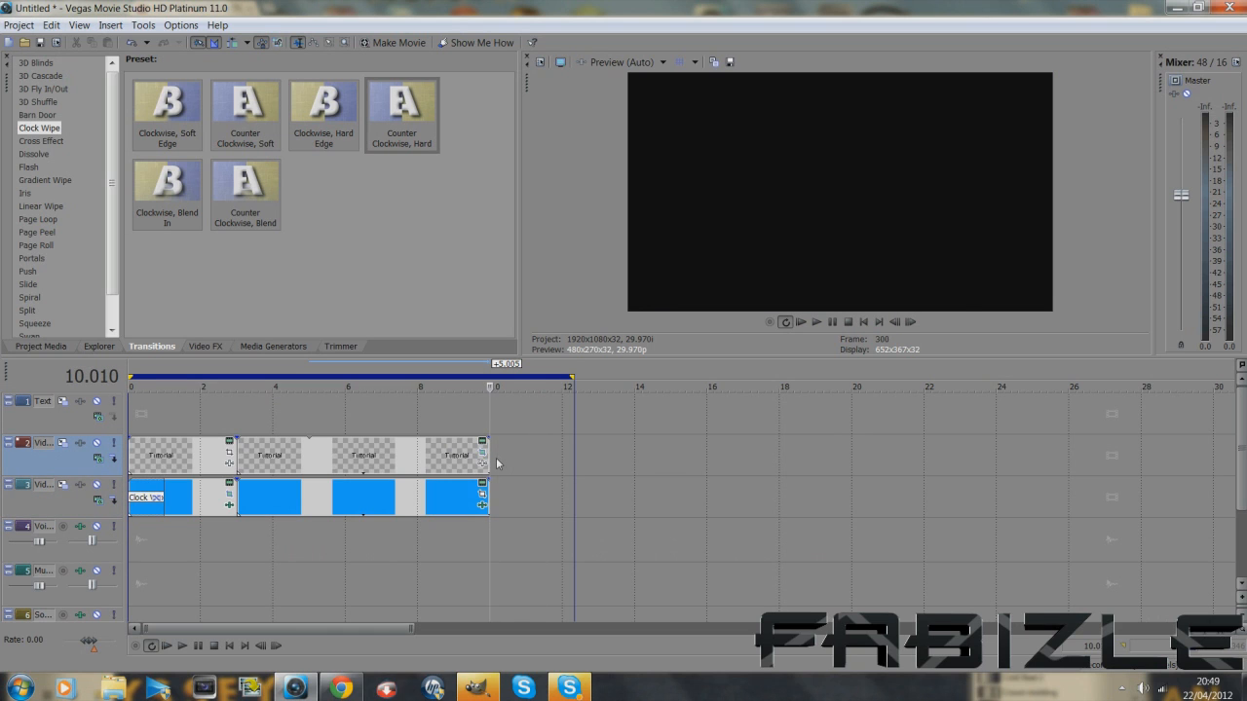
click(862, 322)
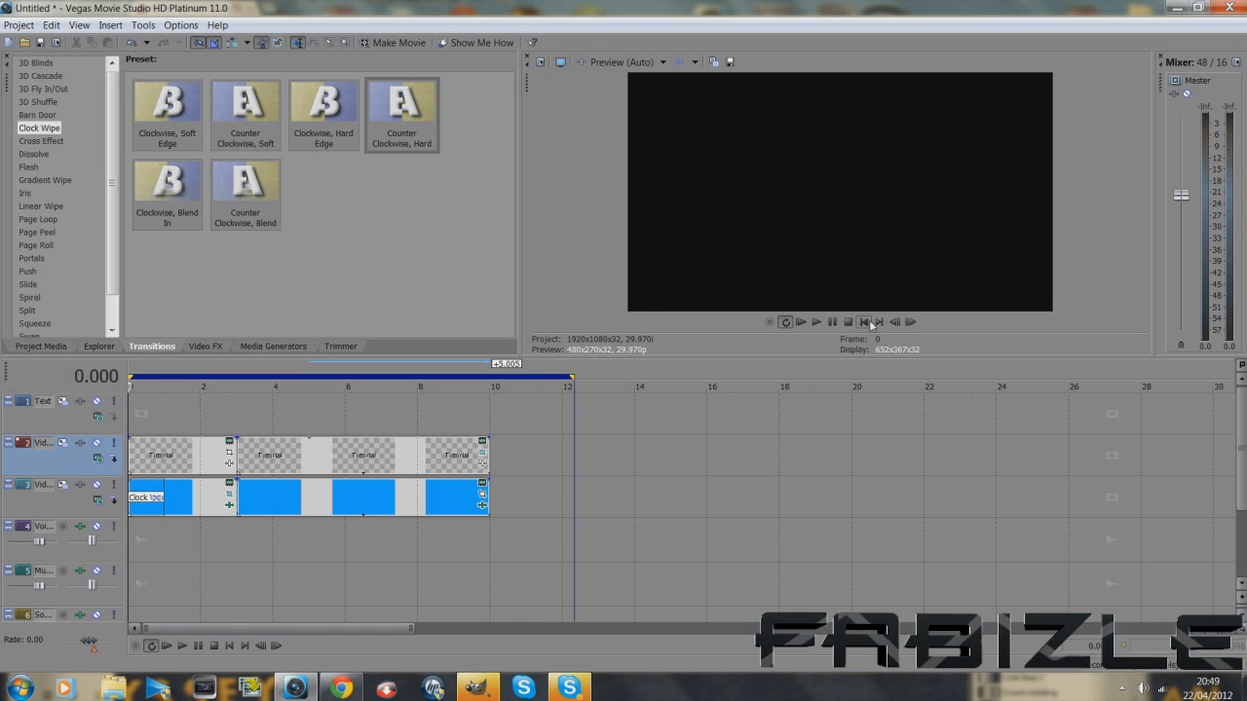
click(817, 322)
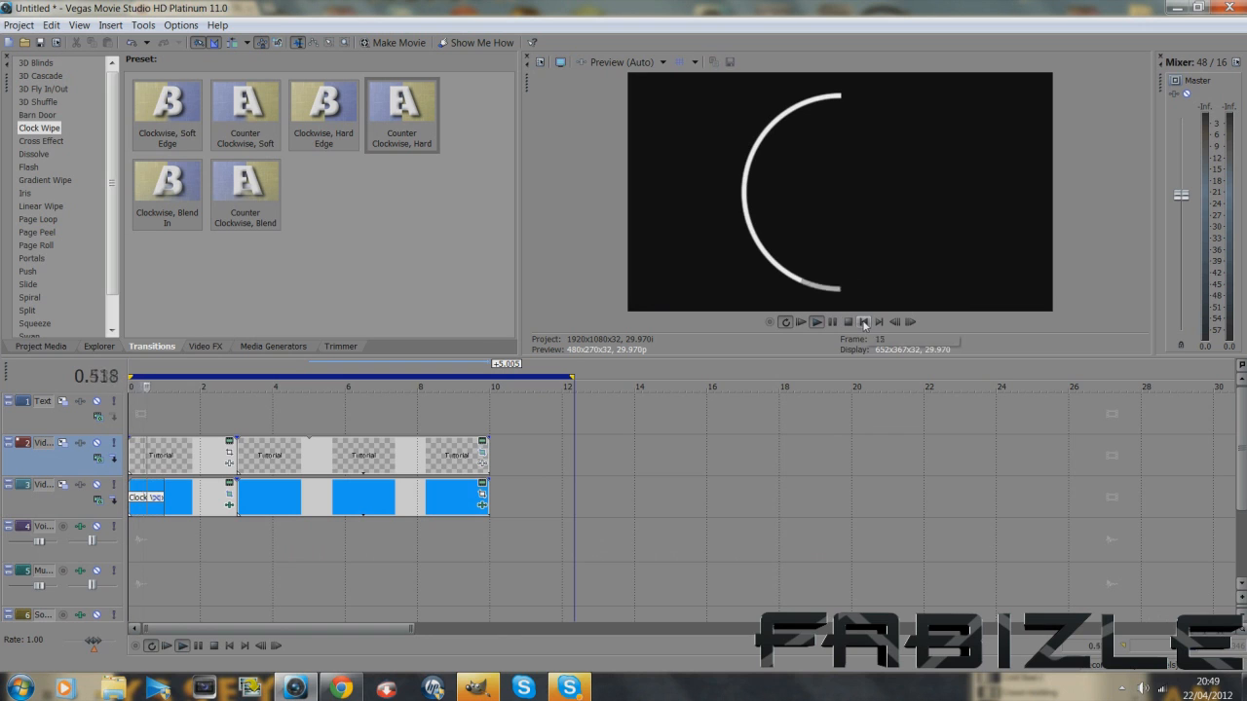
click(816, 321)
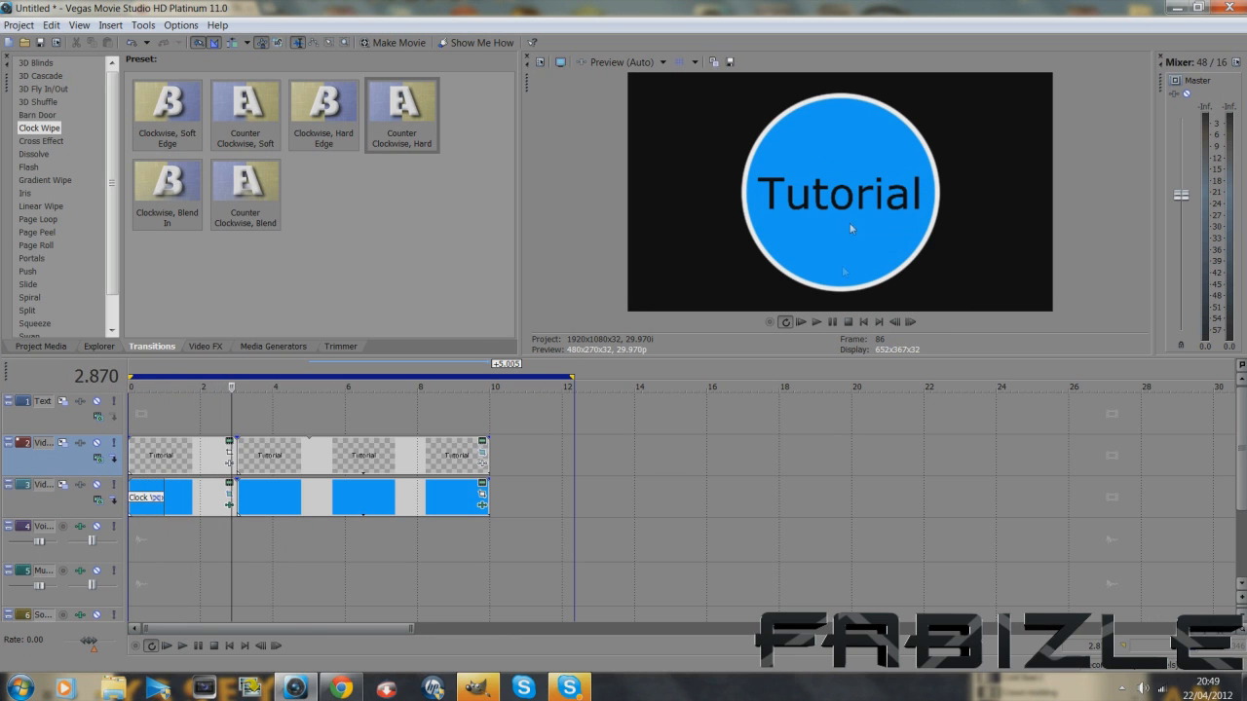
mouse_move(845, 91)
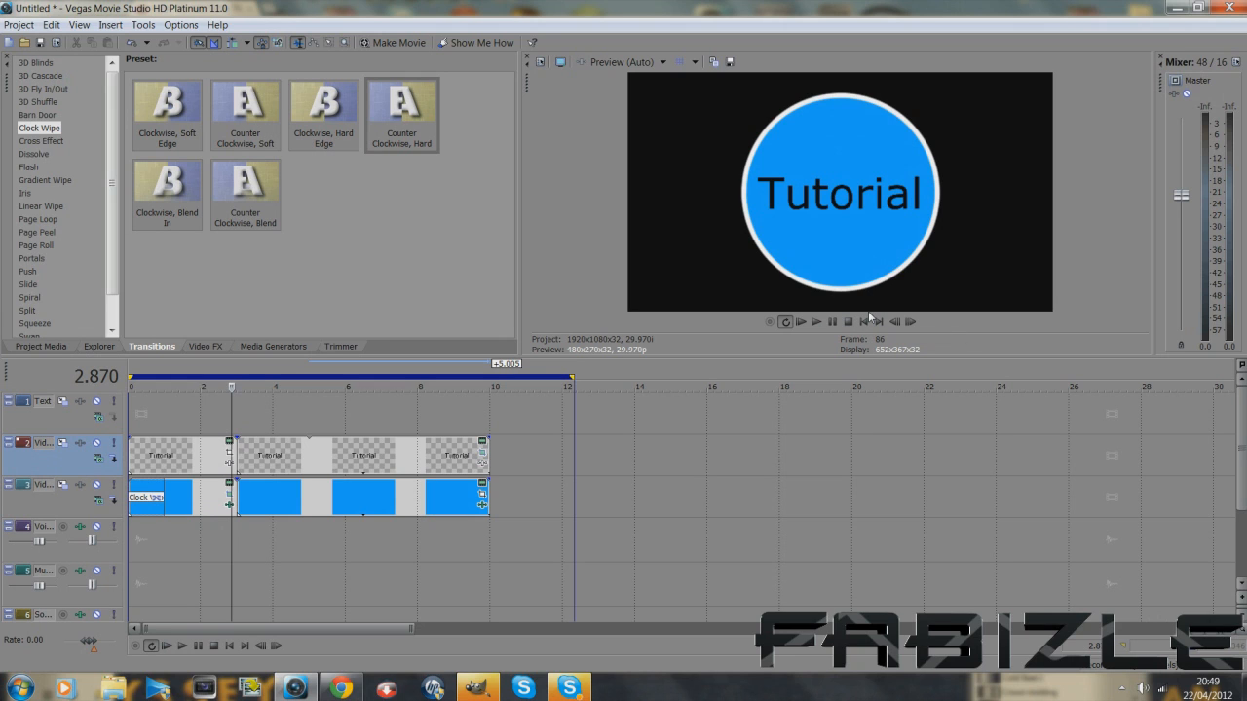
mouse_move(858, 337)
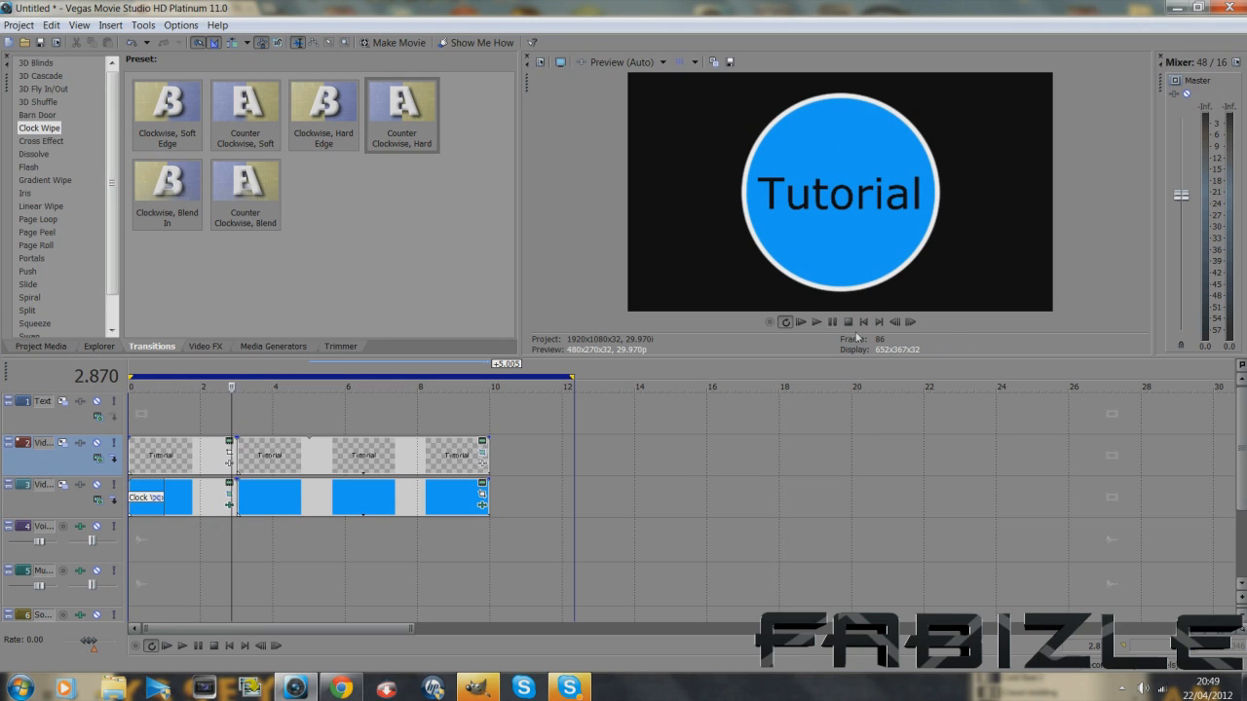
click(816, 322)
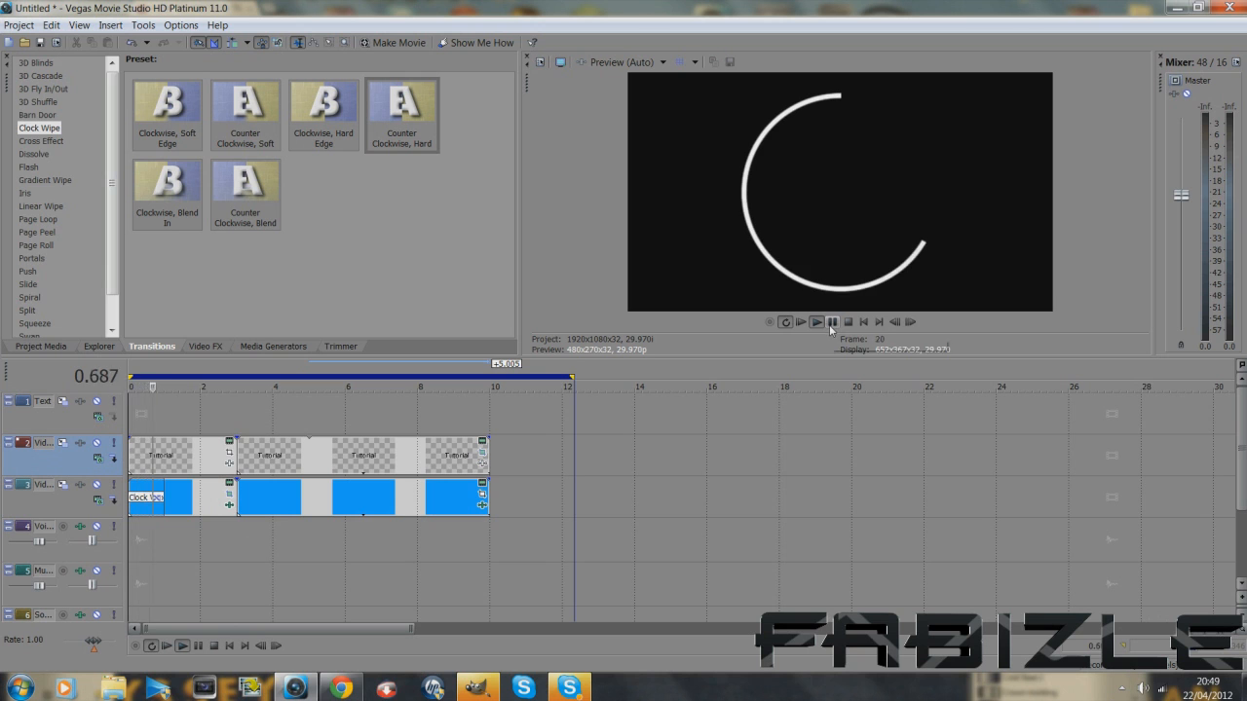
click(816, 322)
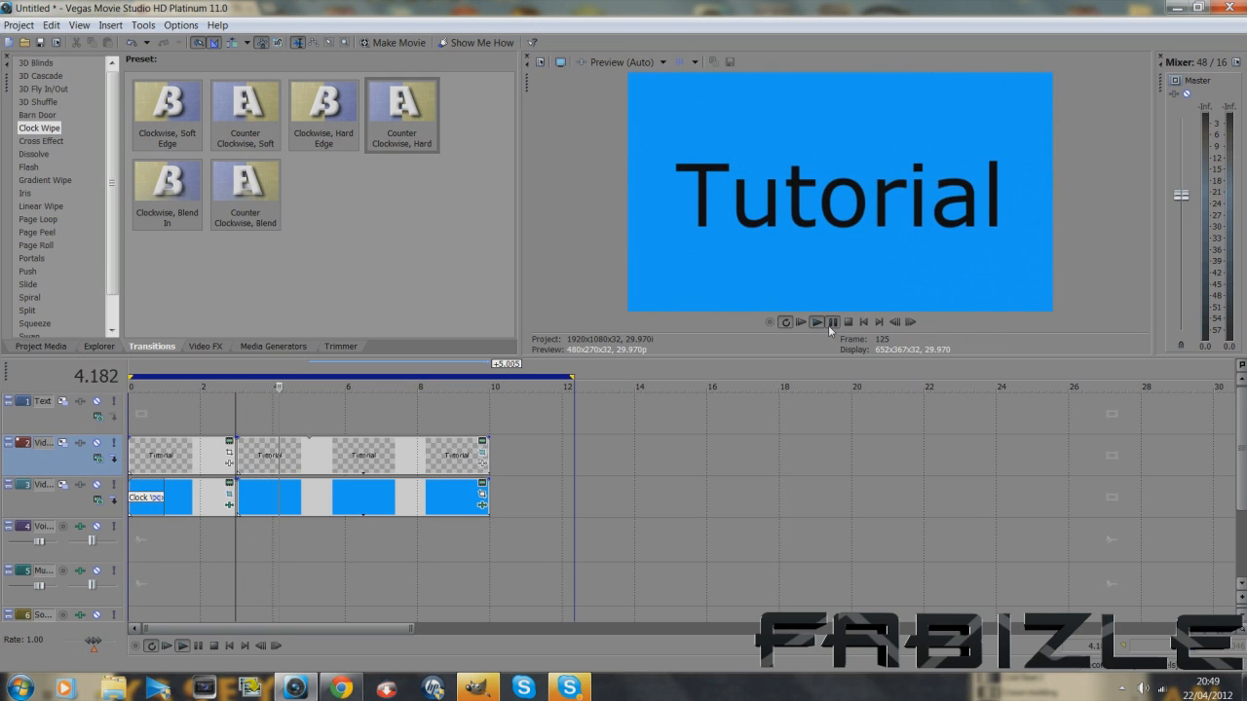
click(863, 322)
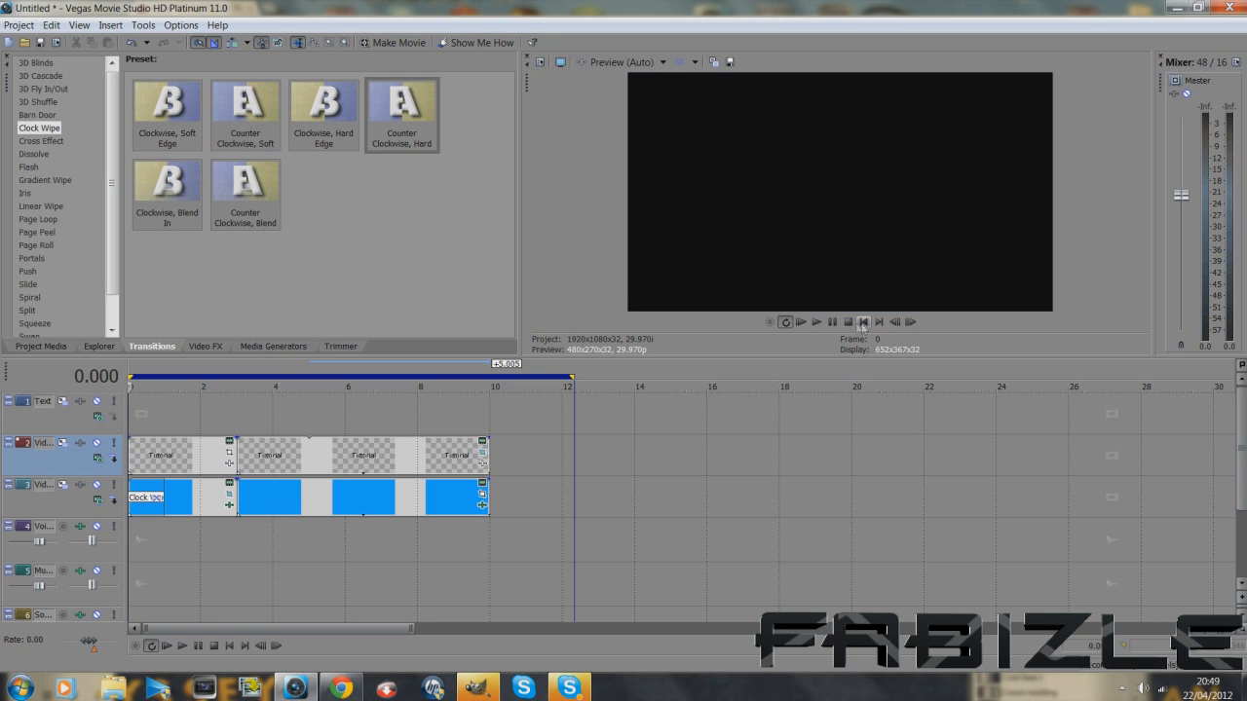
click(816, 321)
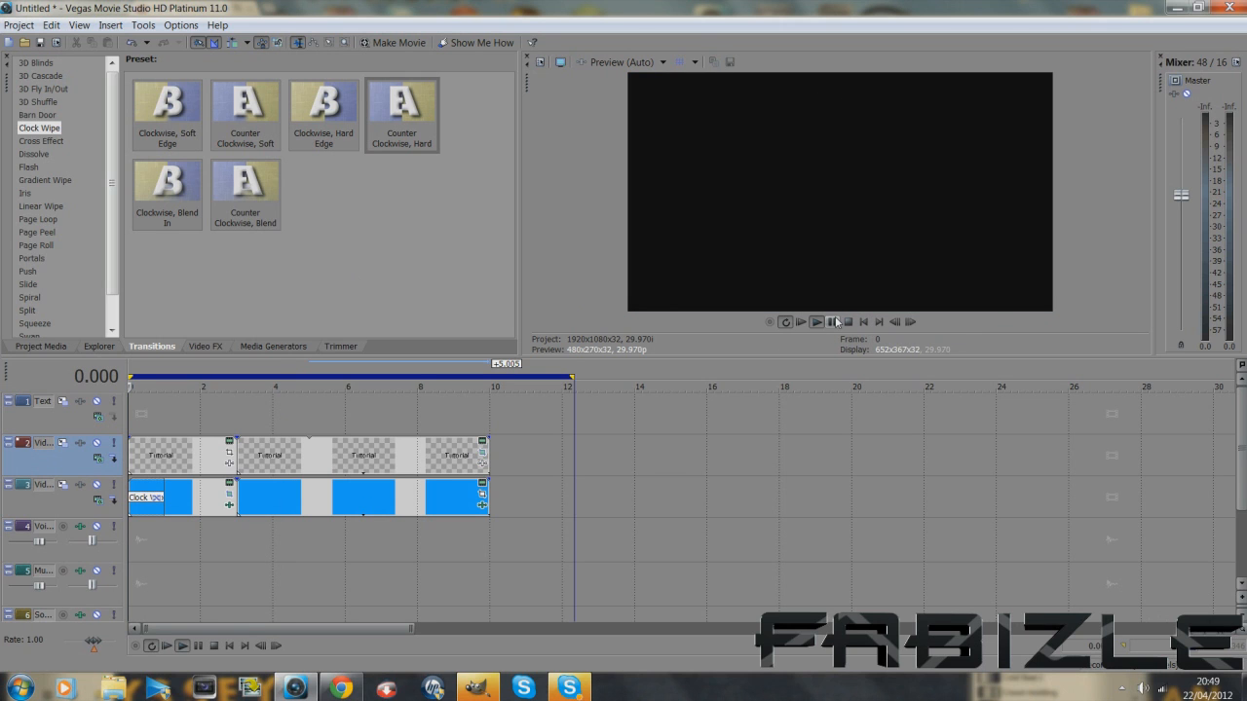
click(816, 322)
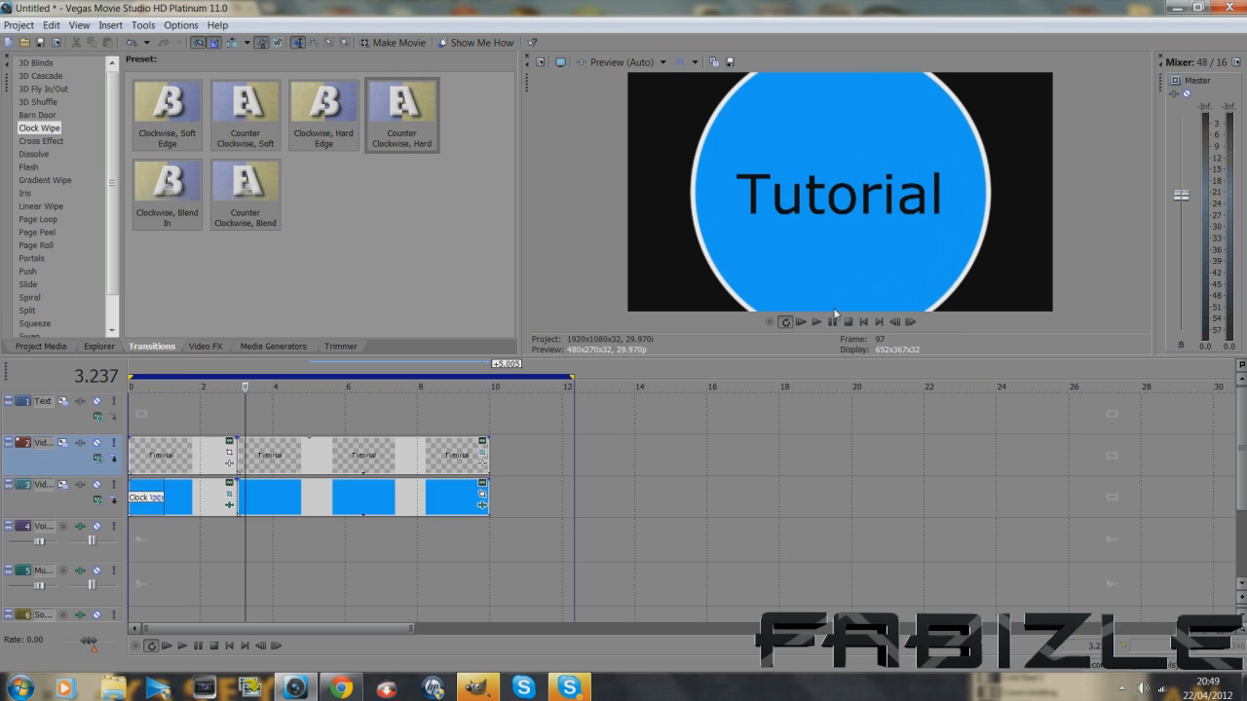
click(832, 321)
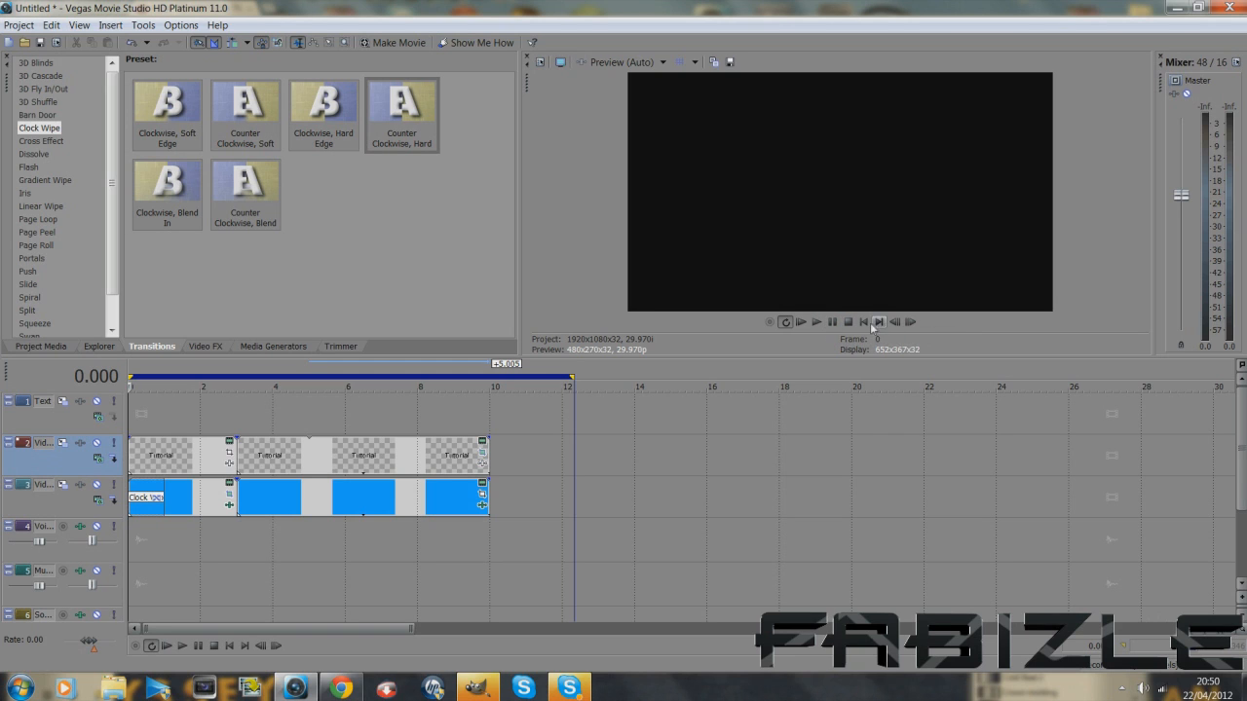
mouse_move(832, 321)
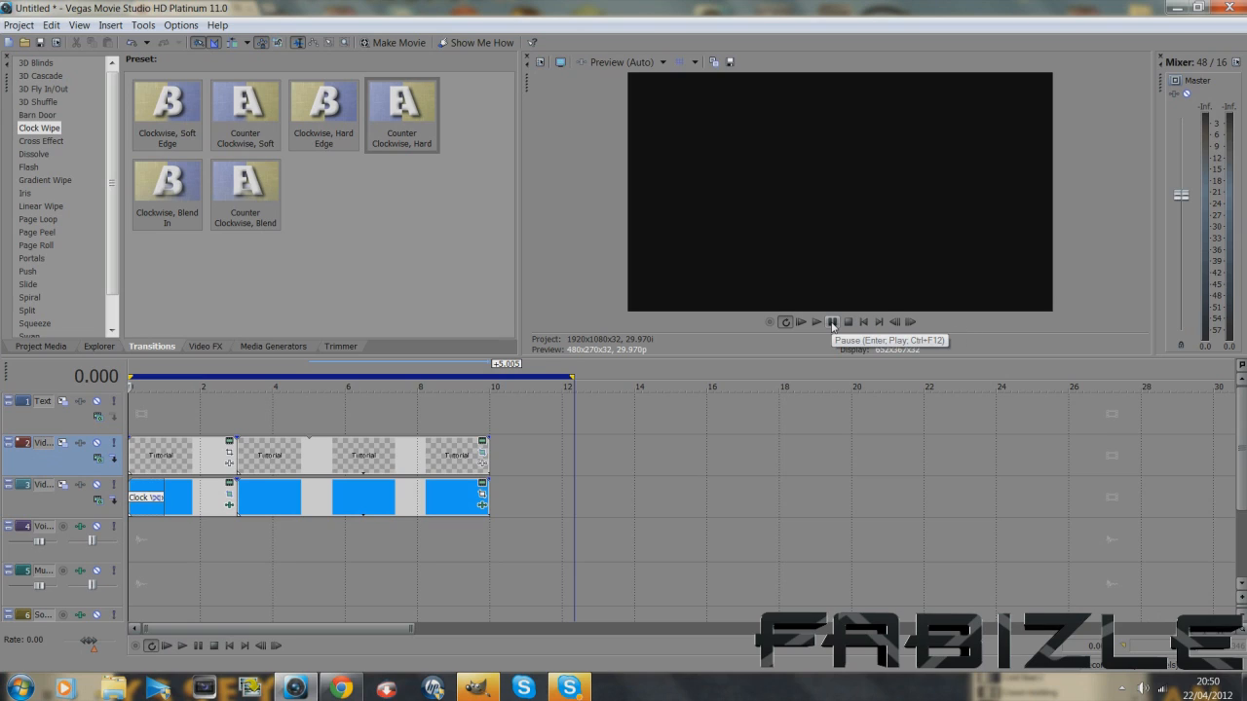